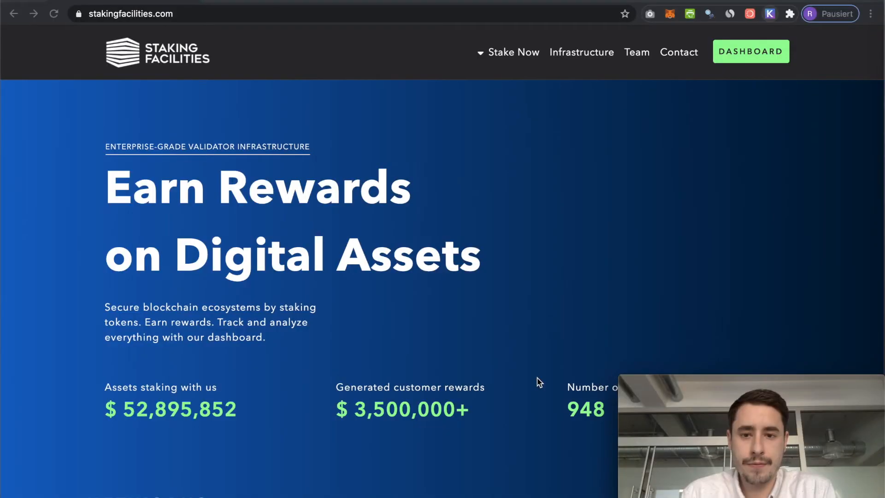
mouse_move(617, 162)
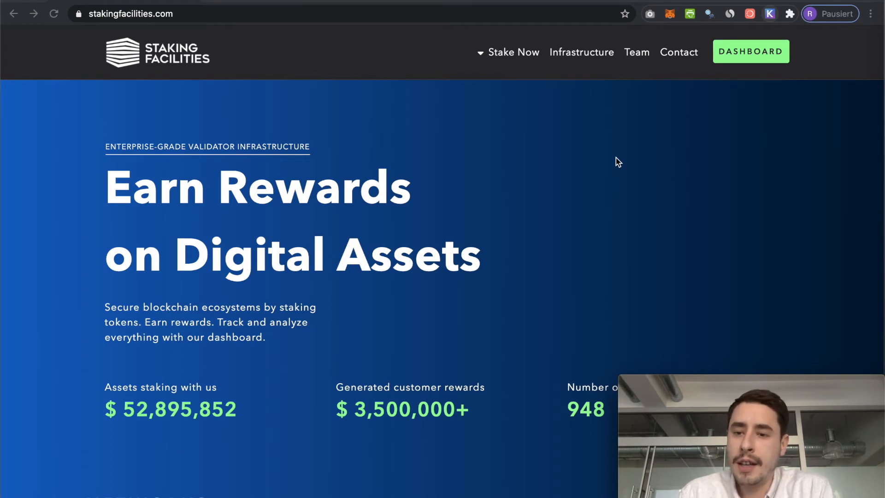
mouse_move(753, 20)
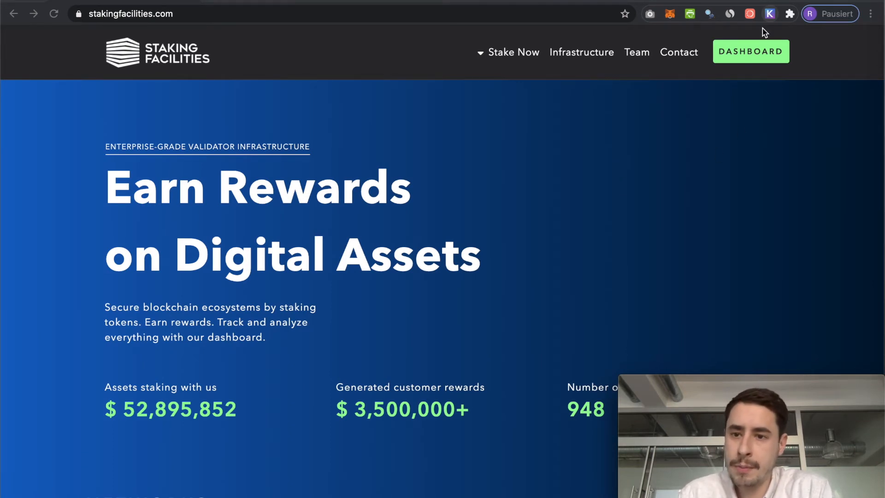
Bring up Keplr's registration page with Google sign-in, new account and import options
click(769, 14)
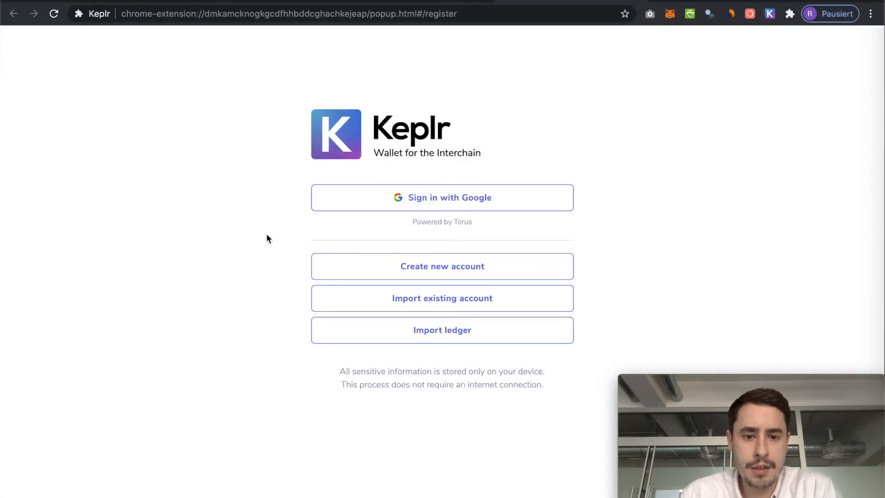
mouse_move(336, 149)
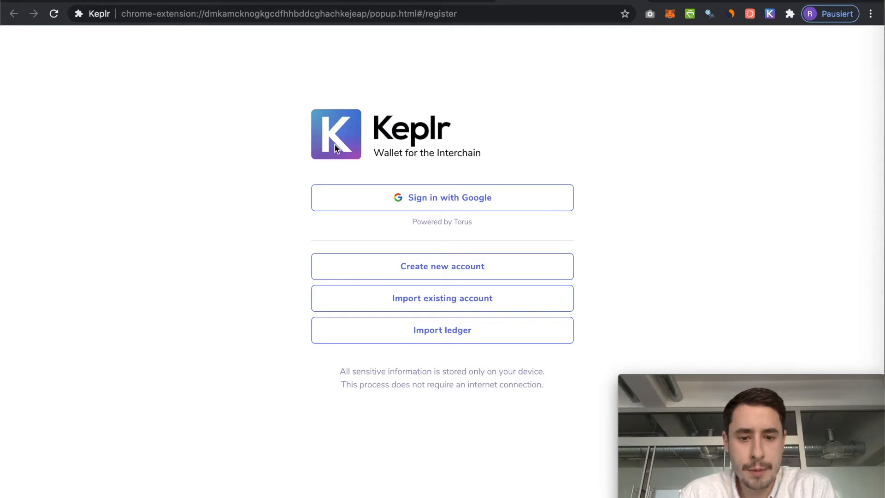
mouse_move(250, 269)
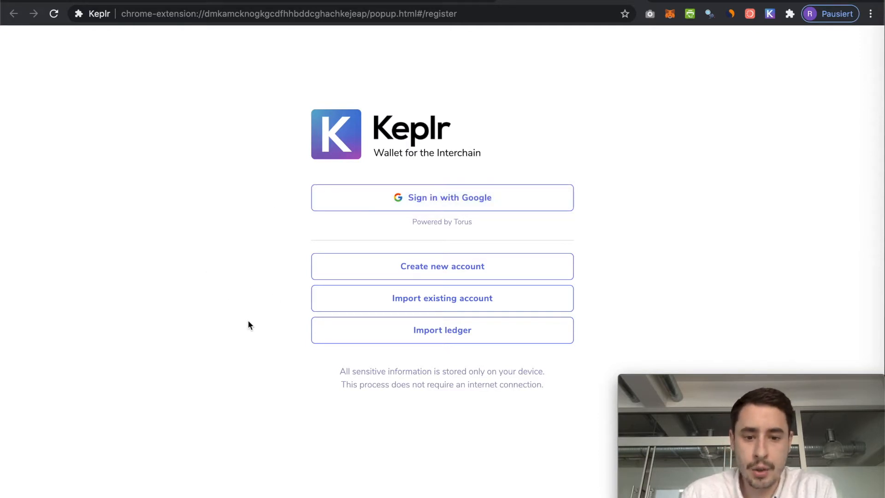
mouse_move(143, 250)
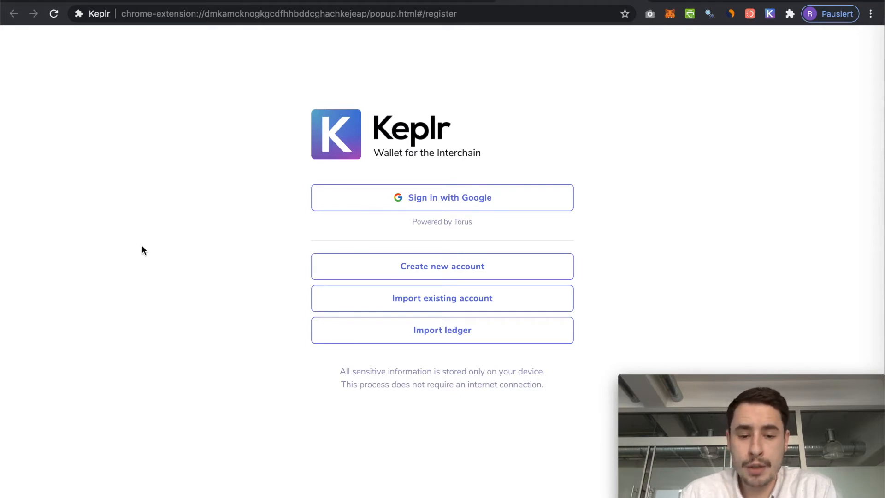
mouse_move(87, 247)
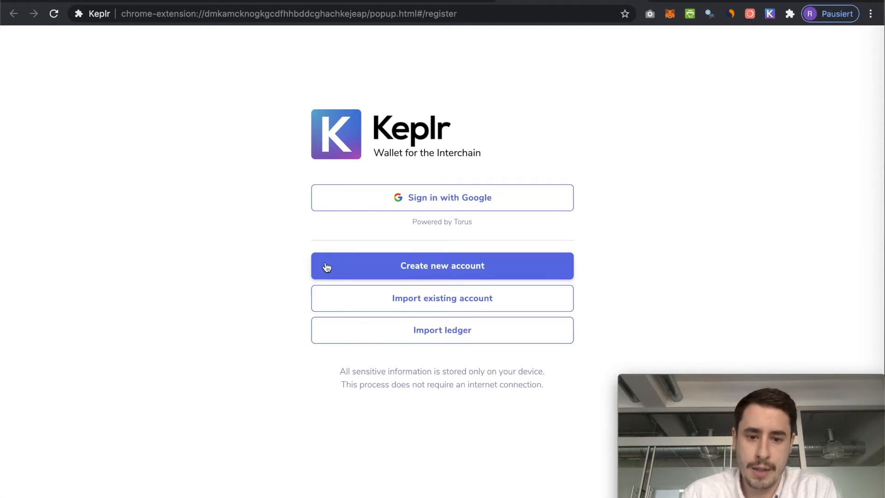
Start a new account and switch the generated mnemonic seed from 12 to 24 words
click(441, 265)
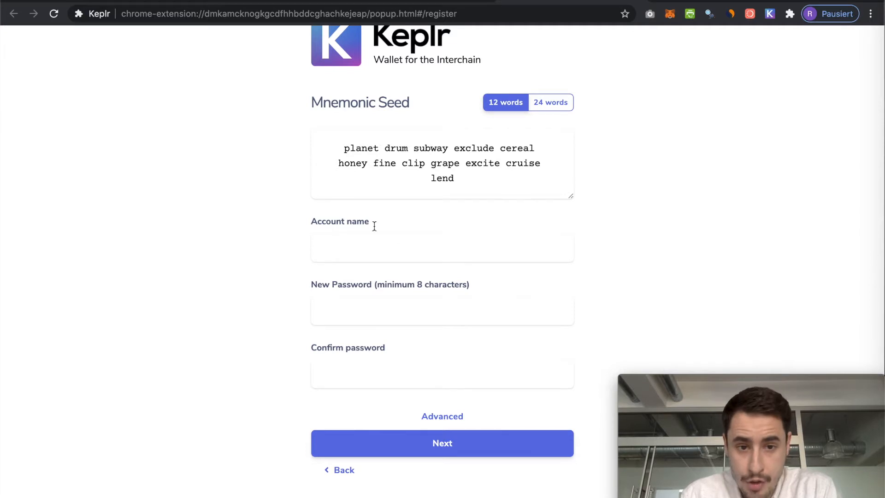
double_click(359, 102)
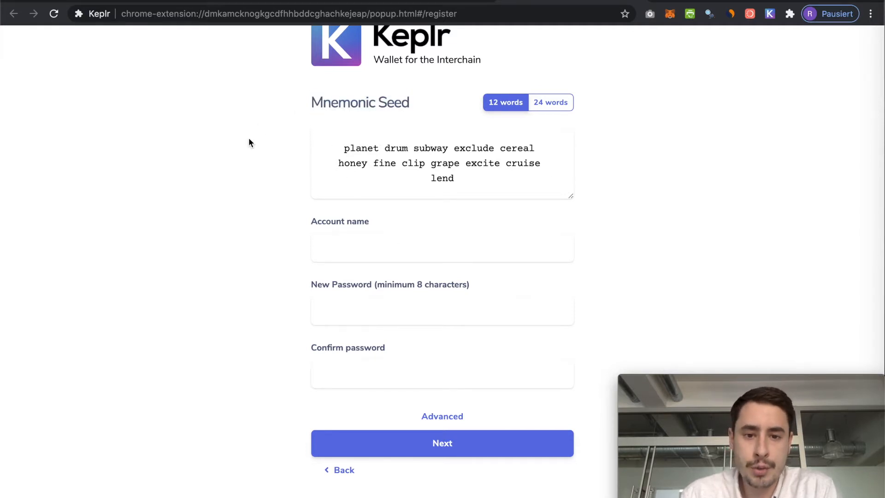
mouse_move(214, 155)
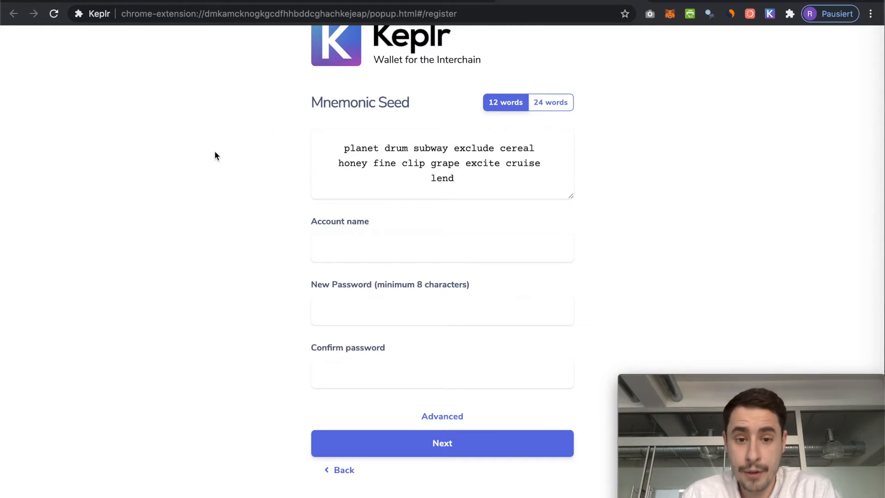
mouse_move(332, 145)
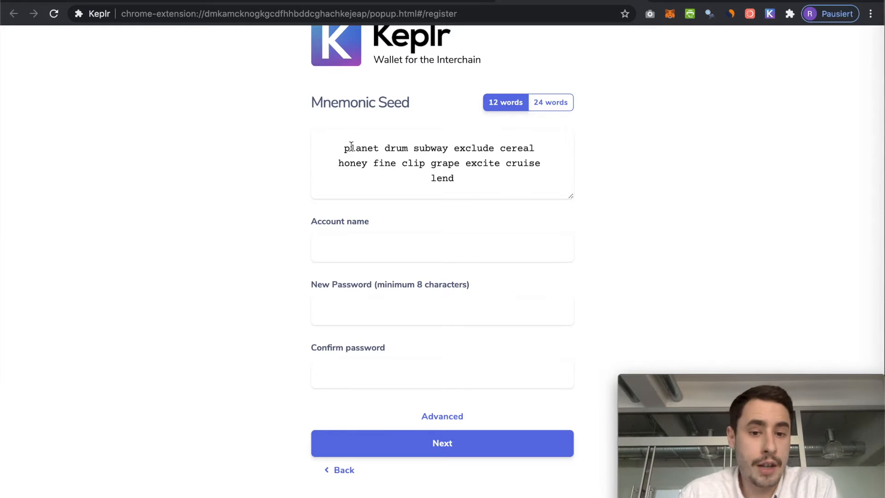
mouse_move(529, 135)
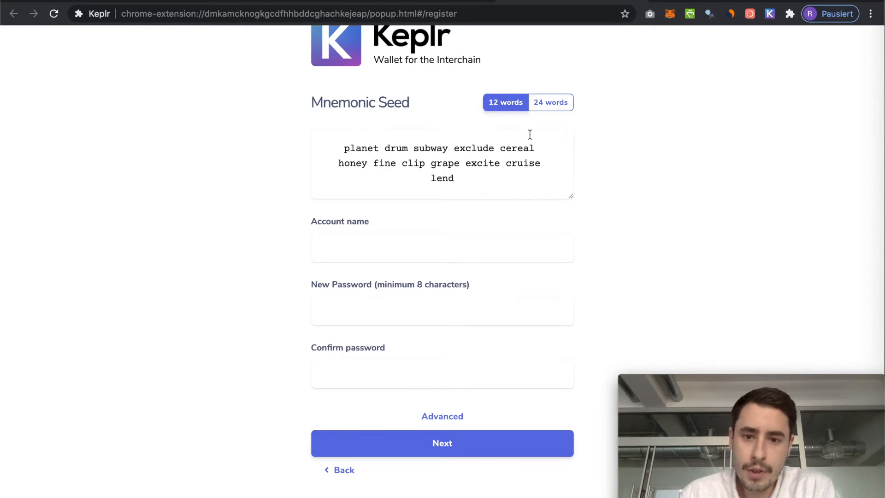
click(549, 102)
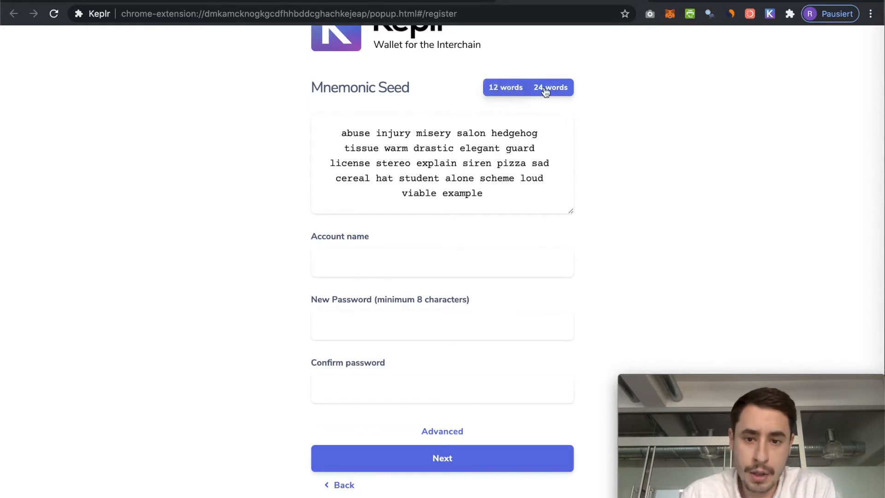
click(550, 87)
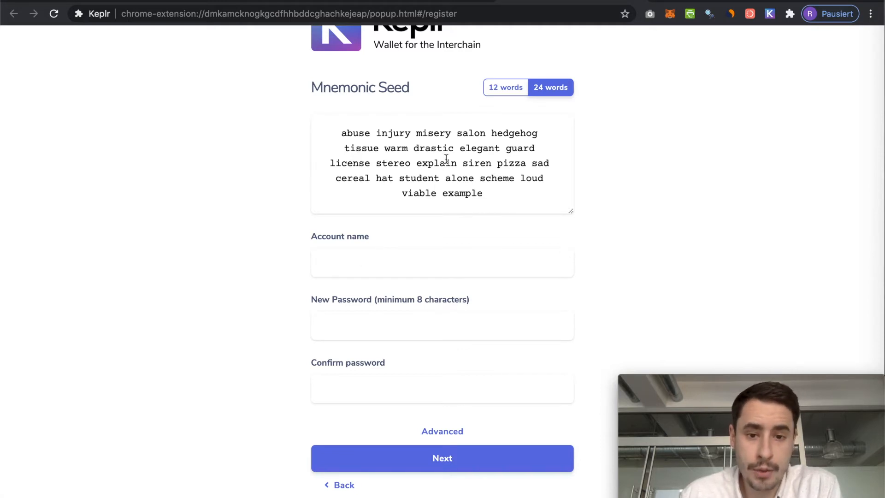
mouse_move(371, 289)
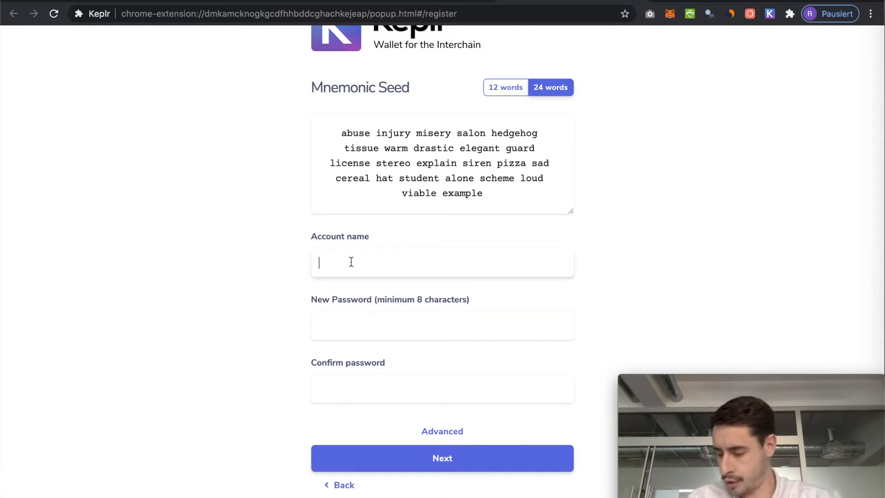
Name the account 'Cosmos Account Keplr Tutorial' and move to the New Password field
text(Cosmos)
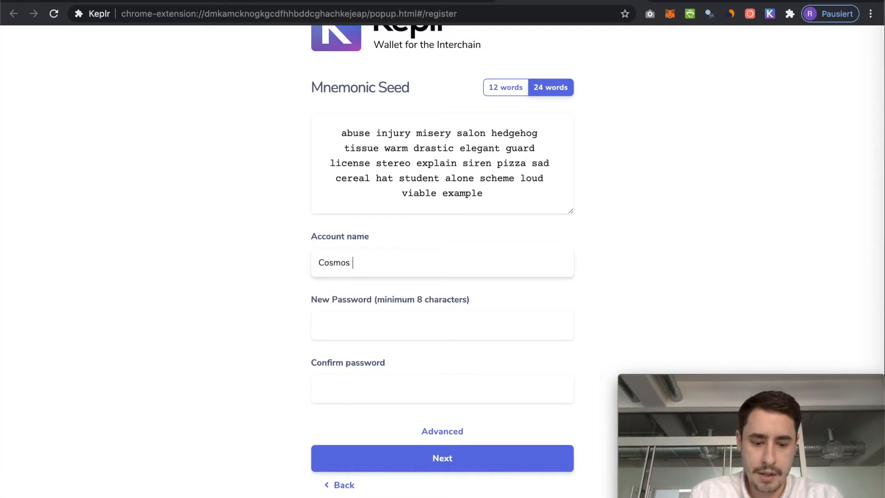
text(Account)
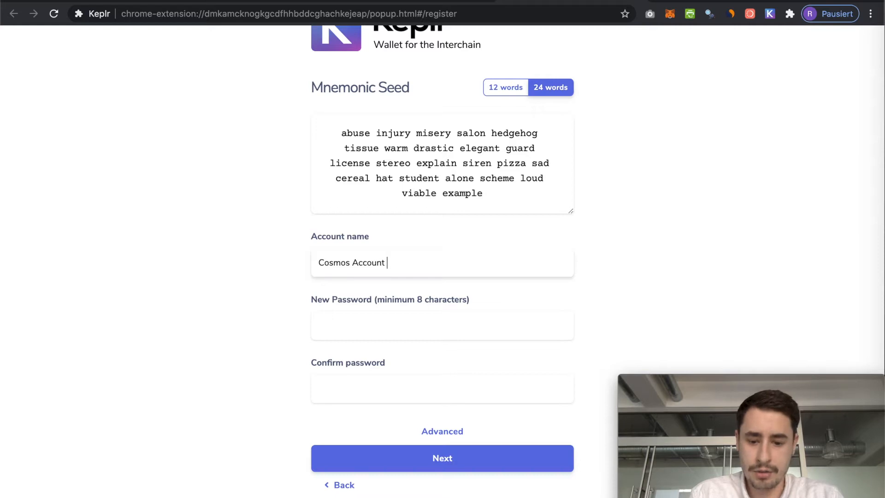
text(Keplr Tu)
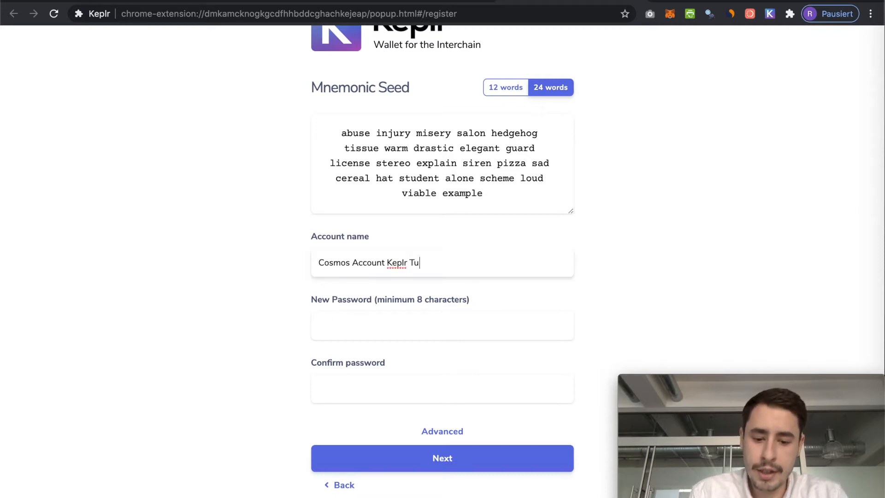
text(torial)
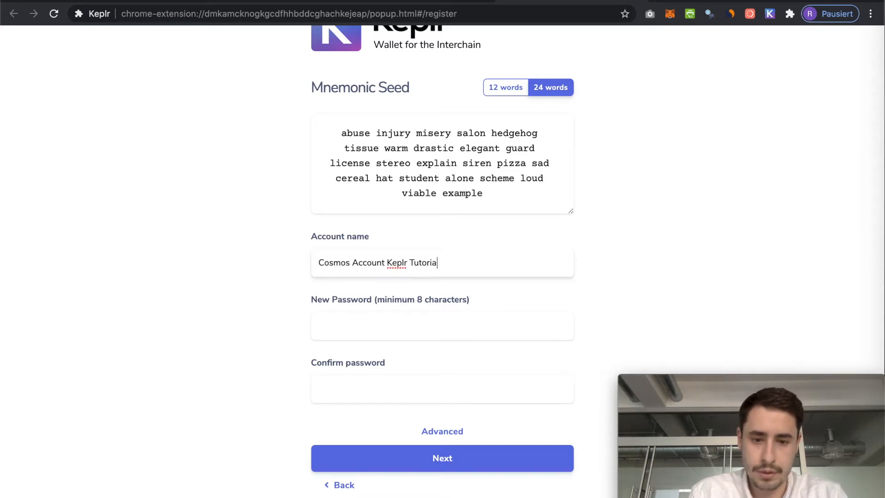
mouse_move(350, 313)
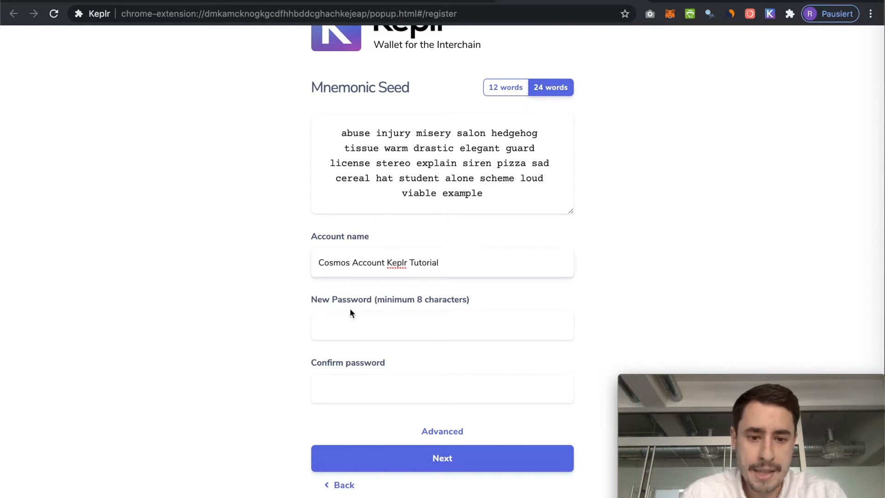
click(442, 325)
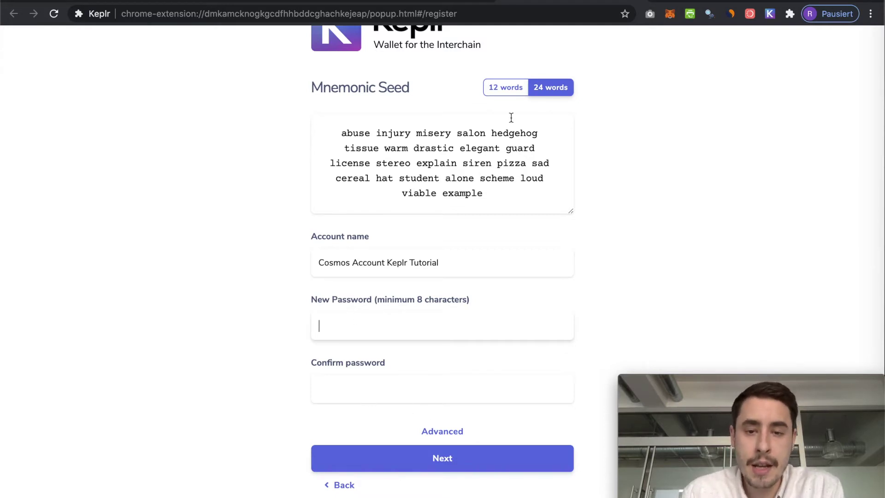
mouse_move(433, 296)
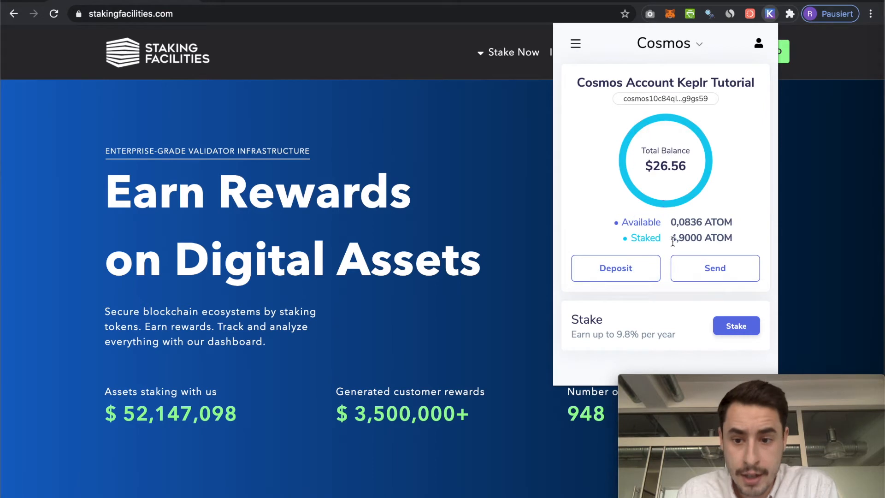
mouse_move(624, 205)
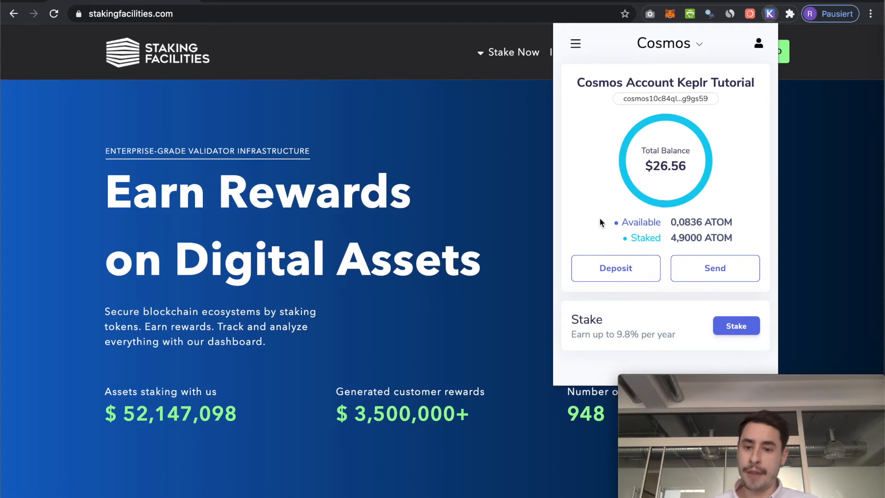
mouse_move(598, 119)
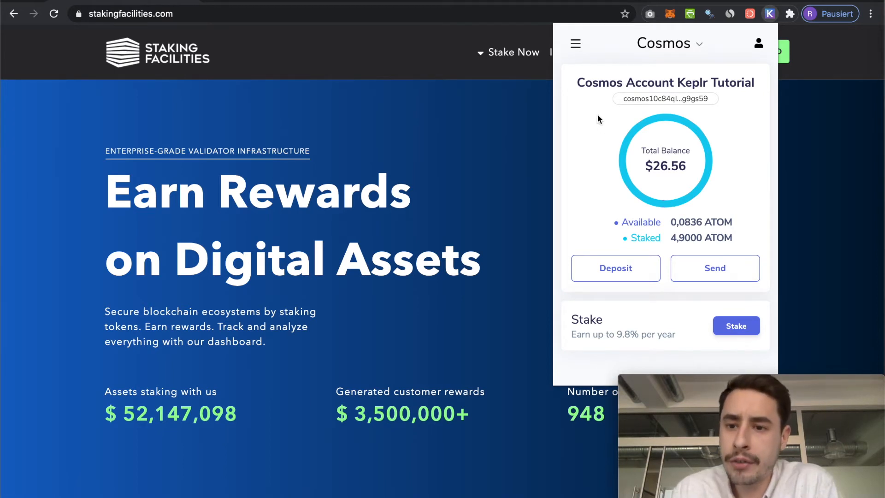
mouse_move(766, 24)
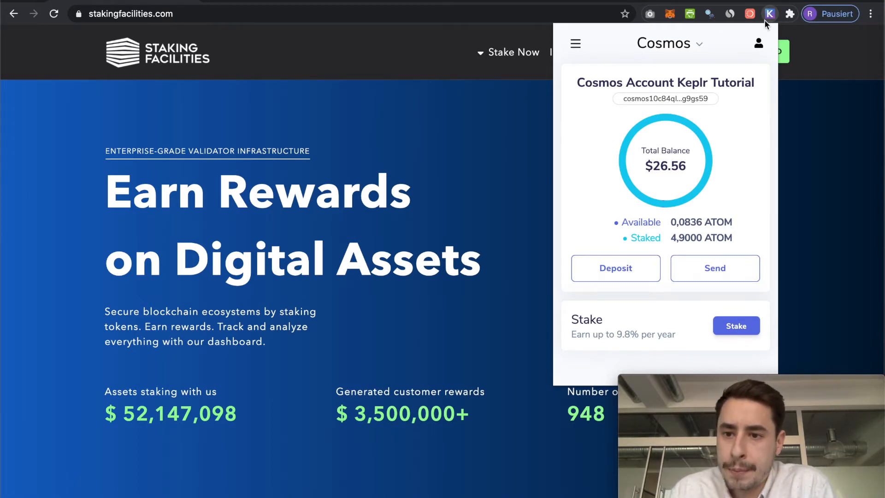
Close the wallet popup showing the $26.56 balance, leaving the Staking Facilities homepage
click(759, 43)
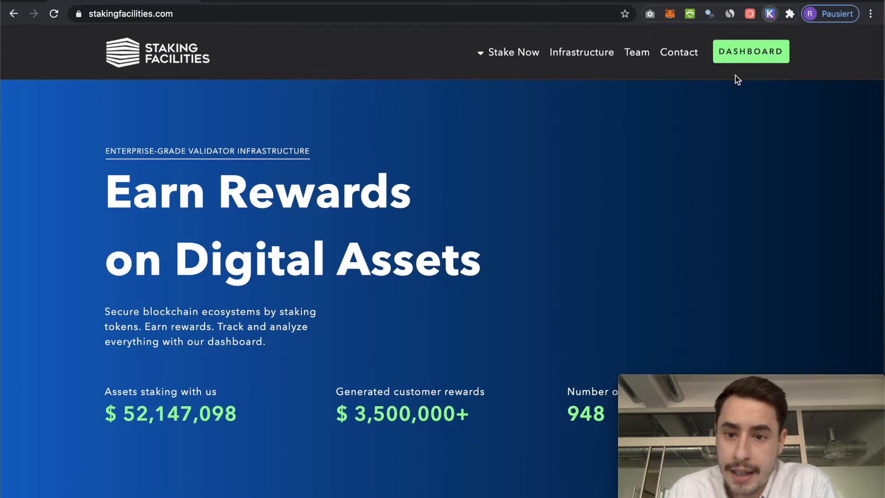
Start a Ledger import and enter 'Cosmos Account Keplr Tutorial' as the account name
click(769, 14)
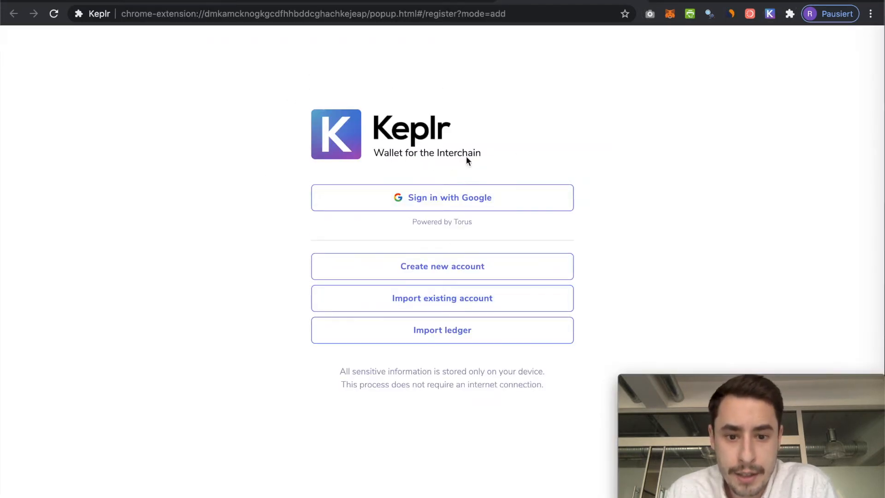
mouse_move(448, 236)
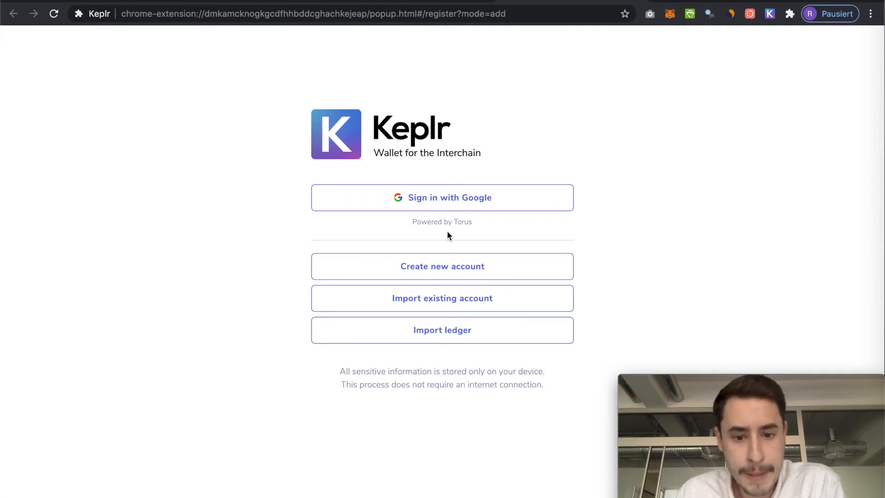
click(442, 265)
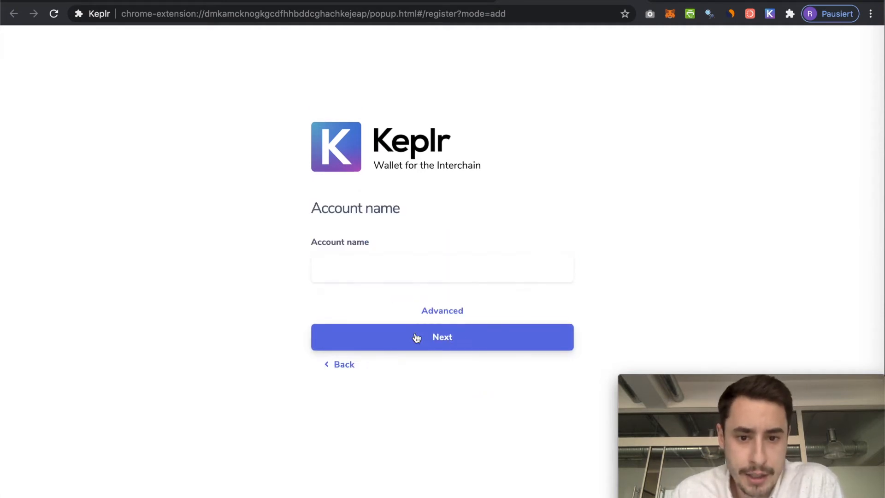
click(441, 268)
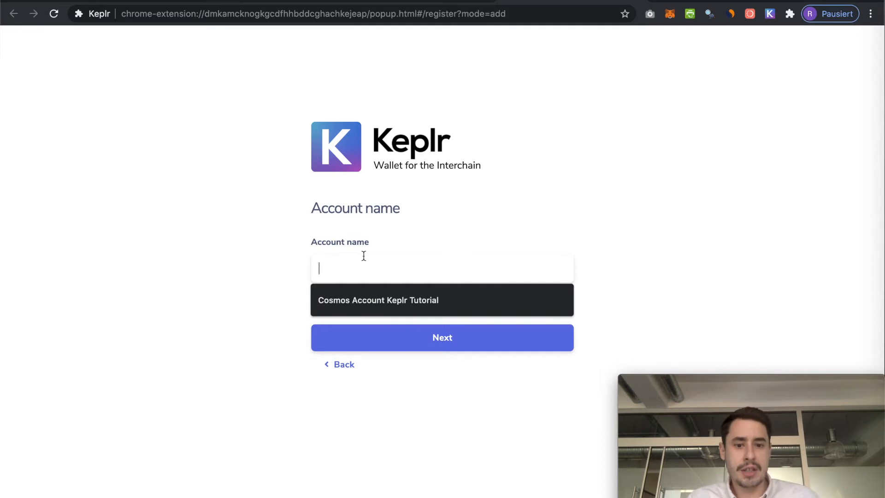
text(Cosmos Account Keplr Tutorial)
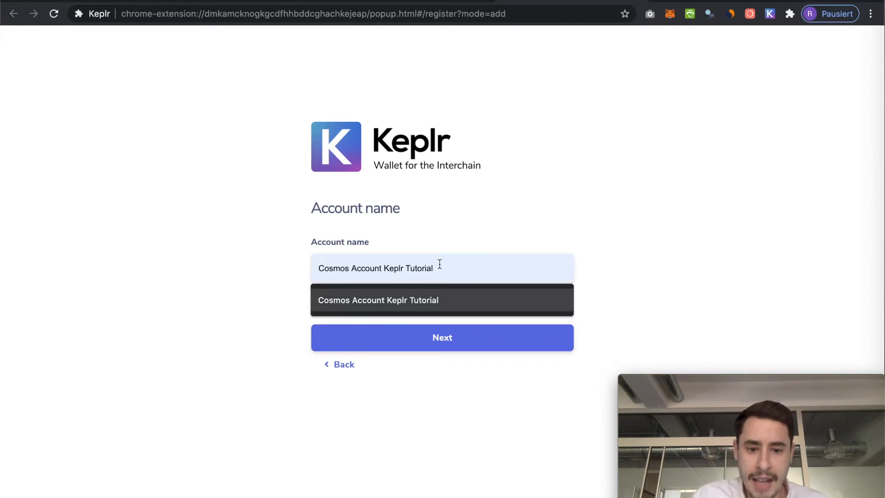
mouse_move(348, 260)
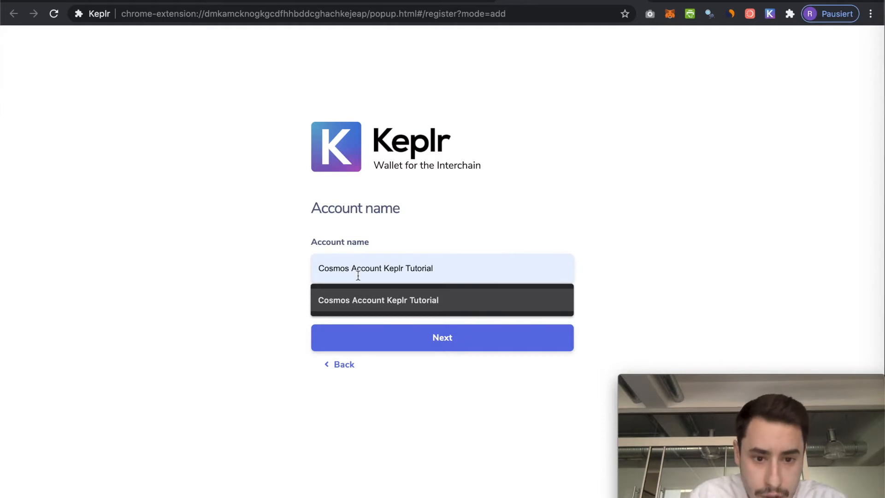
mouse_move(345, 299)
text( Ledger)
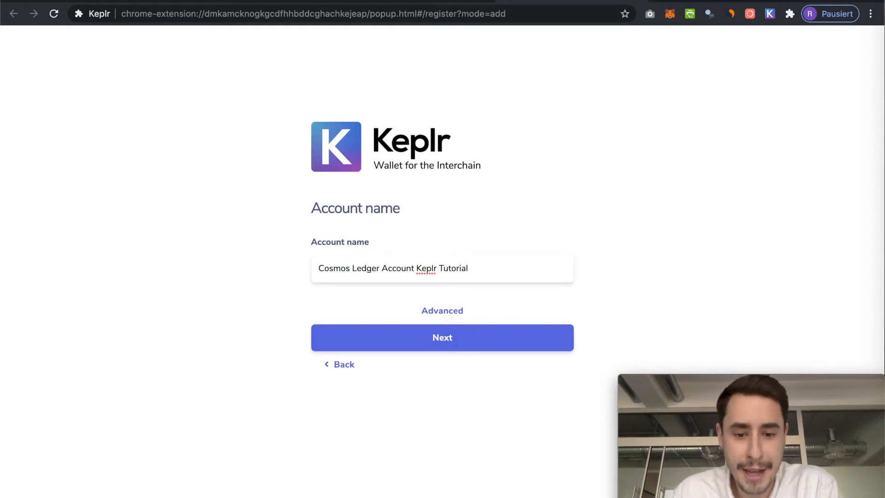
mouse_move(421, 310)
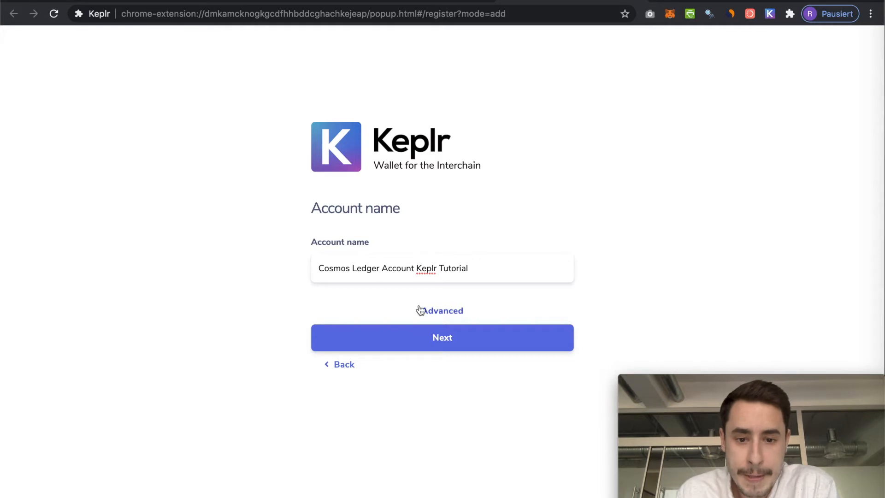
Reset the HD derivation path to default via the Advanced toggle and continue
click(442, 309)
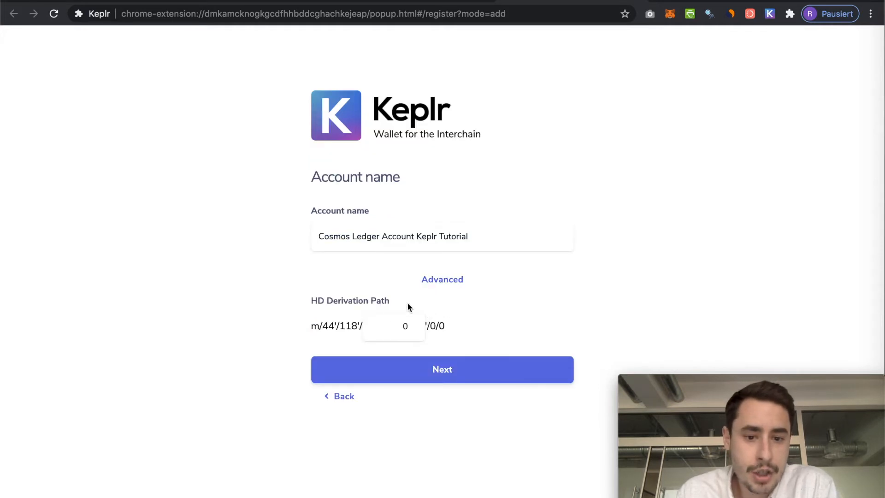
click(441, 278)
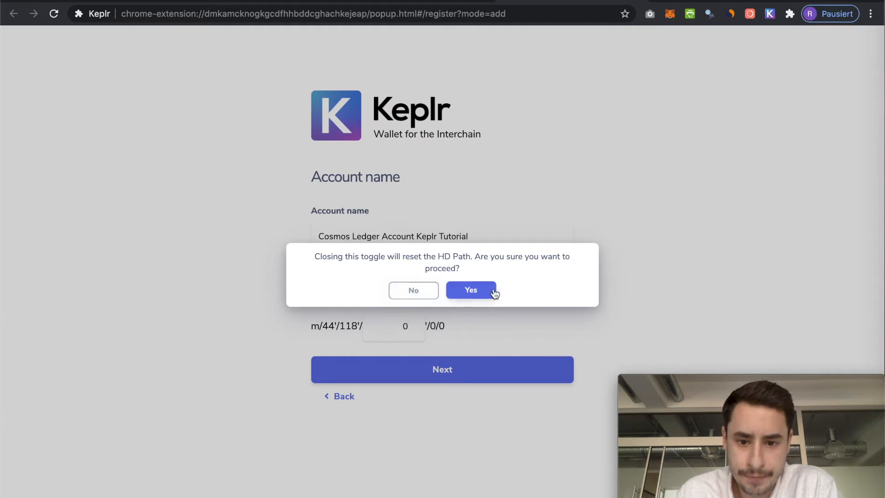
click(471, 289)
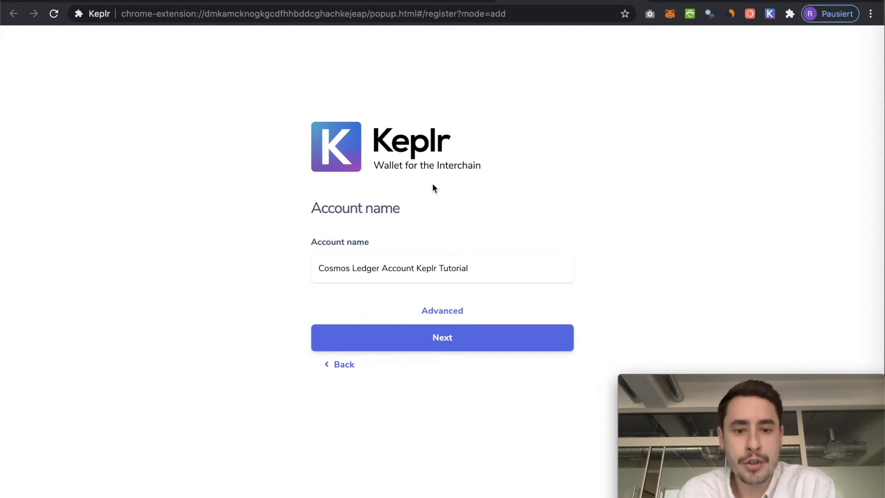
mouse_move(380, 251)
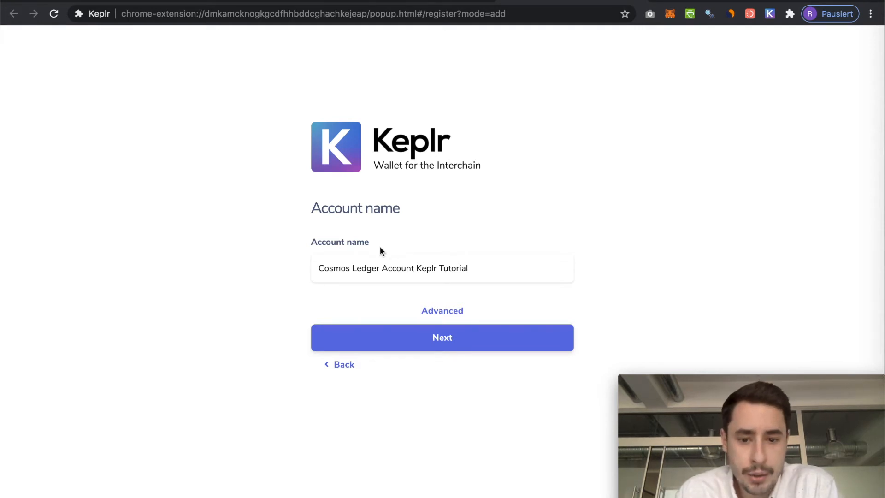
mouse_move(442, 338)
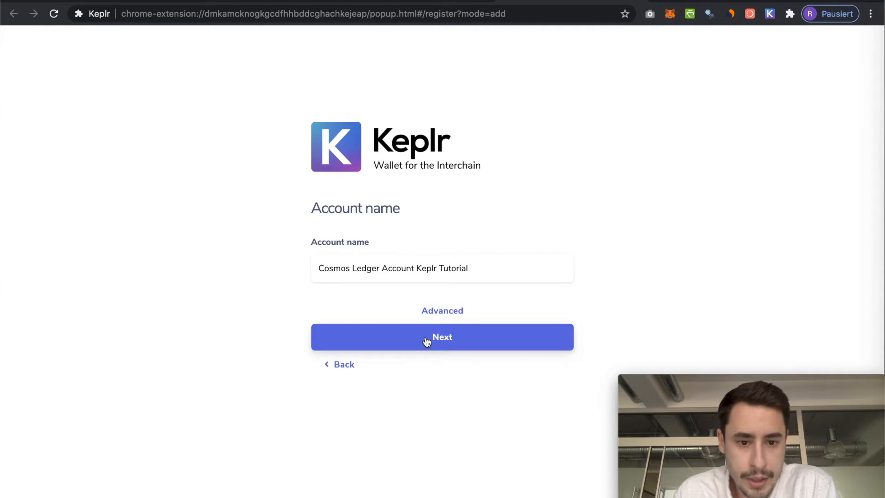
click(442, 337)
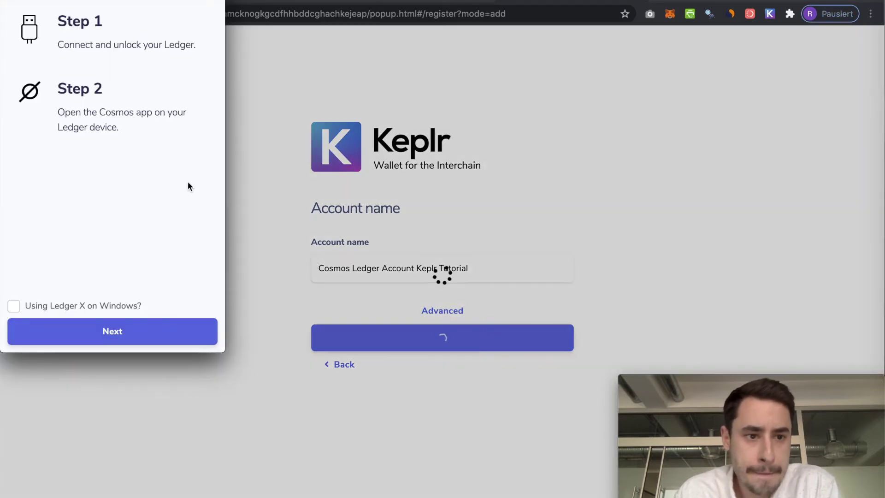
mouse_move(104, 77)
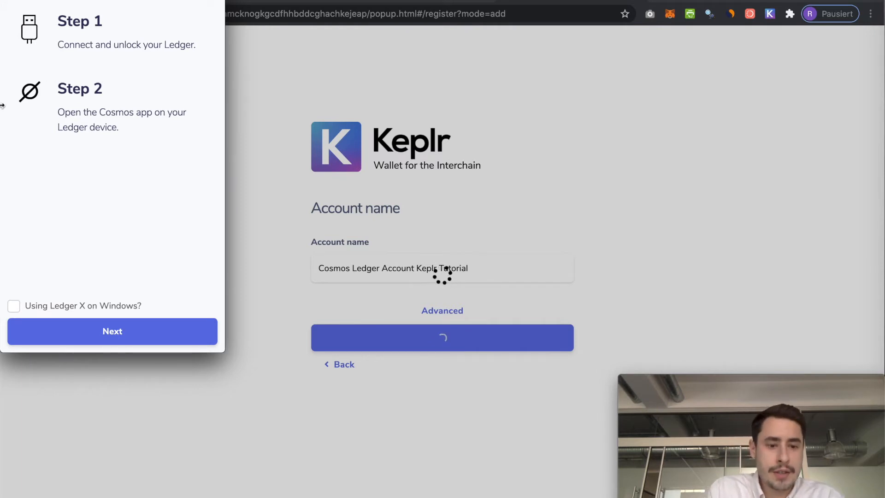
Connect the Ledger Nano S and finish registering the Ledger account
click(111, 331)
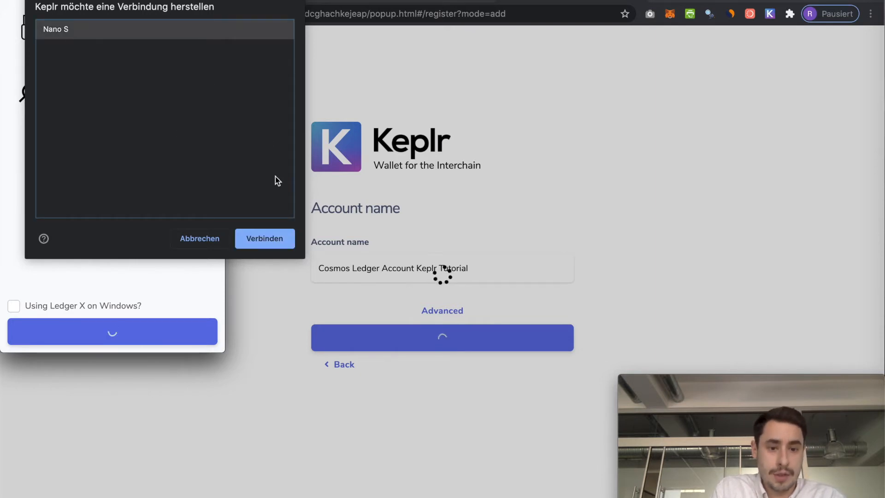
click(265, 238)
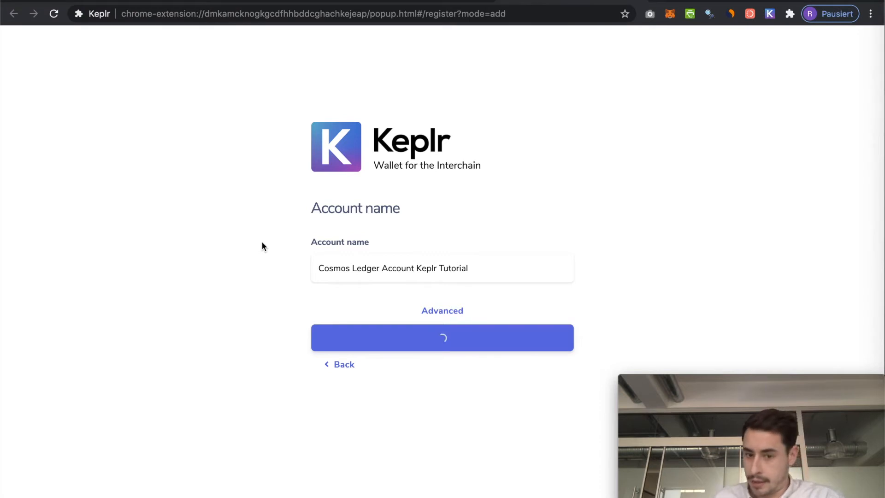
click(441, 337)
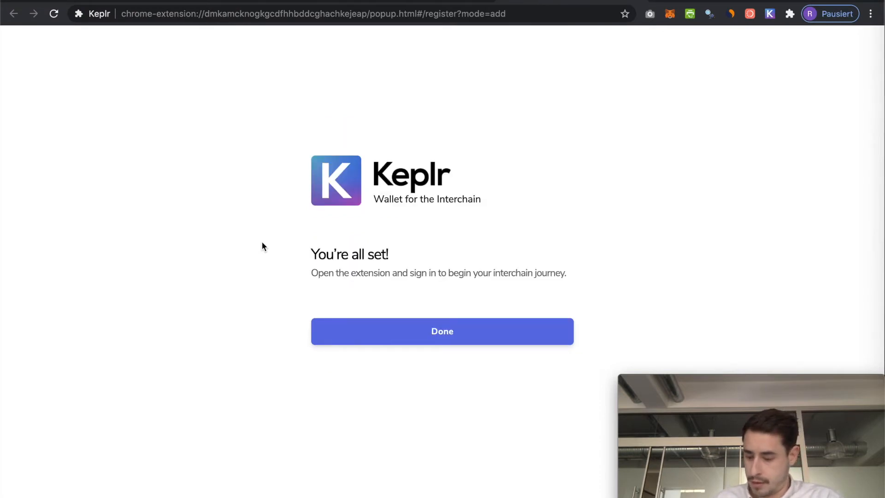
mouse_move(396, 338)
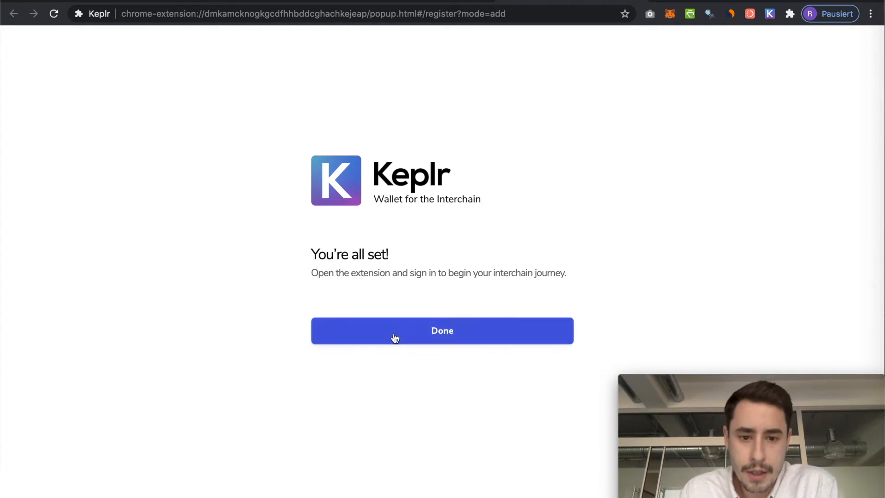
click(442, 330)
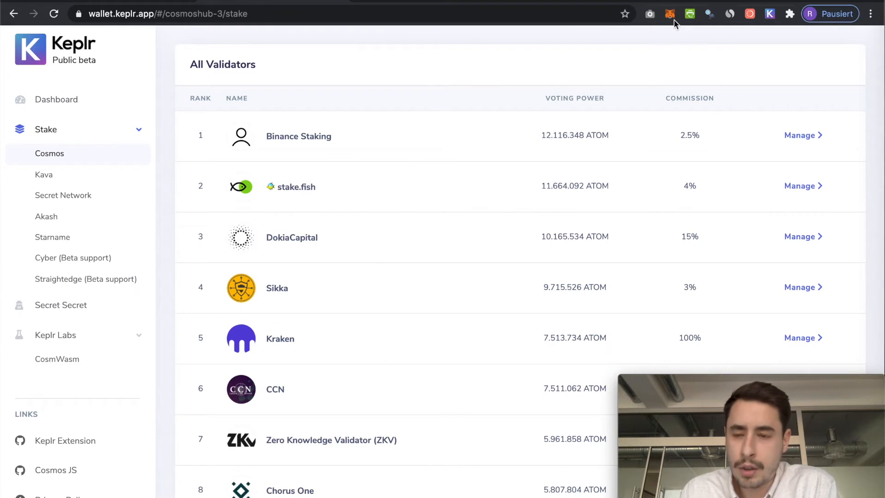
Switch the wallet to the Cosmos Ledger Account Keplr Tutorial account
click(769, 14)
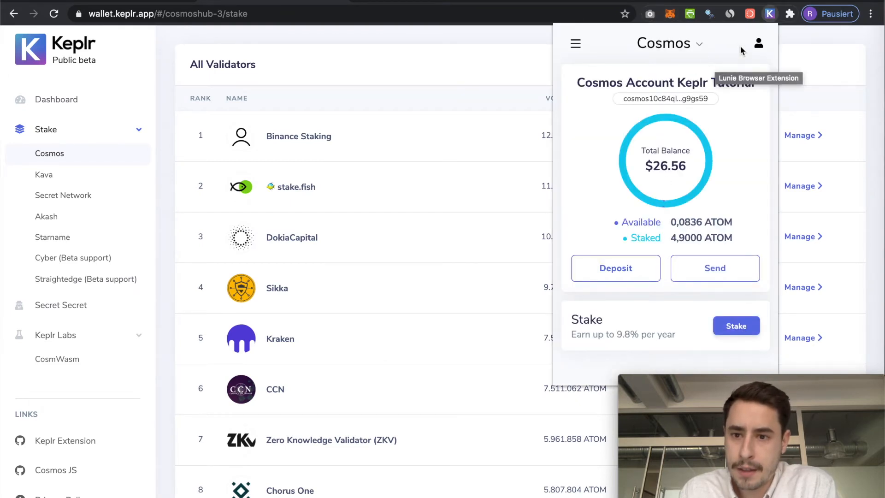
click(759, 44)
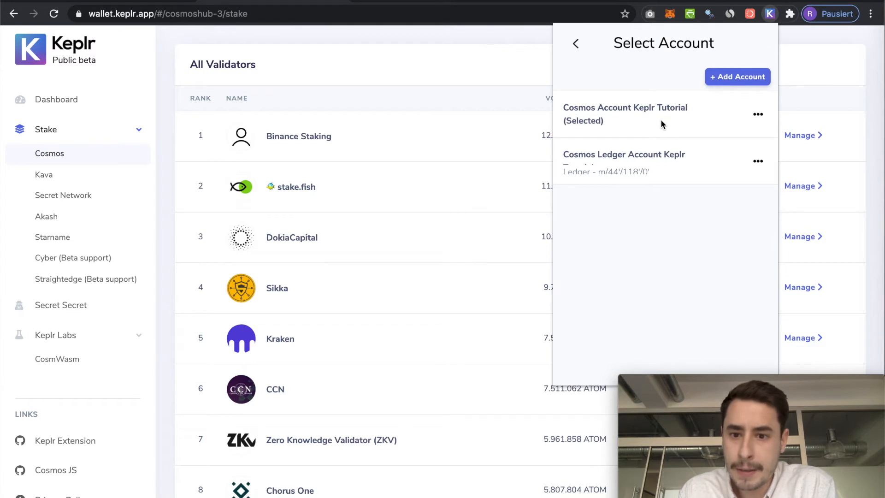
click(624, 154)
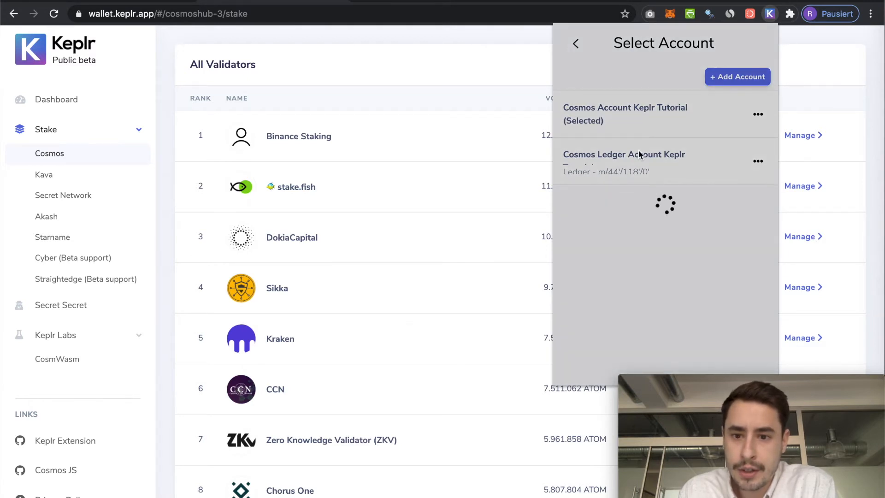
click(624, 154)
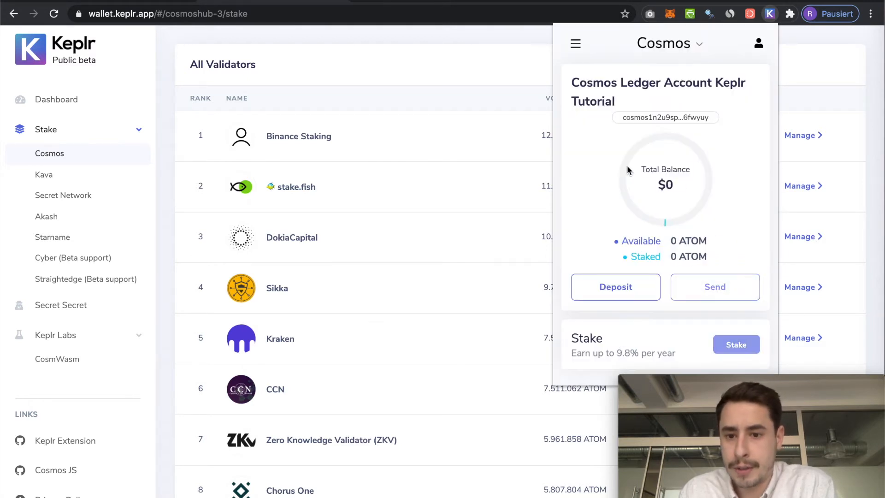
mouse_move(683, 212)
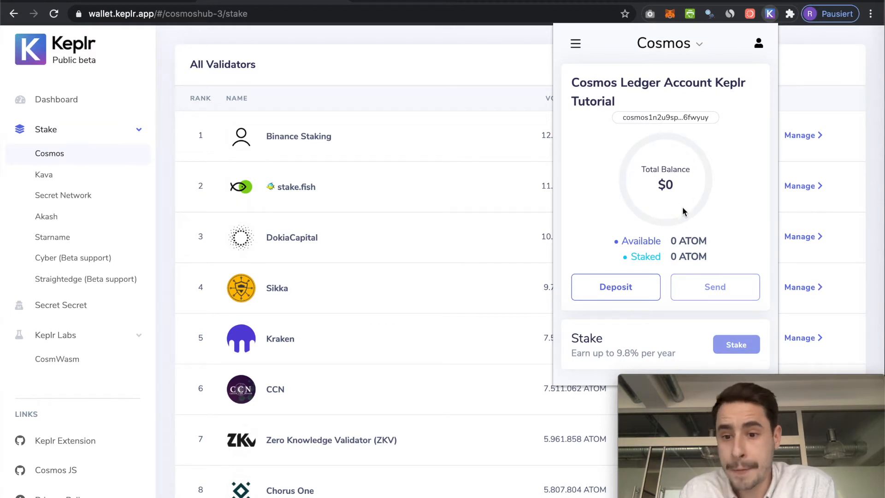
mouse_move(690, 177)
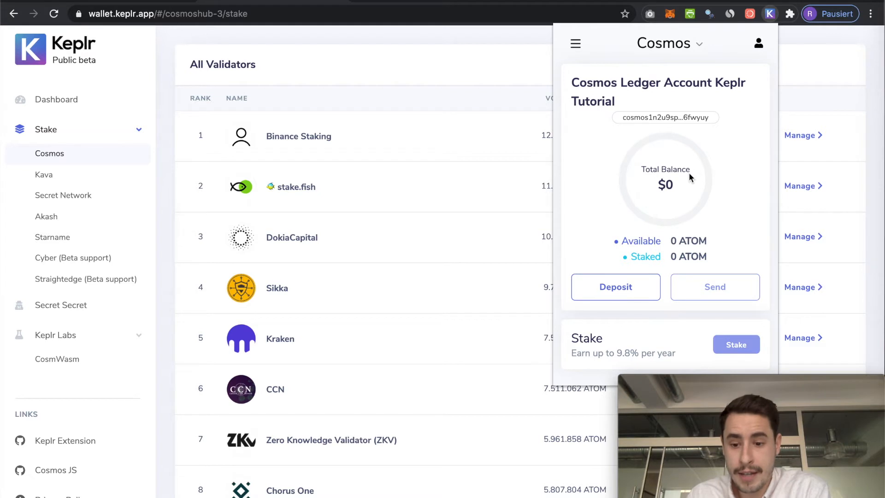
mouse_move(739, 128)
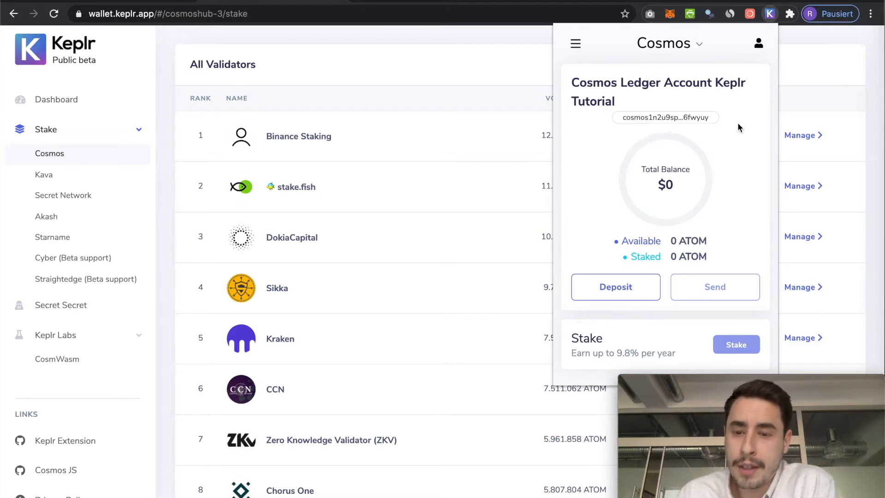
mouse_move(666, 117)
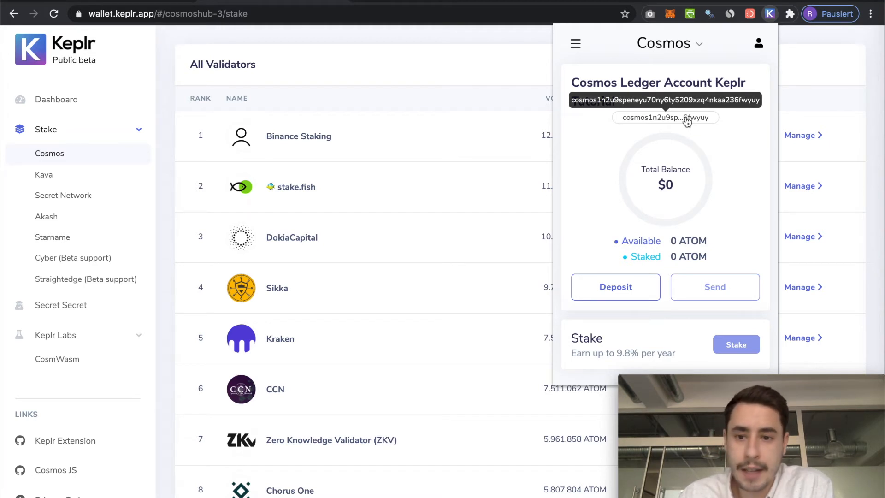
Copy the Ledger account's Cosmos address and dismiss the copied notice
click(664, 117)
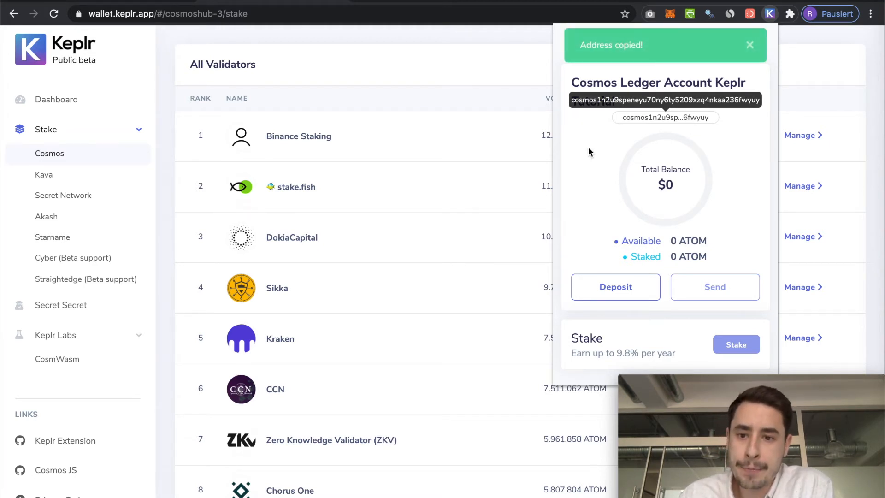
click(749, 45)
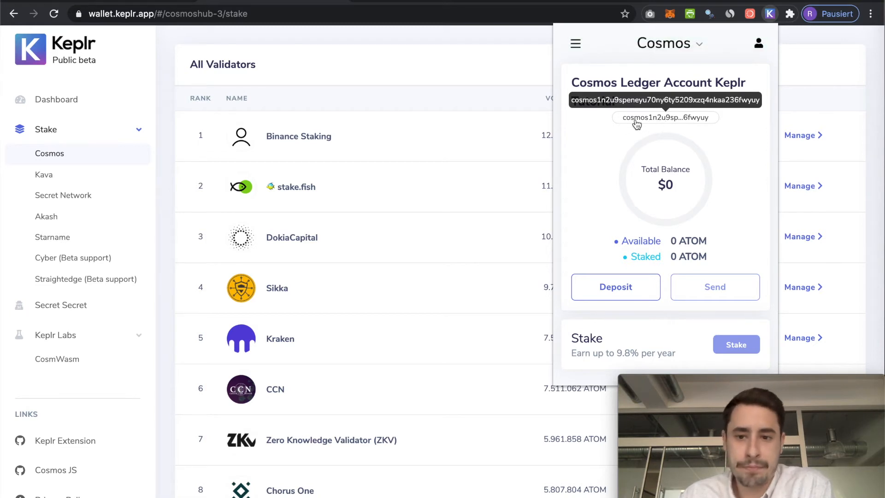
mouse_move(641, 178)
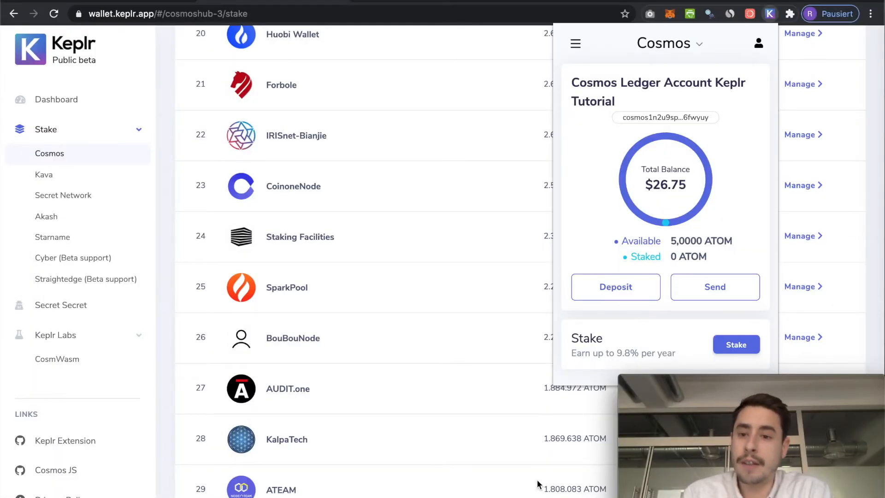
mouse_move(694, 227)
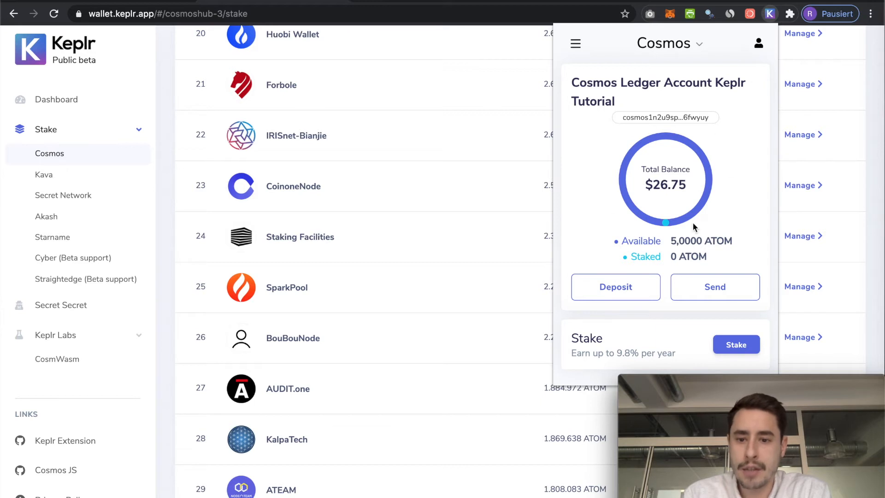
mouse_move(667, 249)
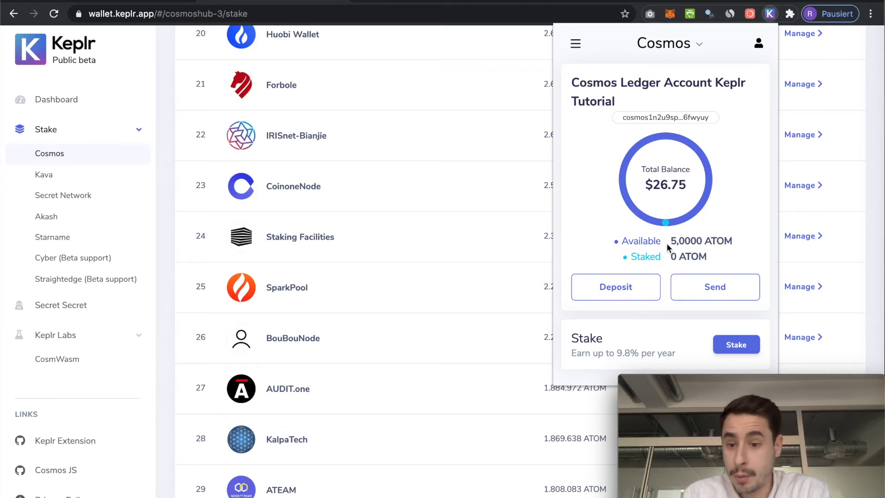
mouse_move(656, 266)
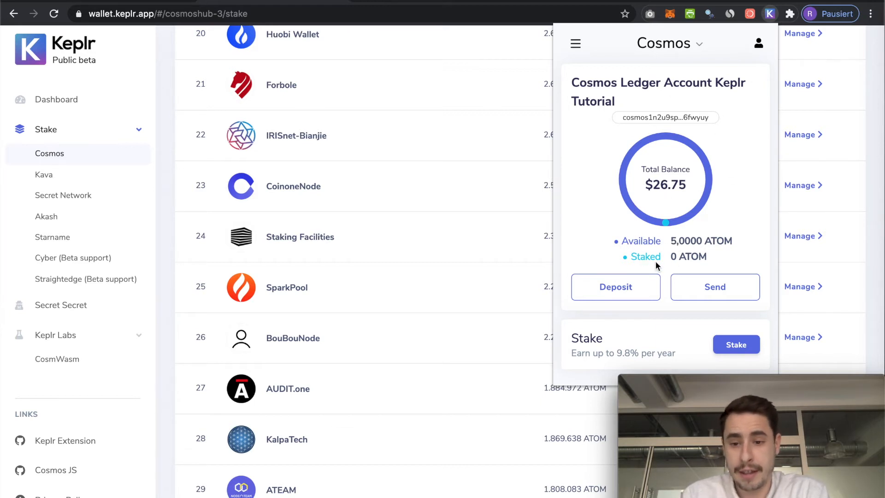
mouse_move(581, 264)
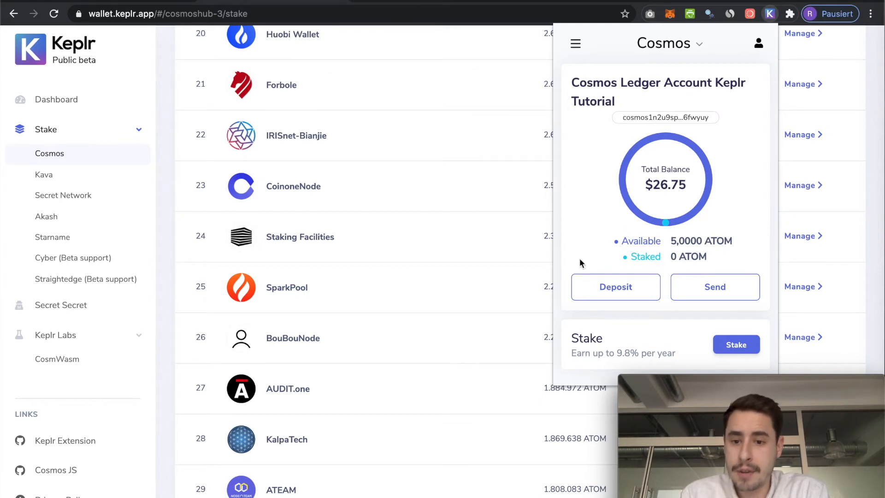
mouse_move(614, 250)
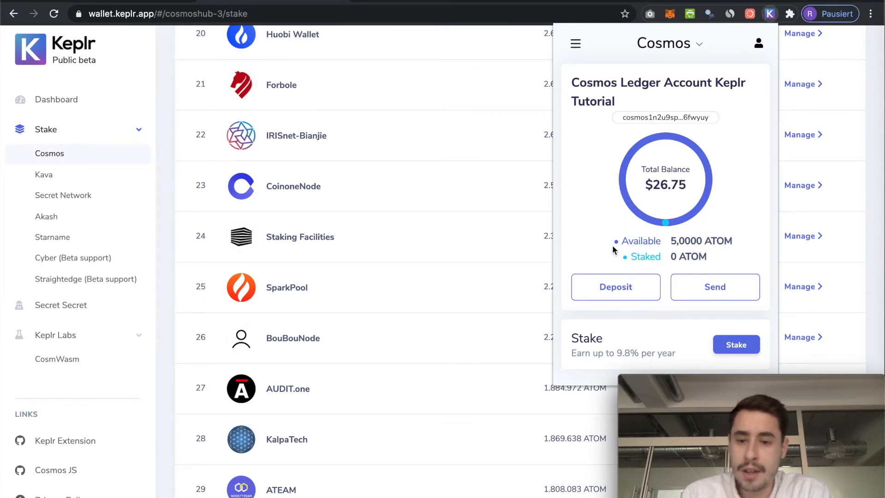
mouse_move(699, 260)
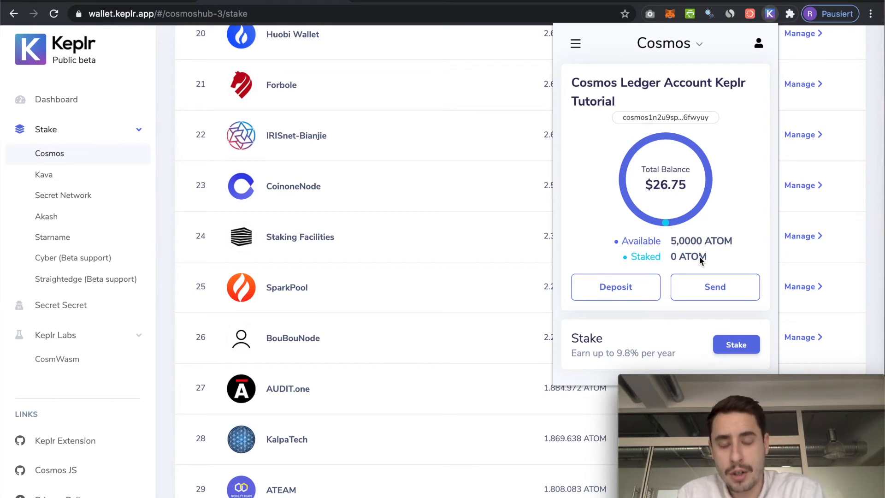
mouse_move(685, 115)
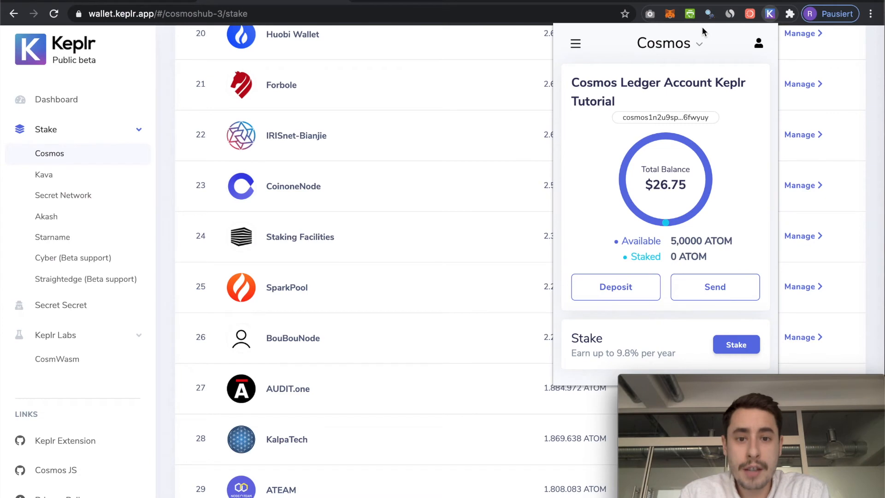
mouse_move(773, 8)
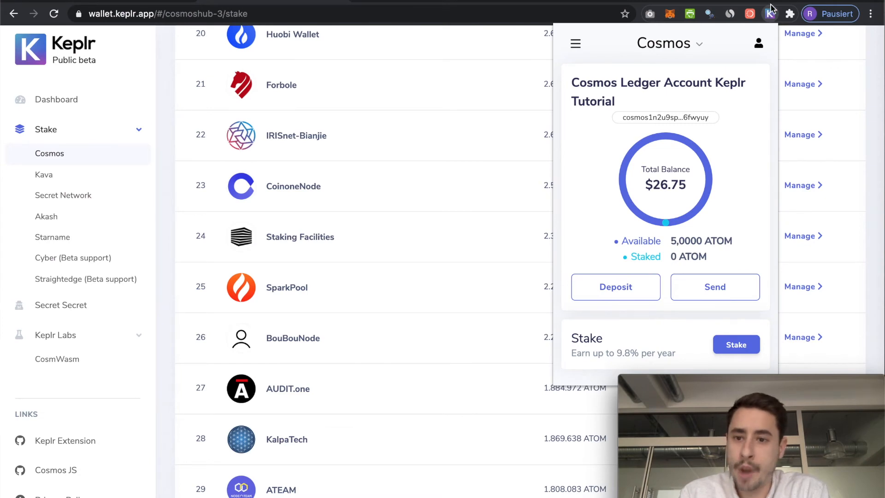
mouse_move(711, 126)
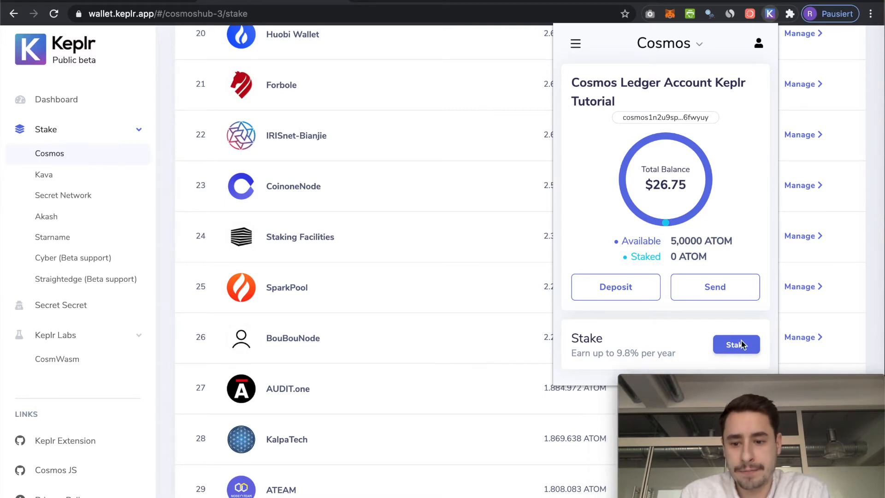
Go to Stake and browse the All Validators list down past rank 30 to Staking Facilities
click(736, 344)
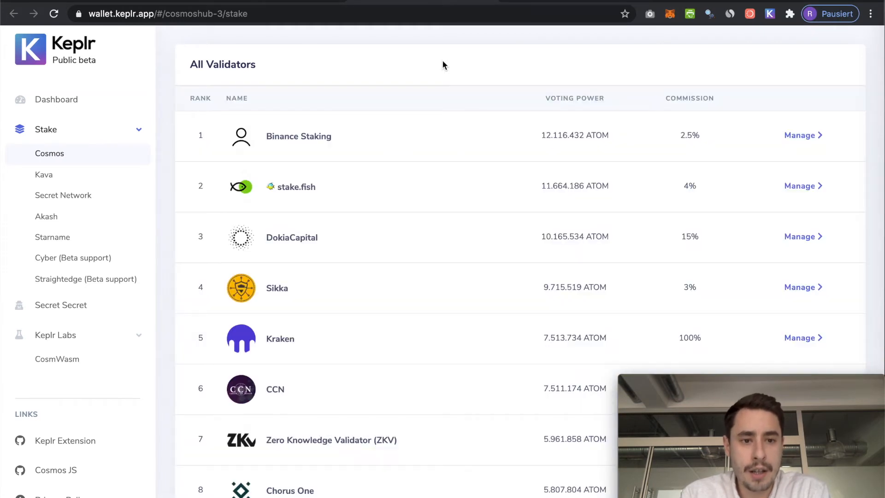
mouse_move(323, 233)
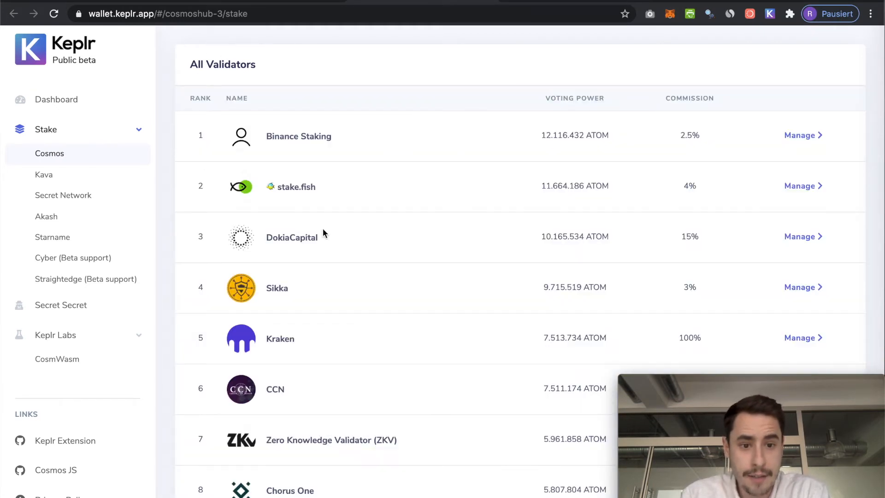
scroll(down, 3)
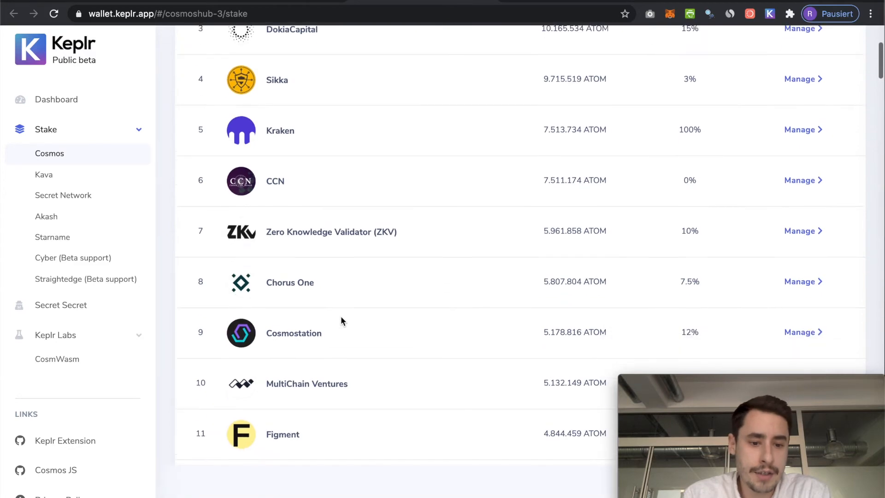
scroll(down, 3)
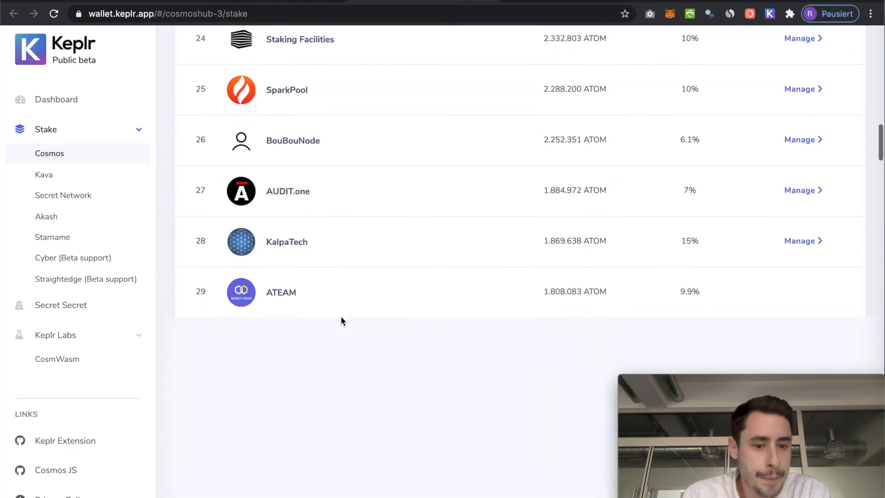
scroll(up, 3)
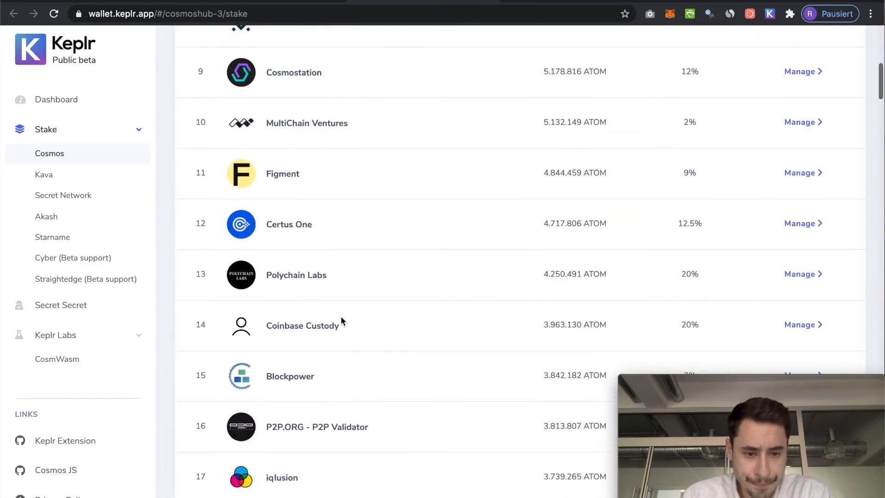
scroll(up, 3)
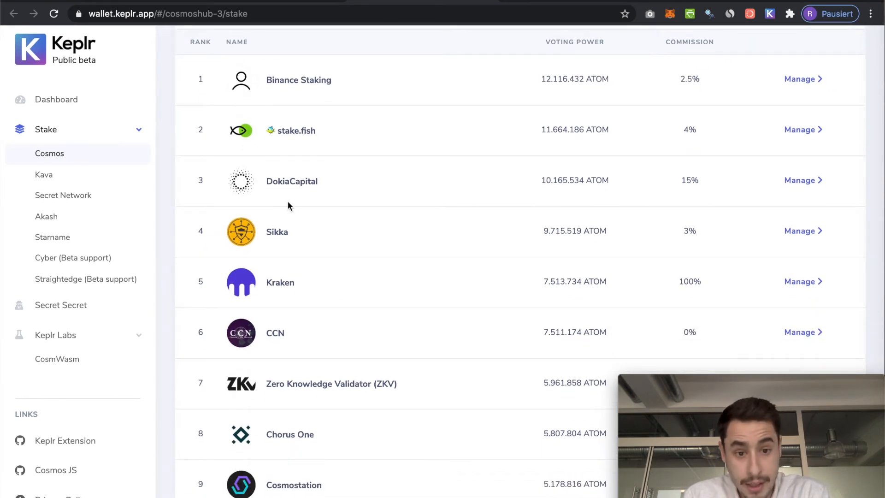
scroll(down, 3)
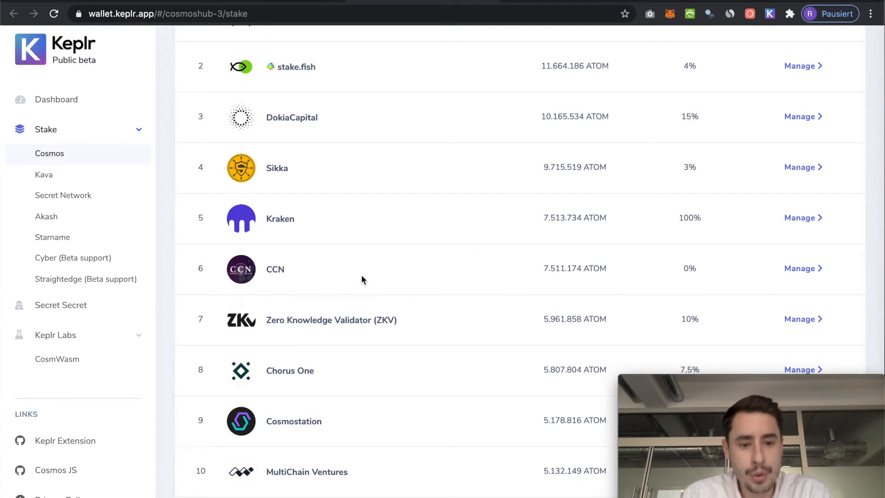
scroll(down, 3)
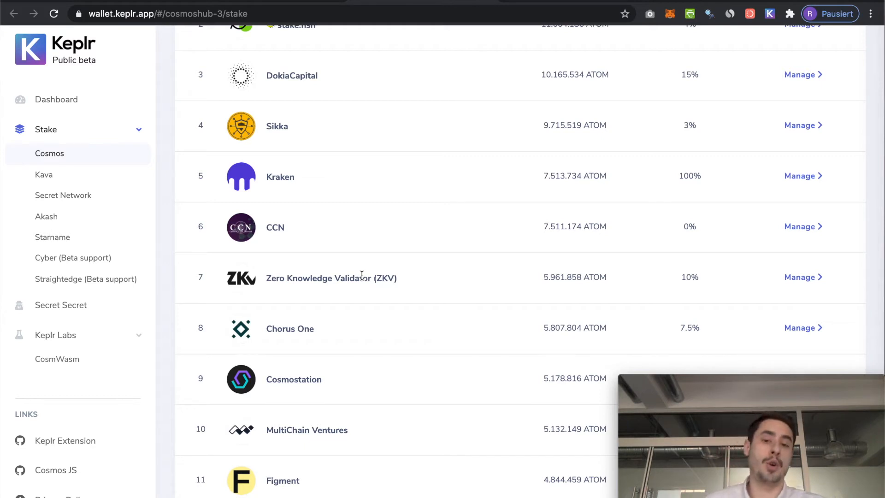
mouse_move(391, 324)
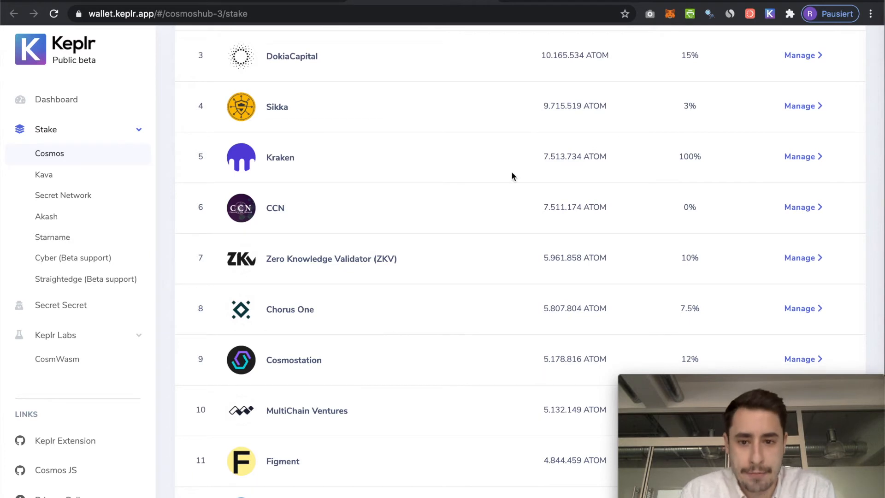
scroll(up, 3)
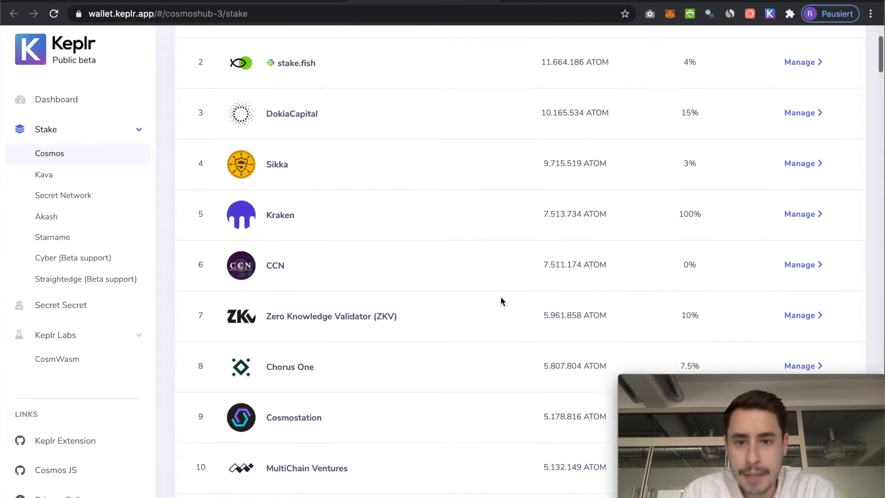
scroll(down, 3)
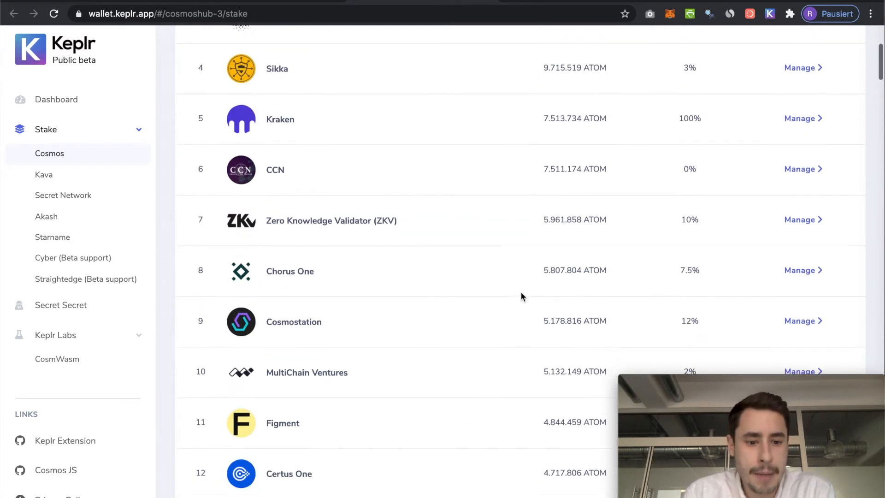
scroll(down, 3)
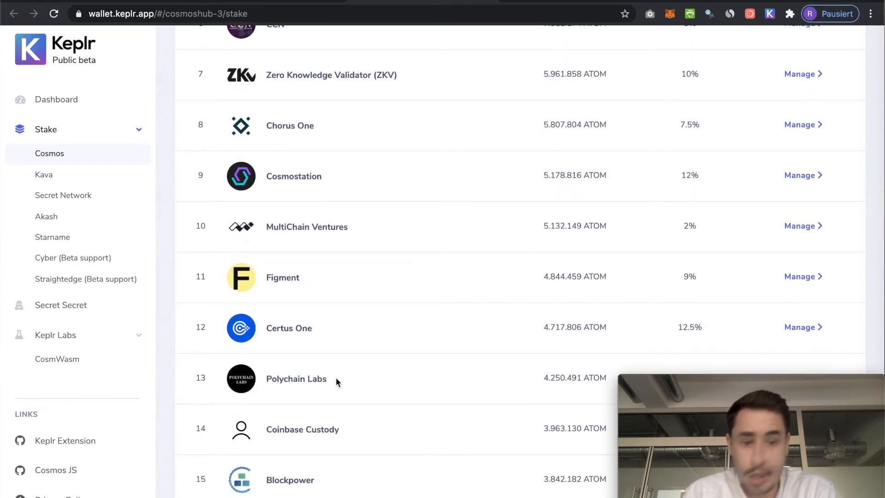
scroll(down, 3)
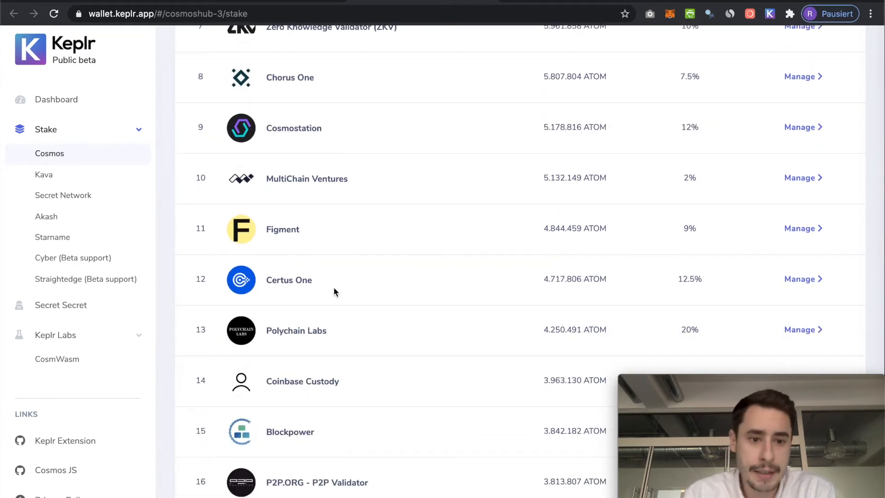
scroll(down, 3)
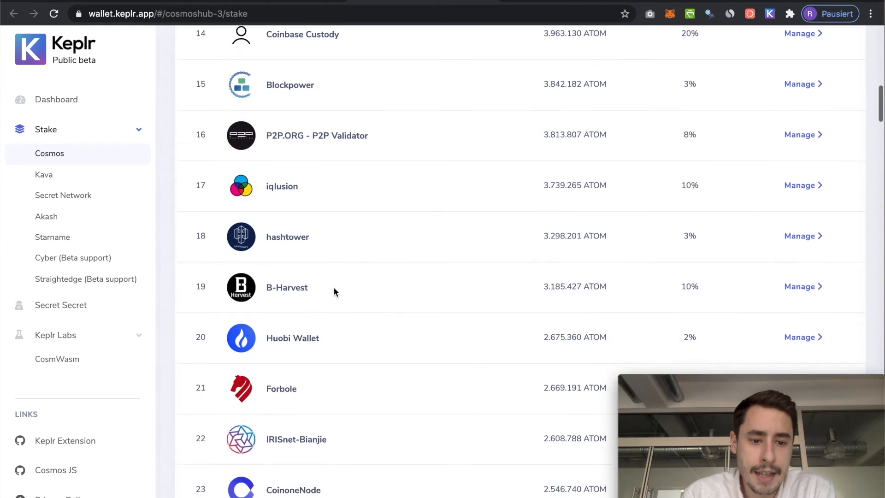
scroll(down, 3)
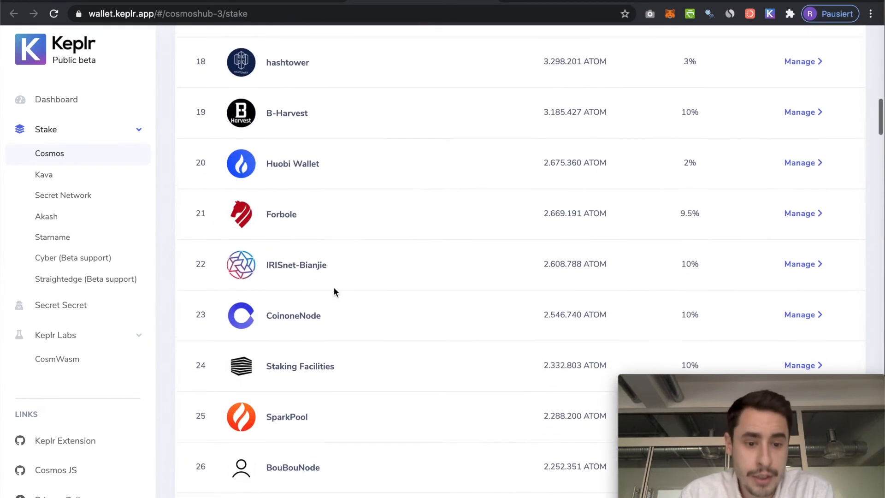
scroll(down, 3)
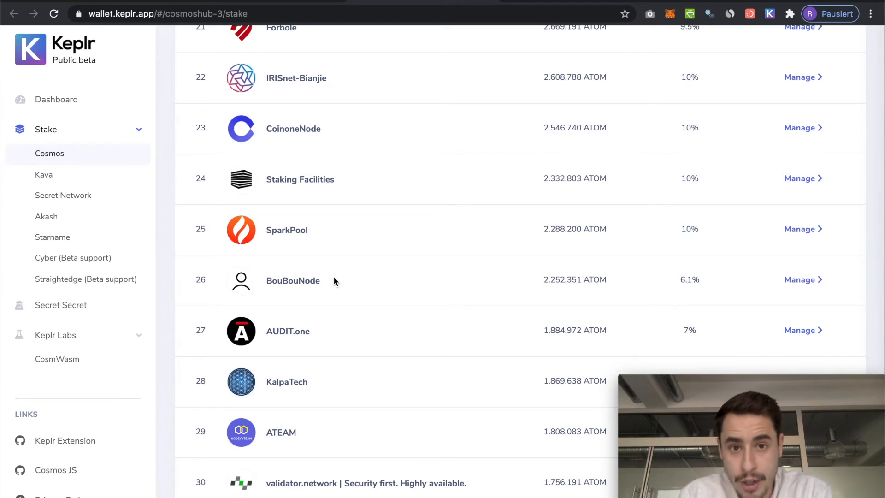
mouse_move(332, 216)
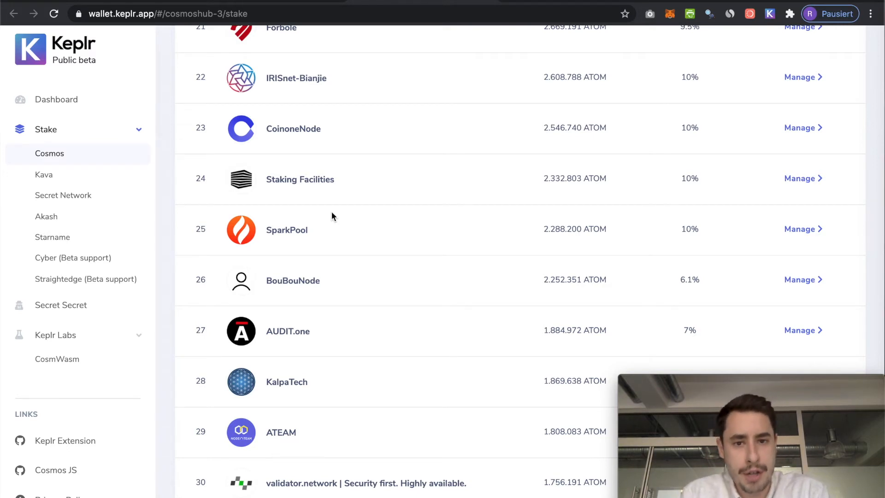
mouse_move(332, 202)
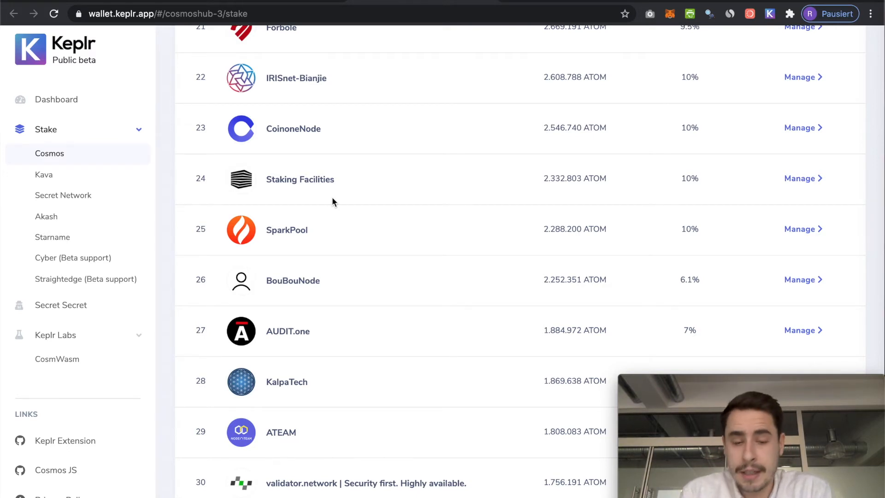
mouse_move(276, 174)
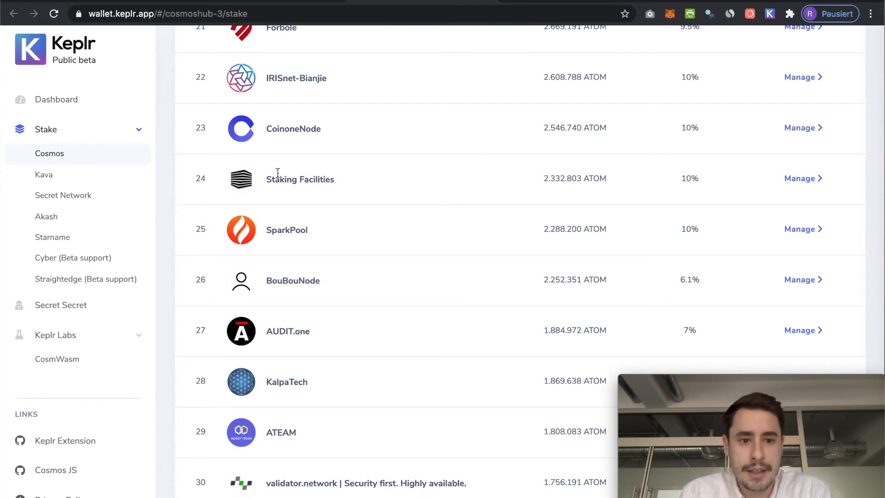
mouse_move(224, 162)
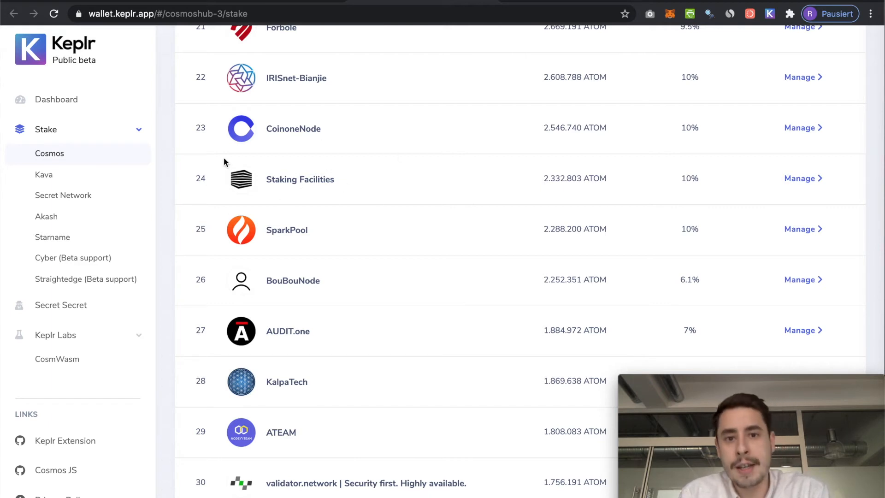
mouse_move(299, 210)
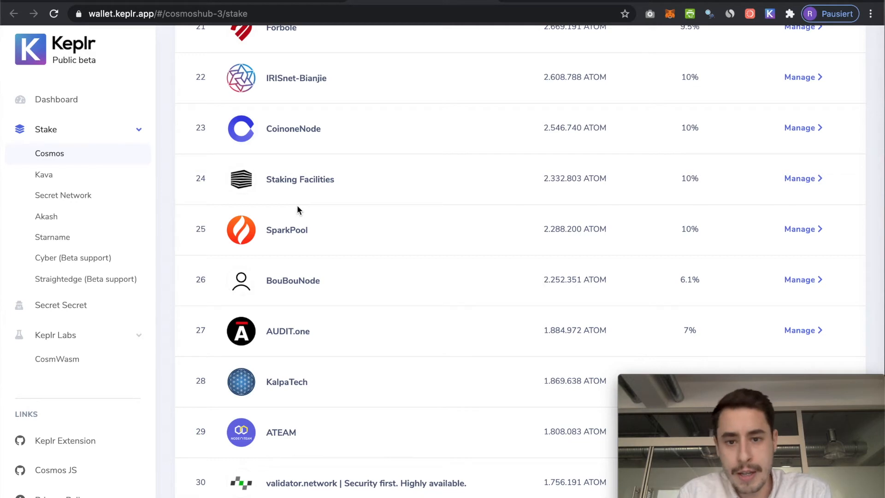
mouse_move(297, 171)
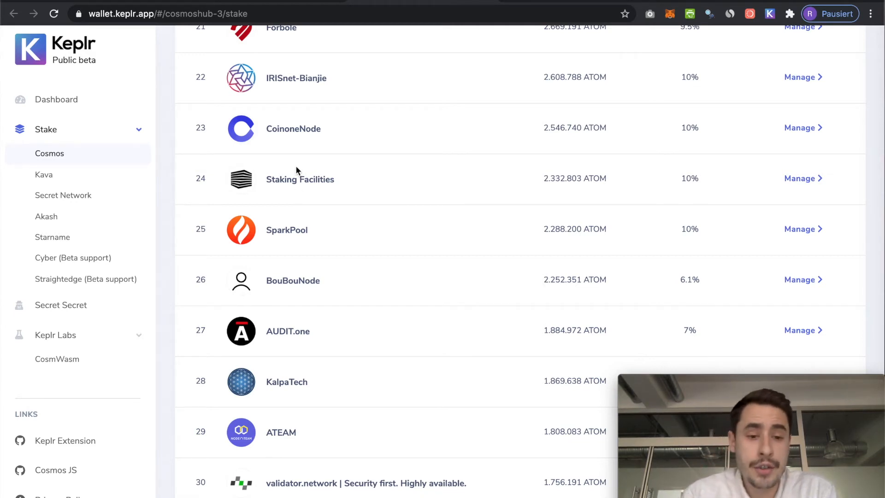
mouse_move(518, 131)
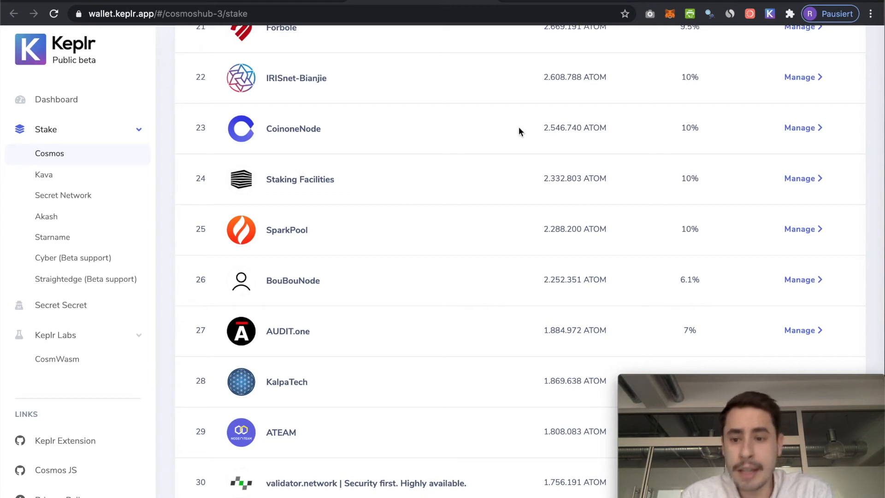
mouse_move(237, 178)
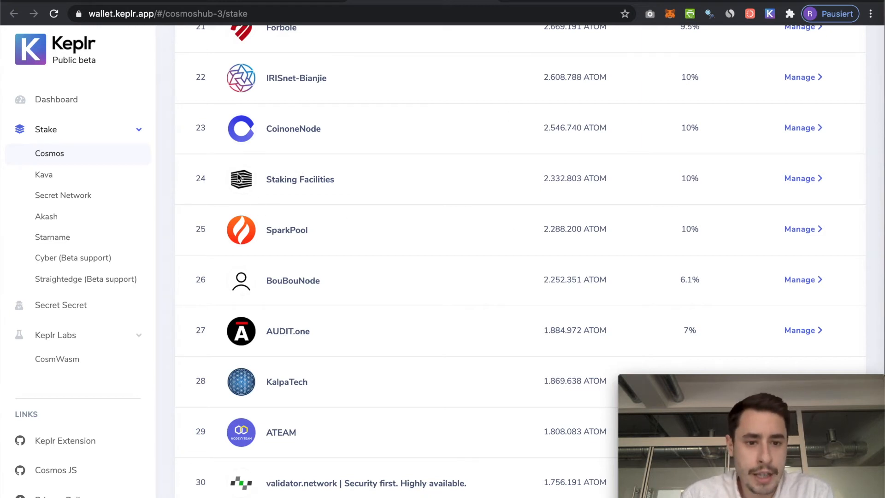
mouse_move(800, 184)
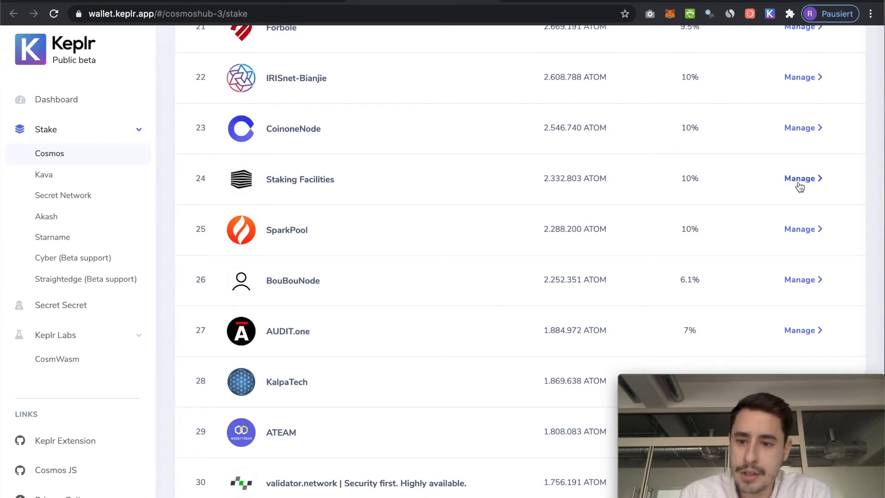
View Staking Facilities' details (10% commission) and proceed to its delegation form
click(800, 178)
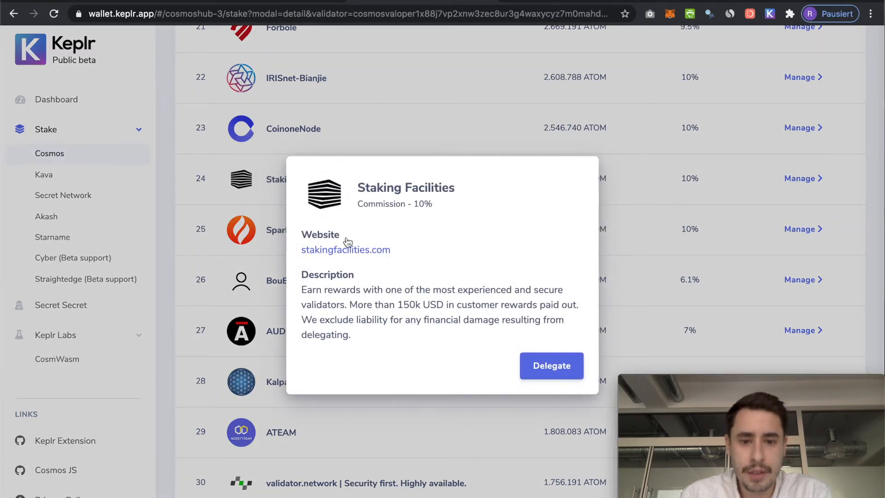
mouse_move(354, 202)
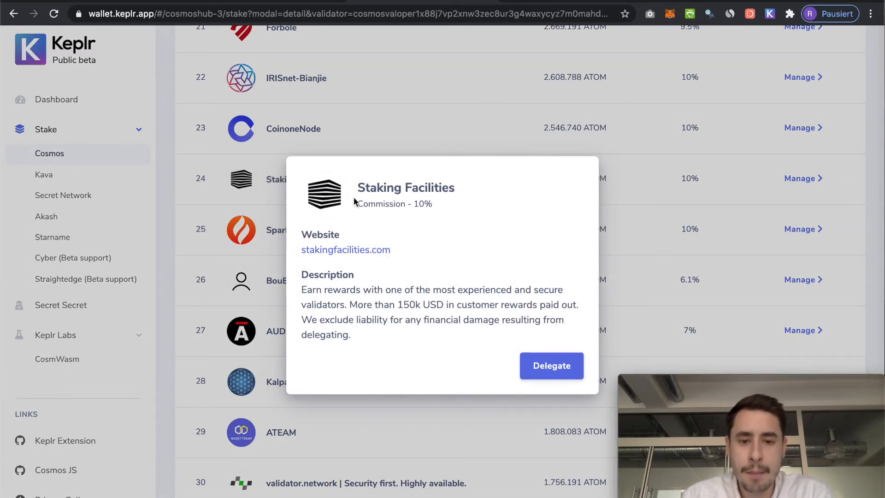
mouse_move(418, 350)
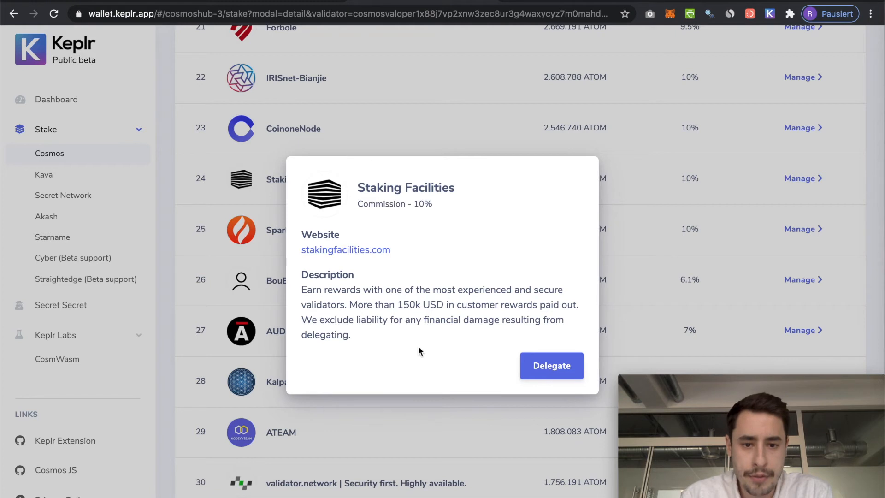
mouse_move(499, 234)
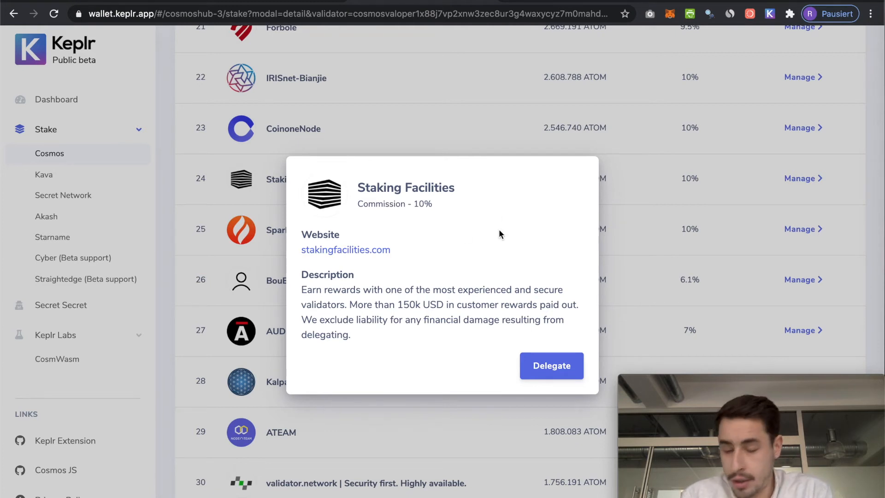
click(551, 366)
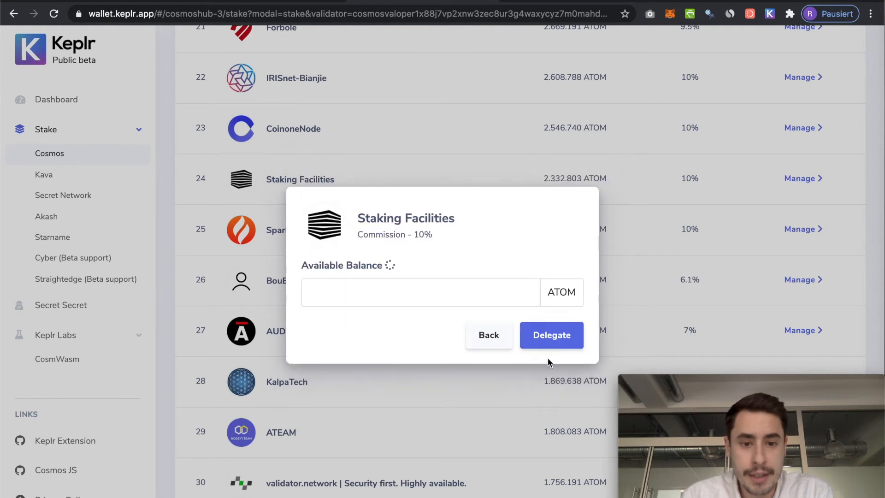
Enter 4.5 ATOM as the delegation amount from the autofill suggestion
click(420, 292)
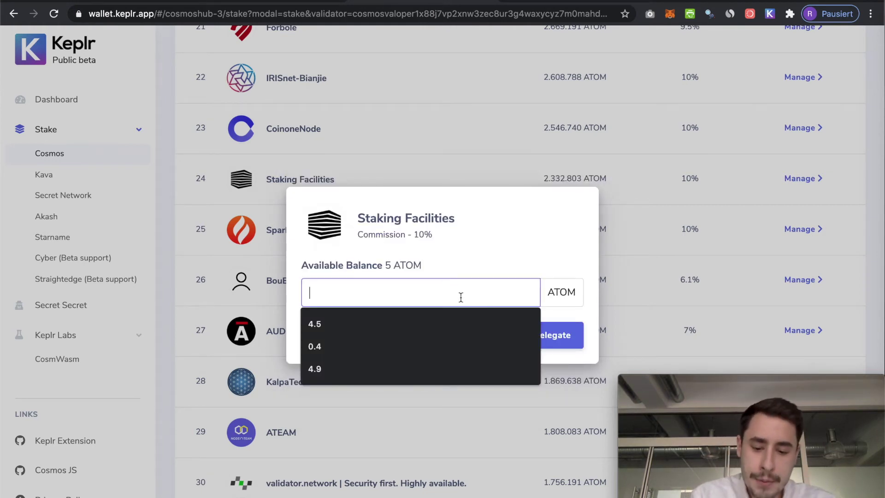
click(314, 324)
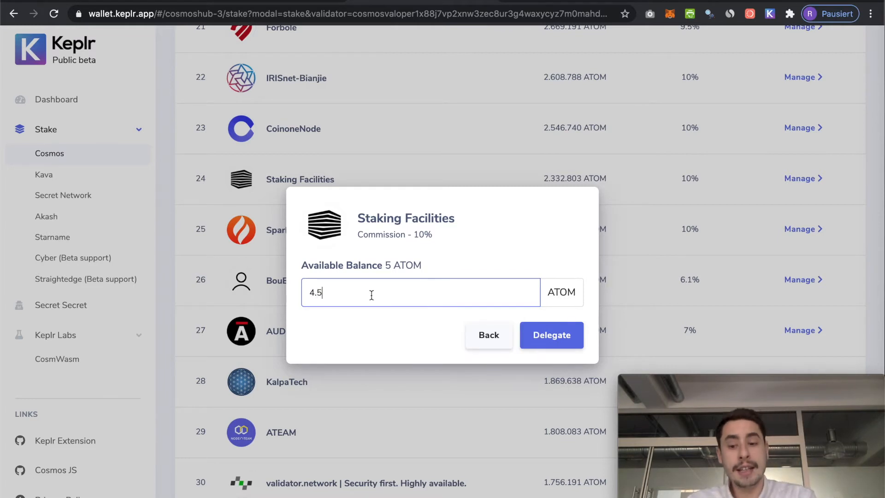
mouse_move(300, 260)
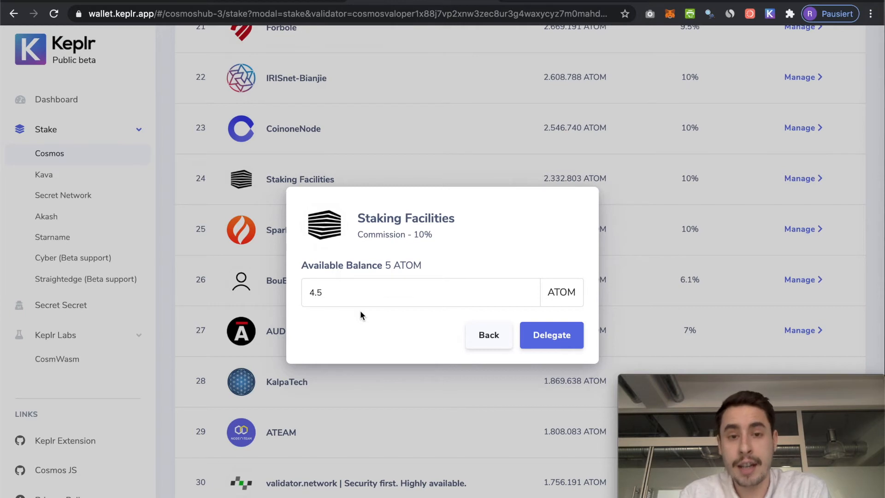
mouse_move(318, 322)
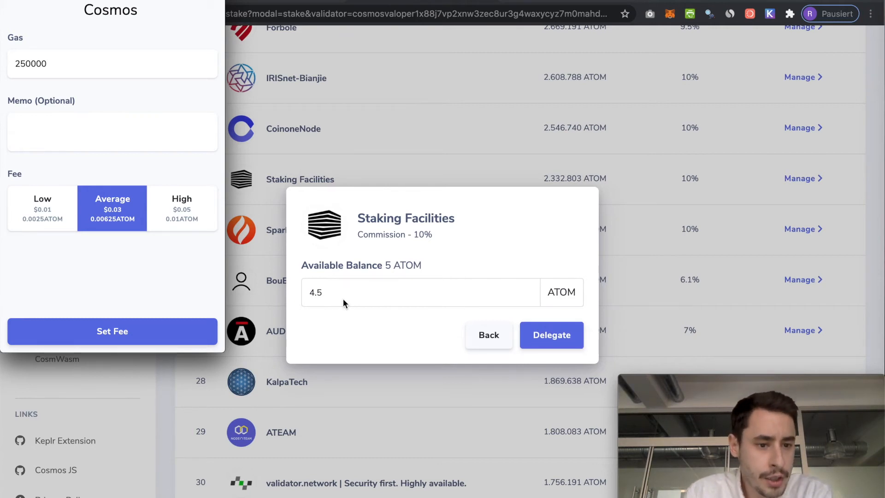
Choose the Low 0.0025 ATOM fee for the 4.5 ATOM delegation and confirm it
click(42, 208)
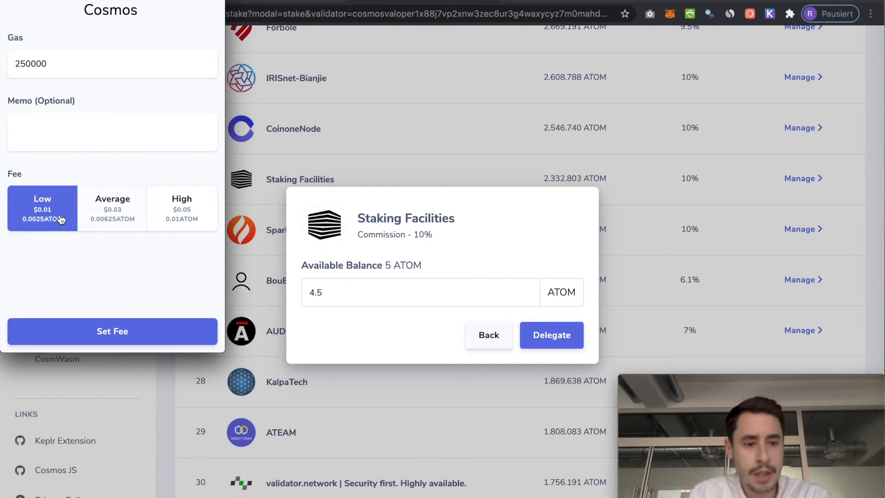
mouse_move(94, 305)
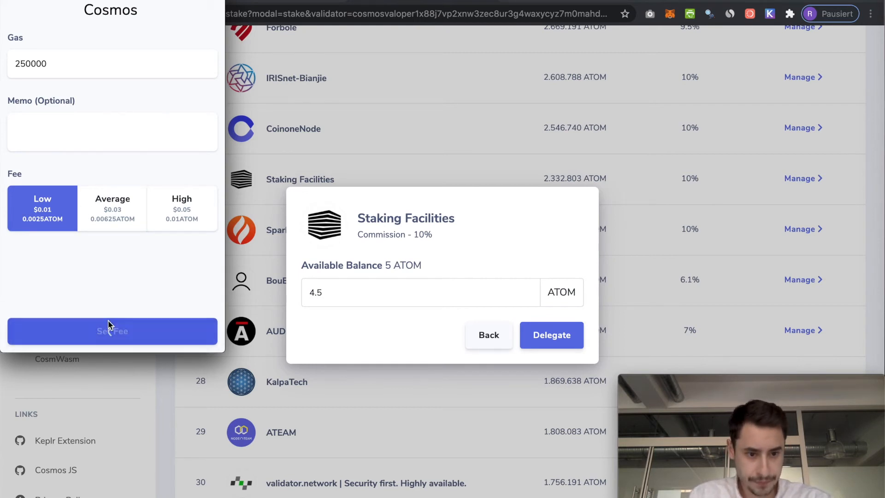
click(111, 331)
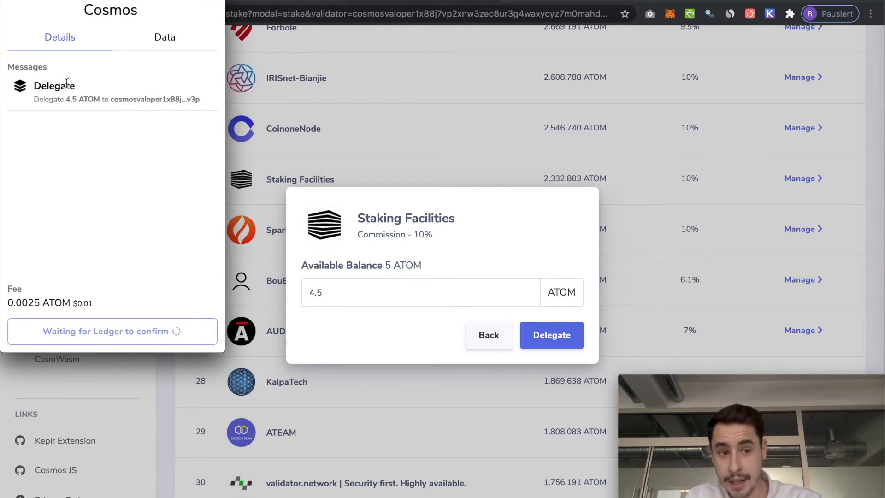
mouse_move(176, 86)
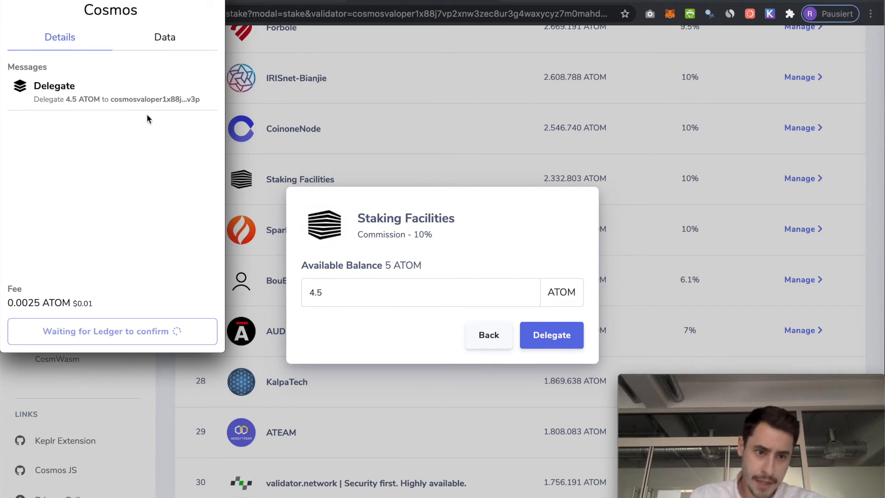
mouse_move(293, 95)
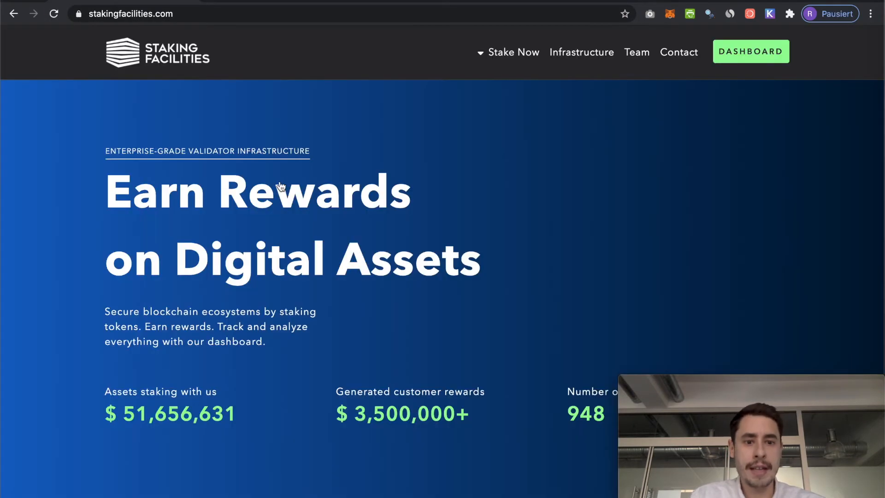
Reach the Networks section on stakingfacilities.com and enter the Cosmos validator page
scroll(down, 3)
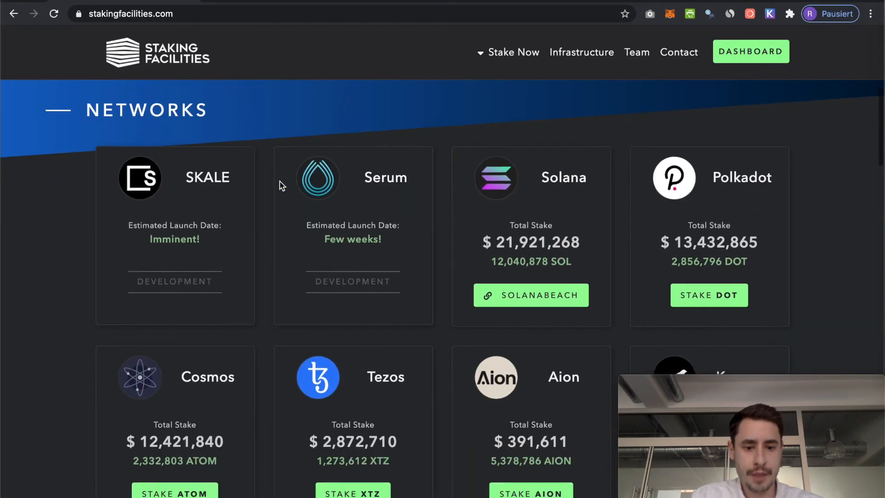
scroll(down, 3)
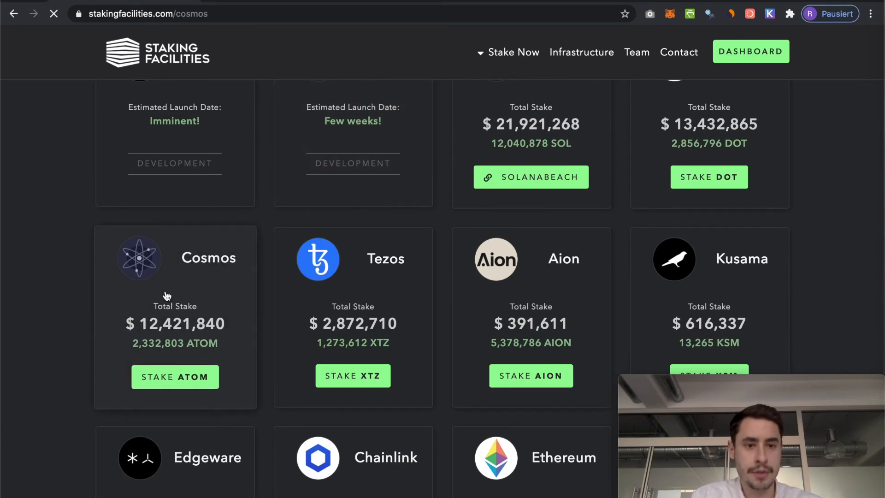
click(174, 377)
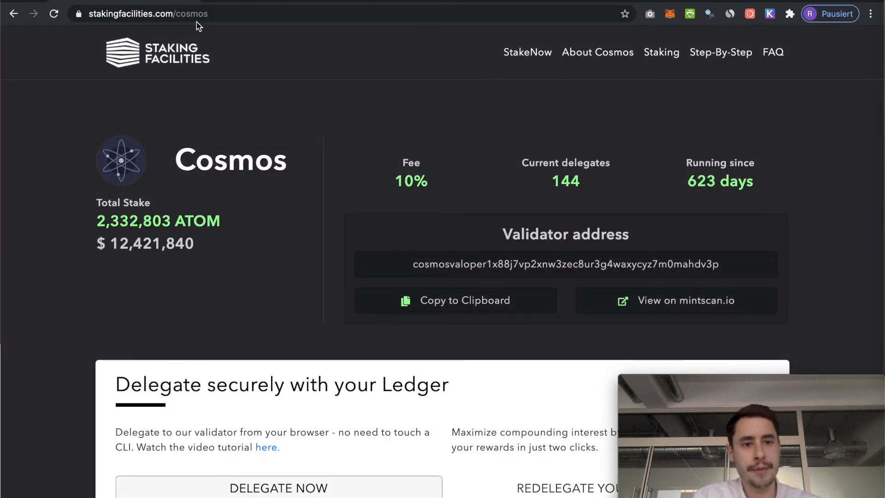
mouse_move(573, 276)
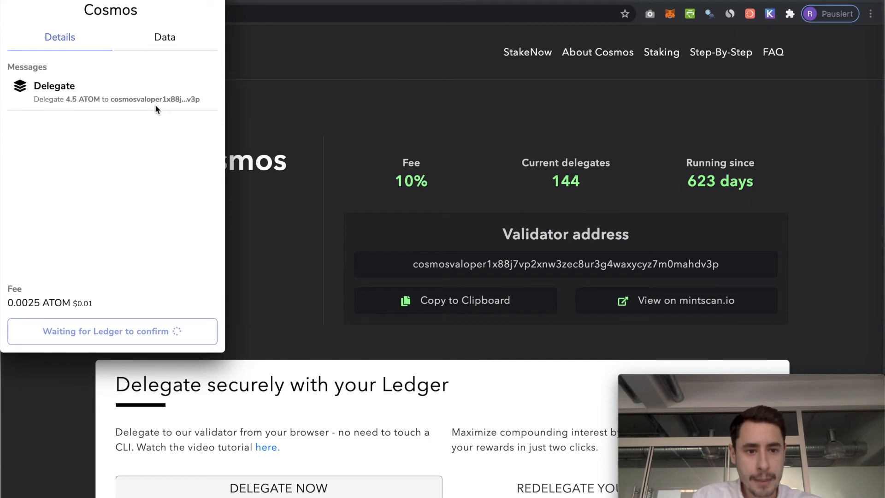
mouse_move(171, 112)
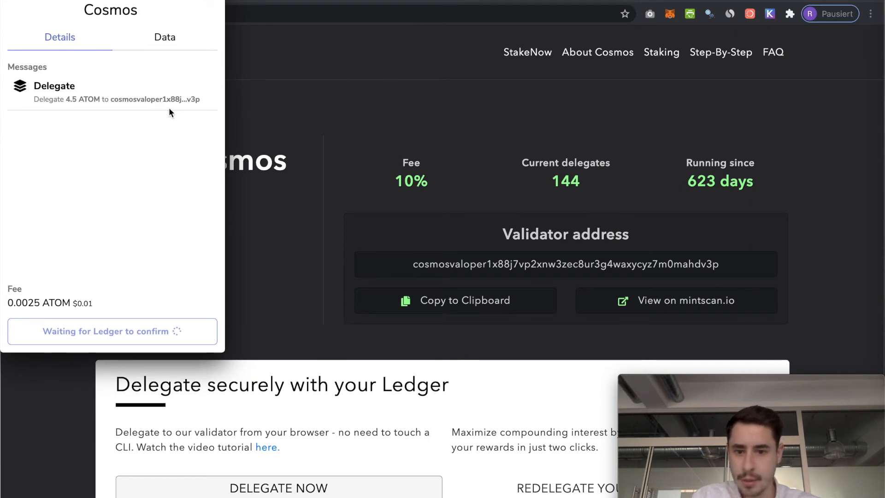
mouse_move(574, 259)
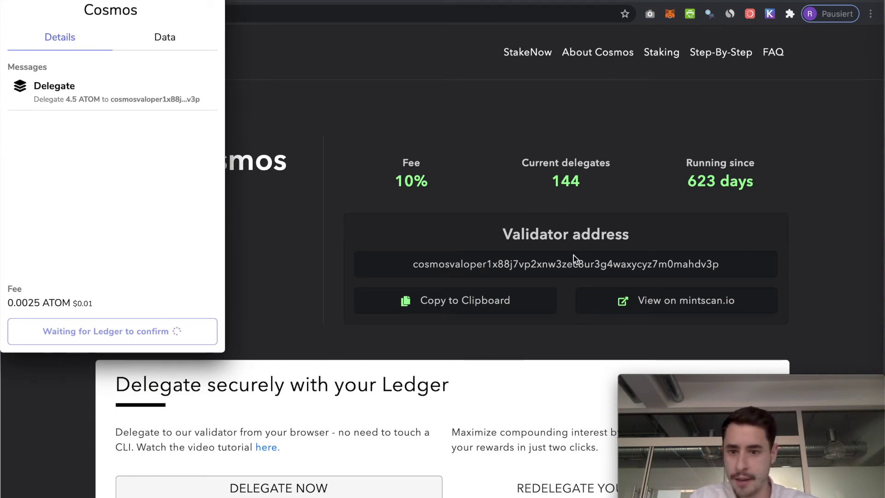
mouse_move(283, 110)
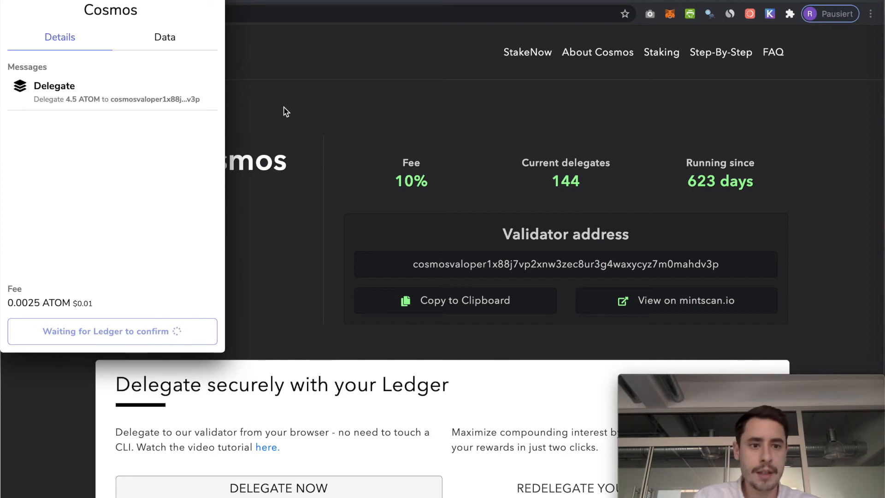
mouse_move(124, 223)
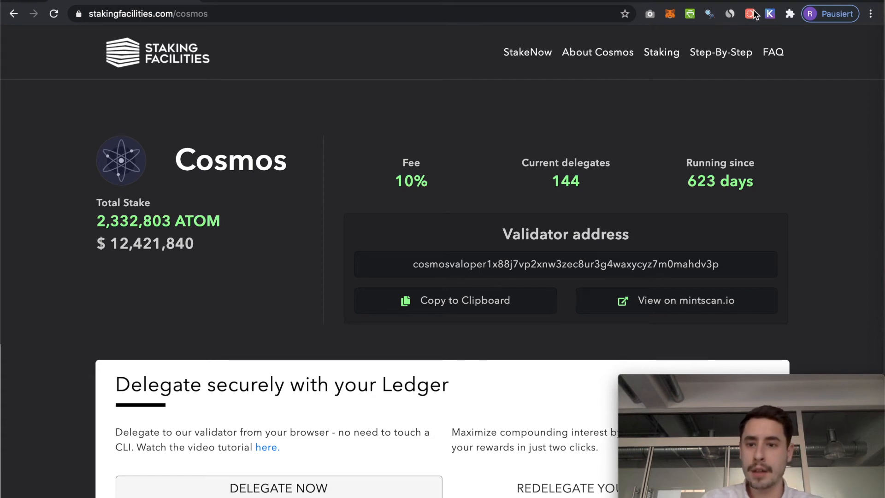
Show the Keplr wallet overview to check available and staked ATOM balances
click(769, 14)
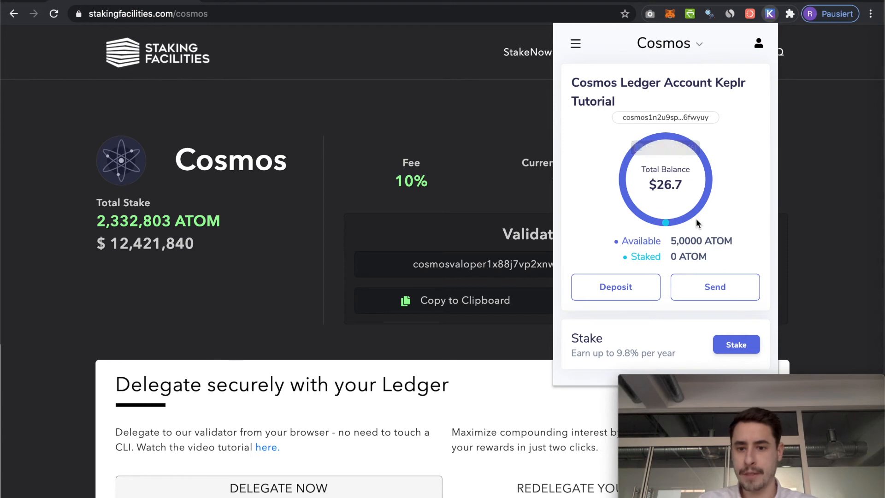
mouse_move(644, 260)
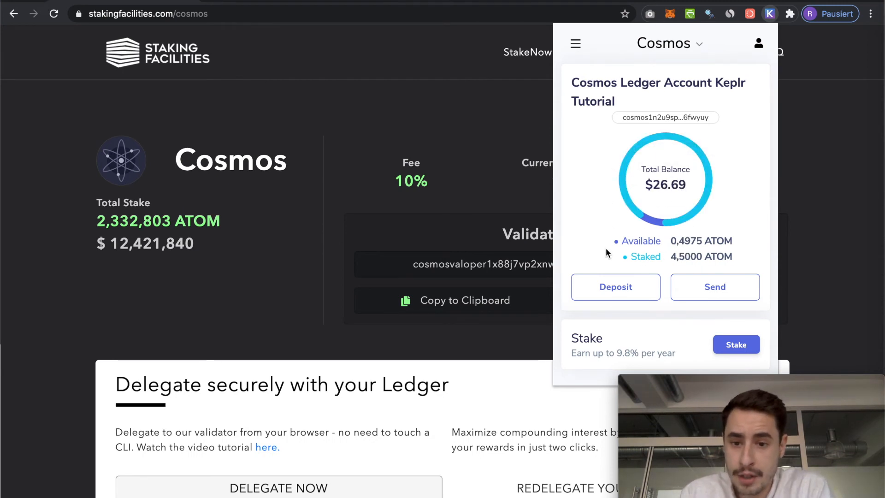
mouse_move(681, 281)
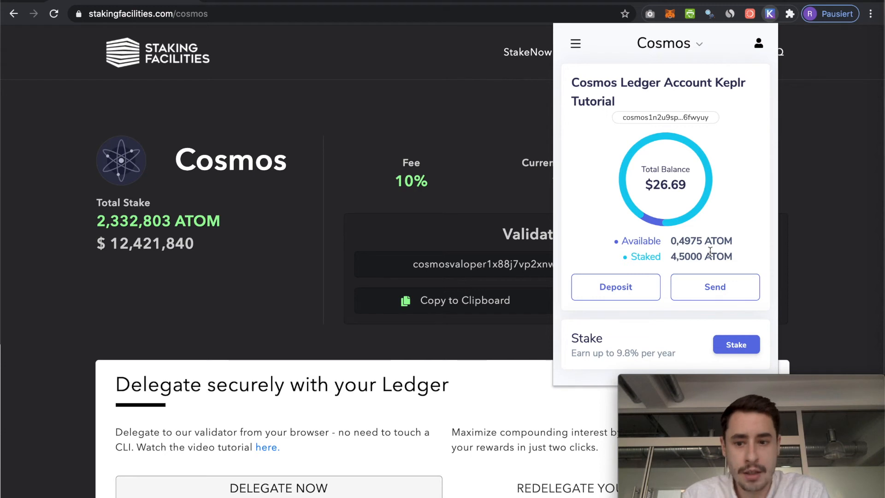
mouse_move(649, 215)
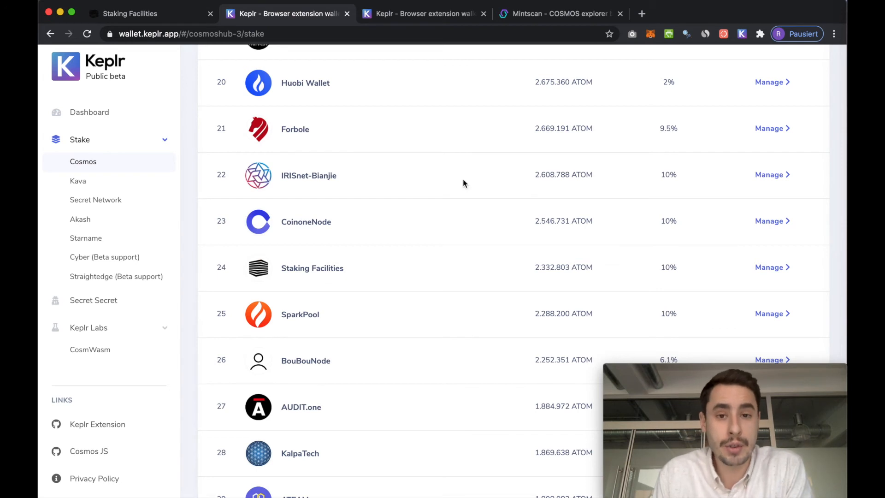
mouse_move(463, 173)
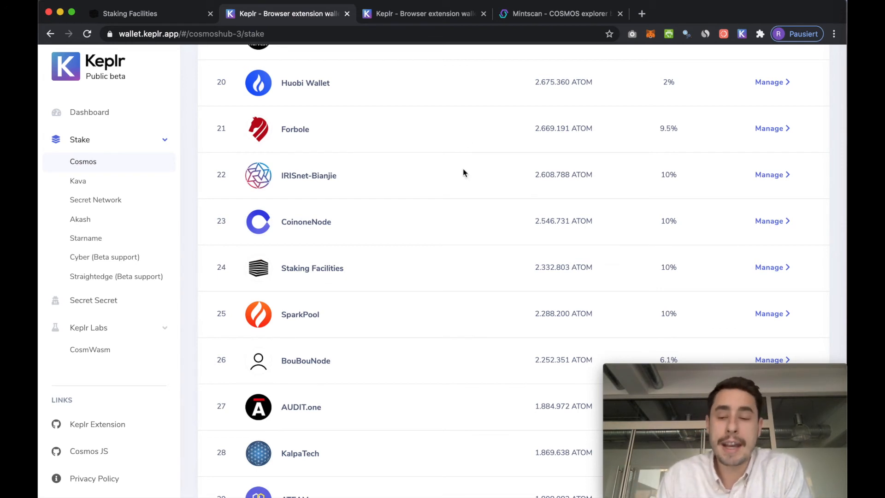
mouse_move(751, 53)
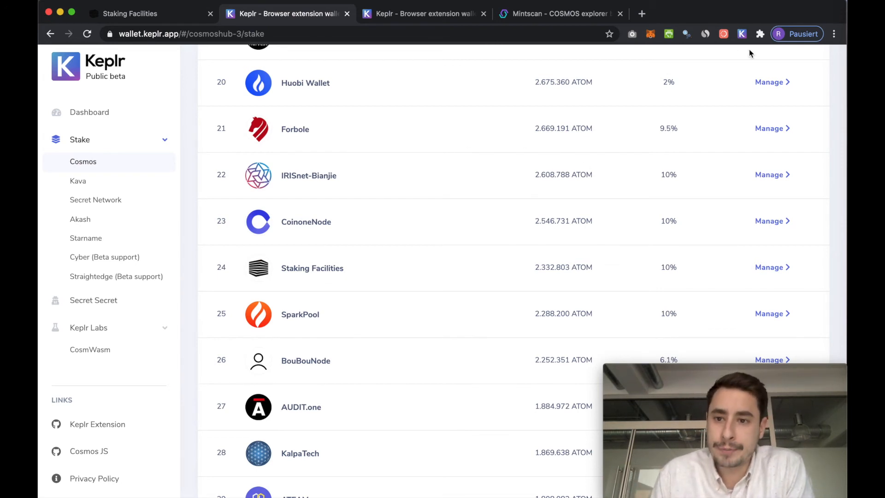
Show the Keplr wallet overview with 4.5 ATOM staked and the pending staking reward
click(741, 34)
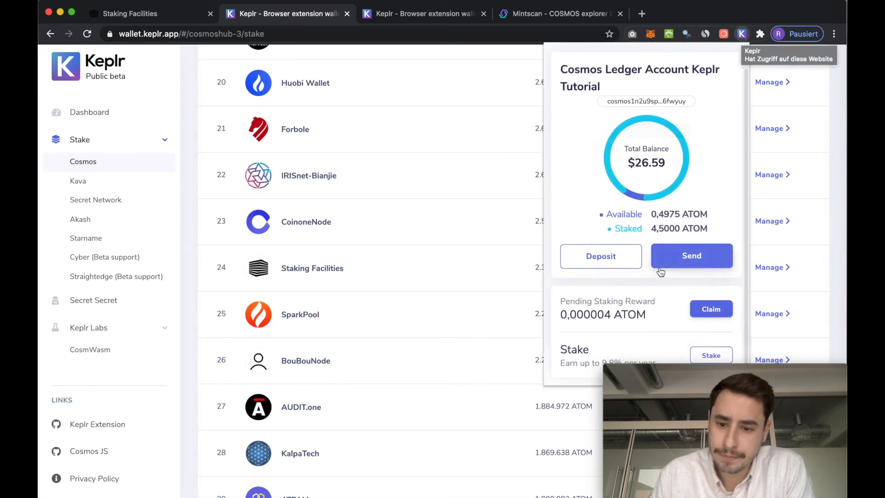
mouse_move(555, 333)
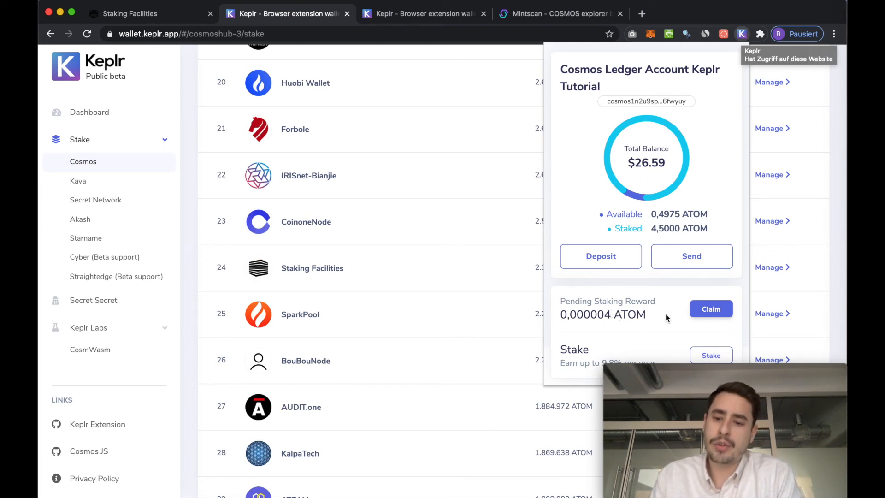
mouse_move(711, 309)
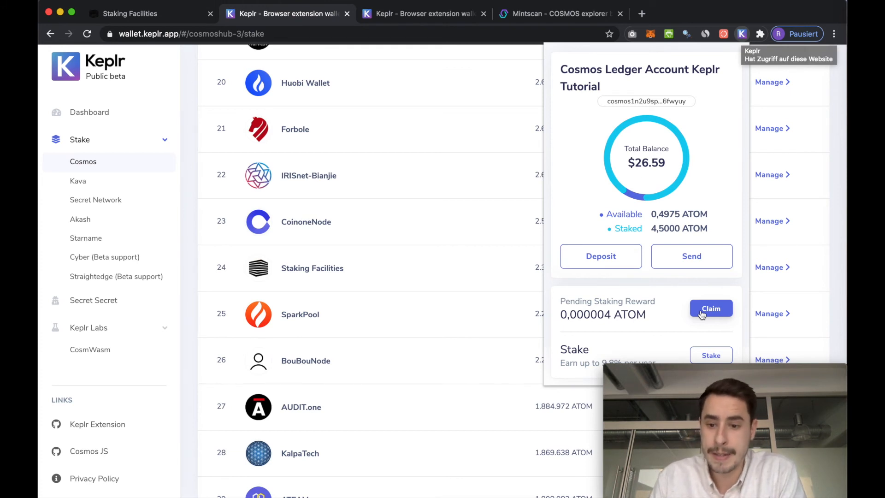
Claim the pending staking reward using the Low fee and submit the transaction
click(711, 308)
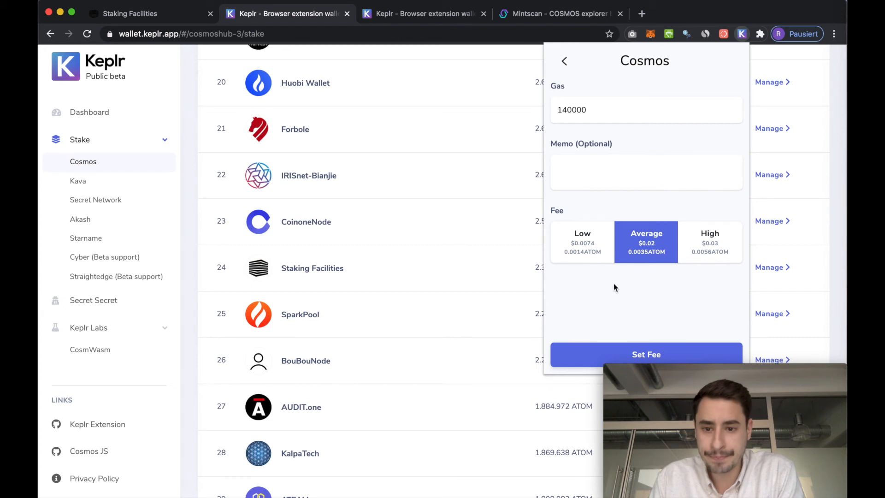
click(581, 242)
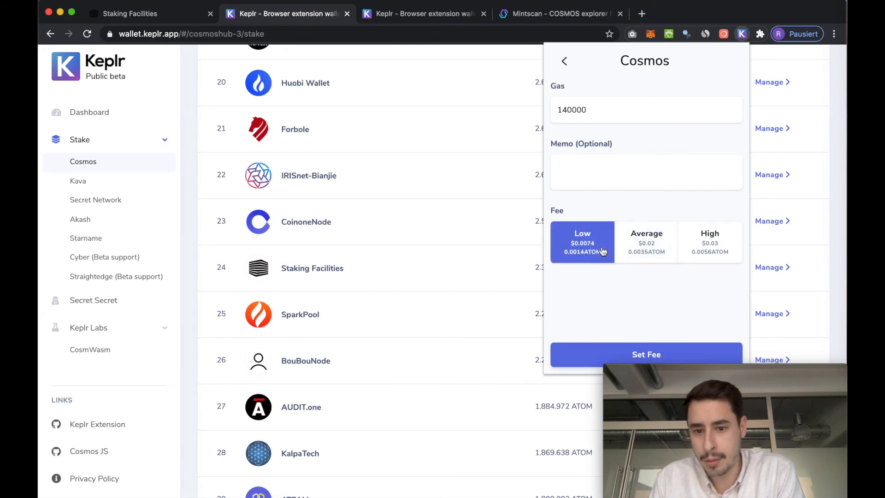
mouse_move(566, 262)
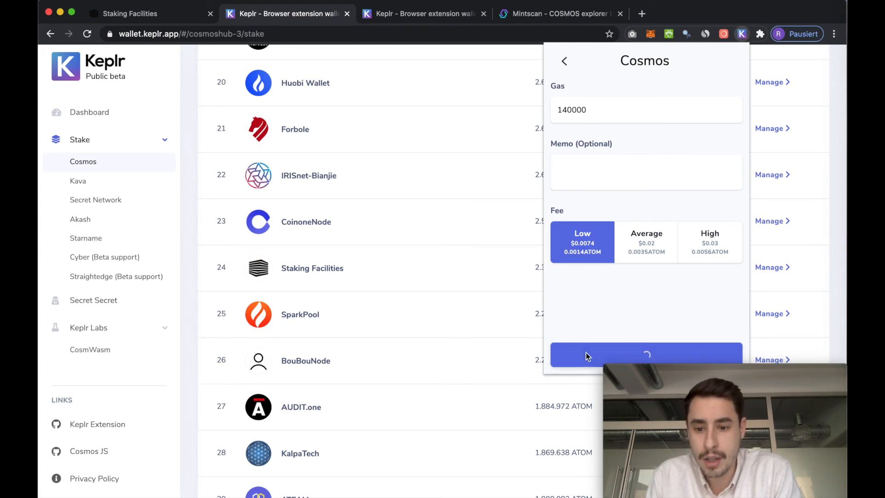
click(646, 354)
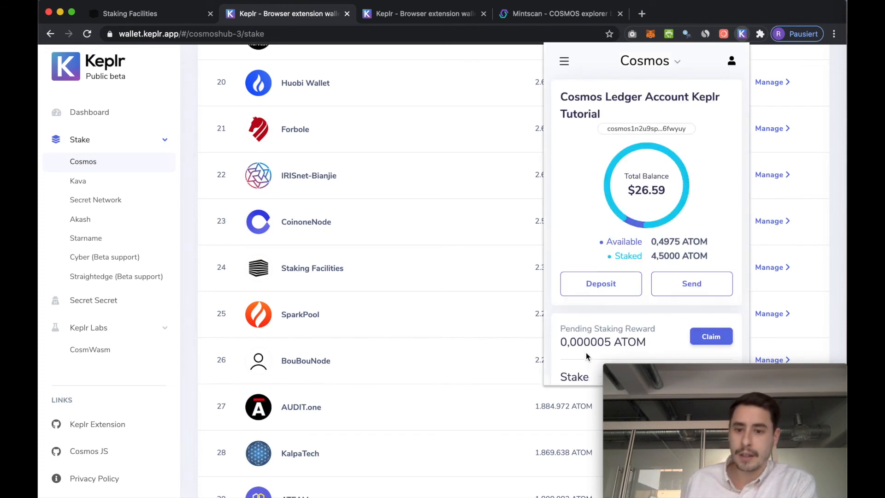
mouse_move(687, 194)
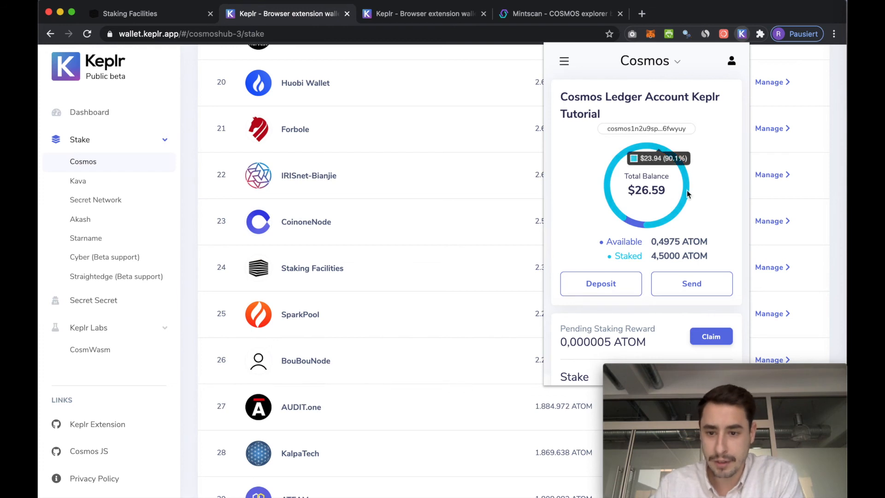
mouse_move(640, 247)
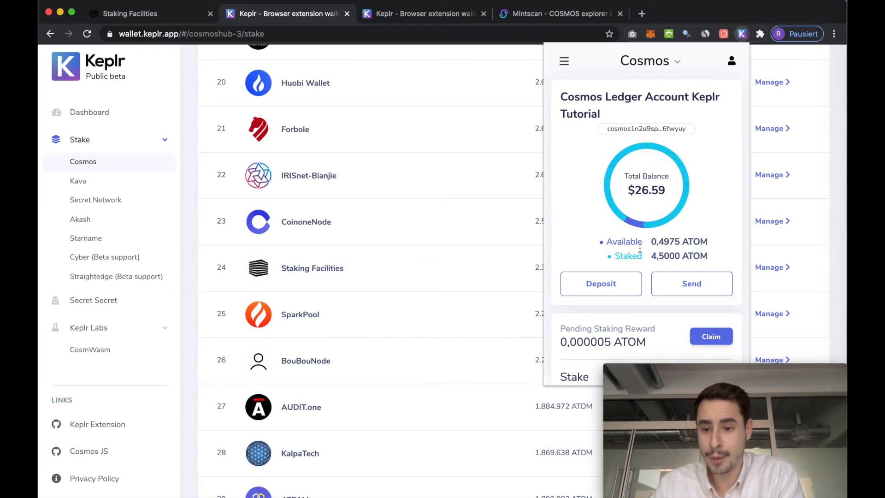
mouse_move(630, 332)
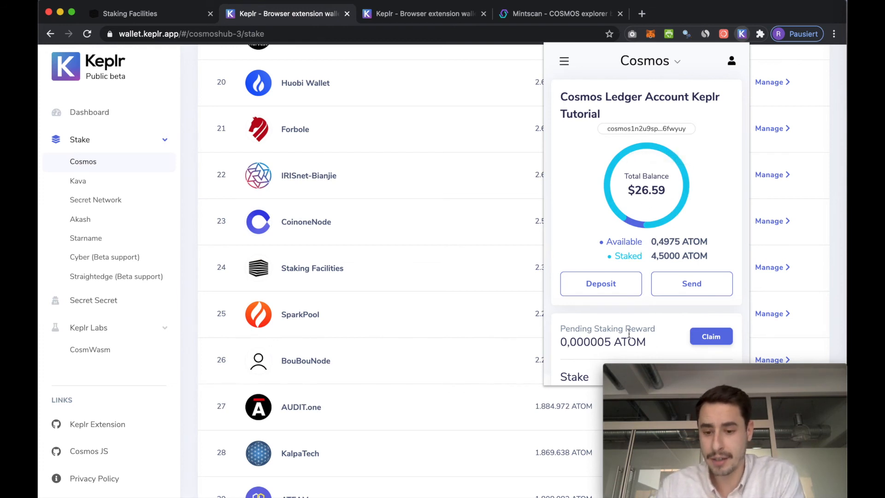
mouse_move(631, 308)
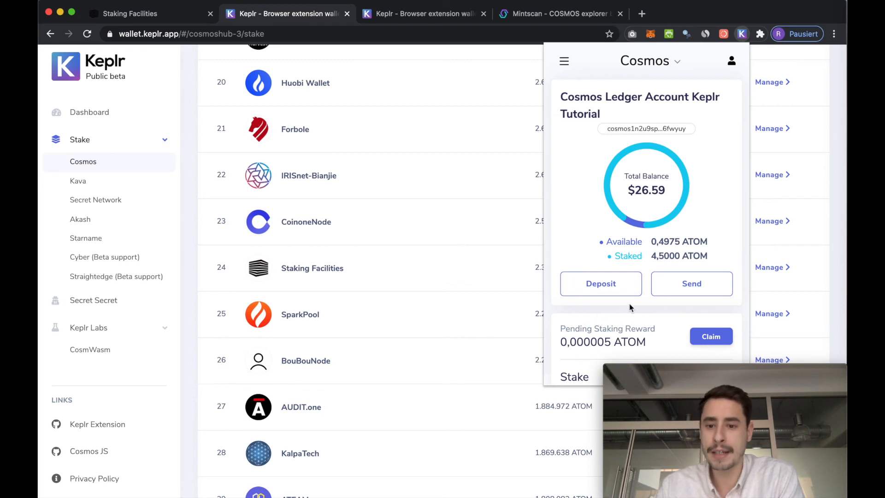
mouse_move(650, 241)
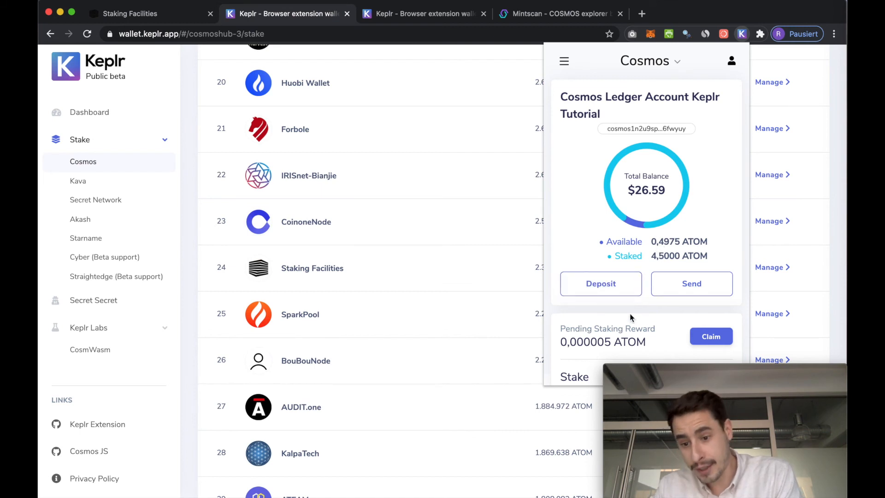
mouse_move(656, 259)
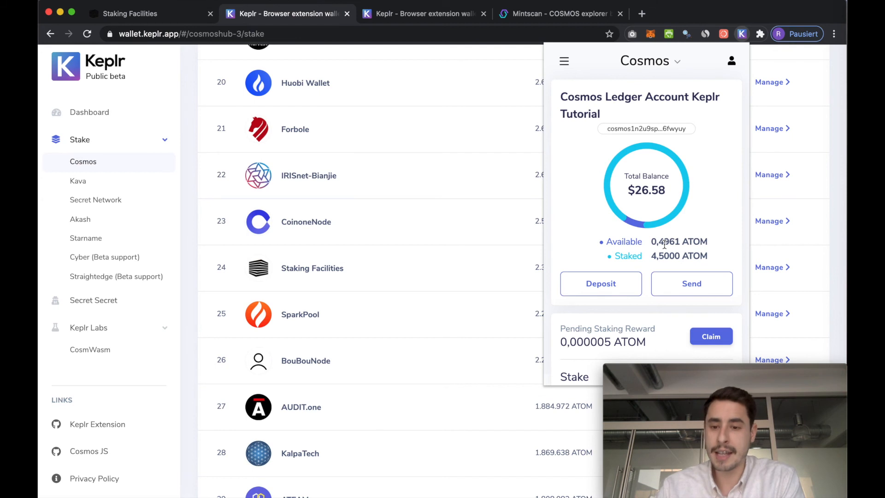
mouse_move(509, 257)
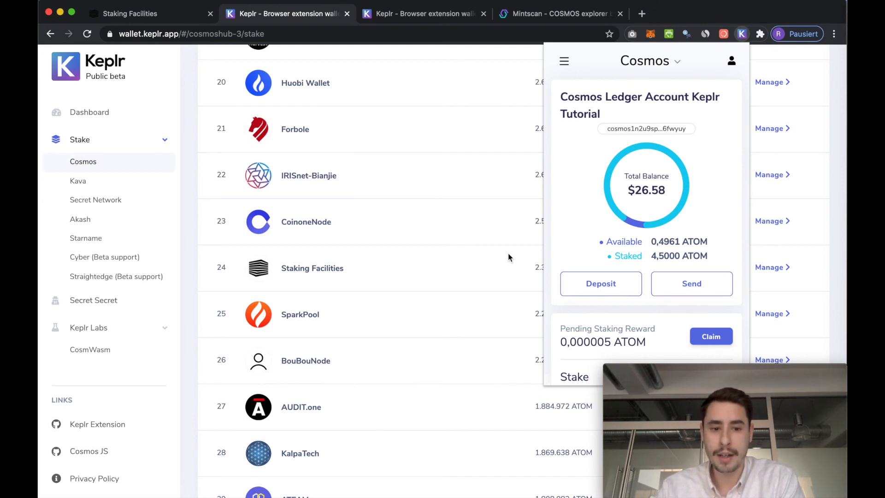
mouse_move(595, 176)
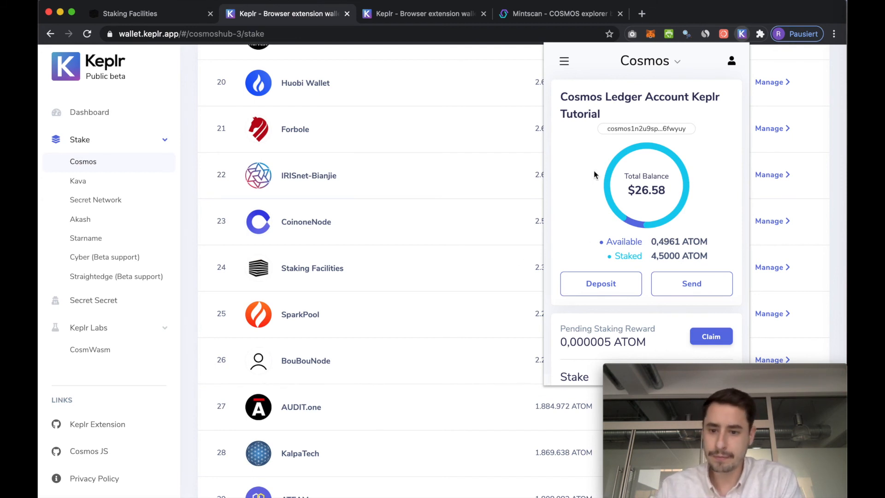
Close the wallet overview showing 0.4961 ATOM available and 4.5 ATOM staked
click(741, 34)
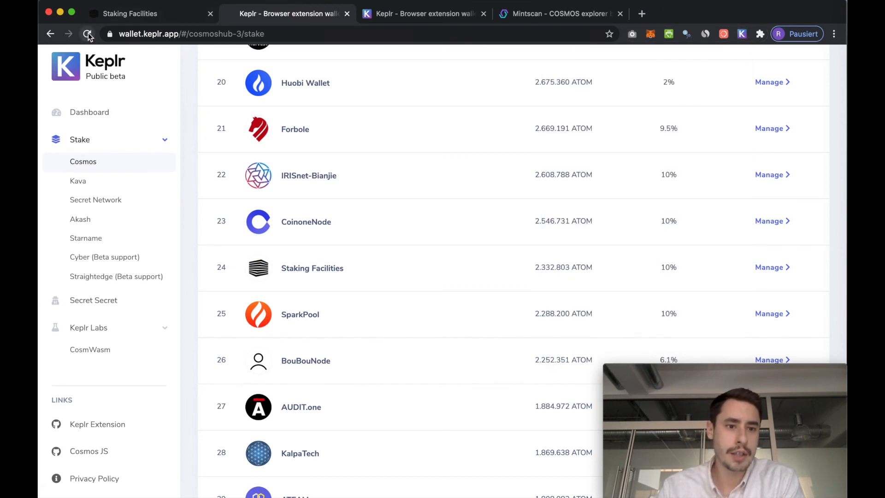
Reload the Cosmos validator list and move down to Staking Facilities
click(86, 34)
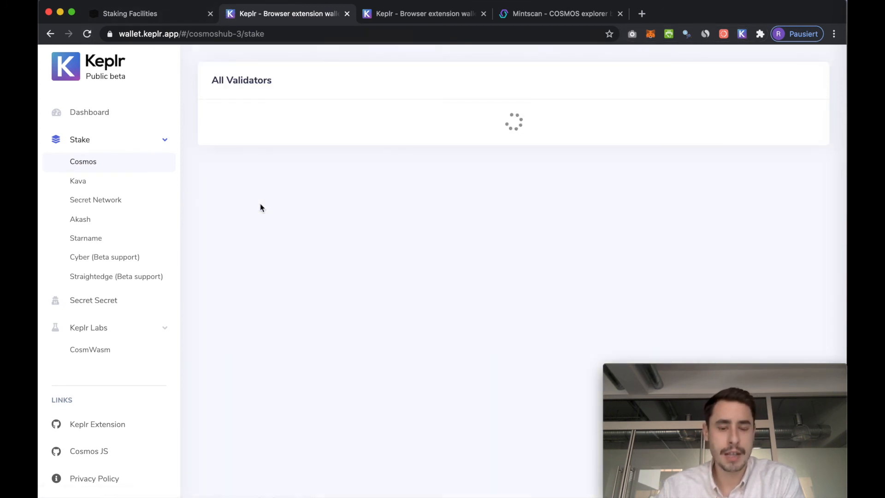
scroll(down, 3)
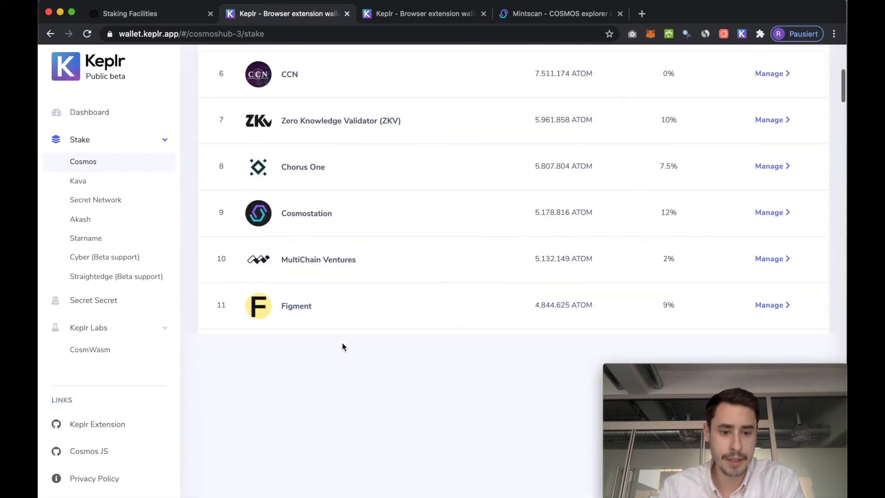
scroll(down, 3)
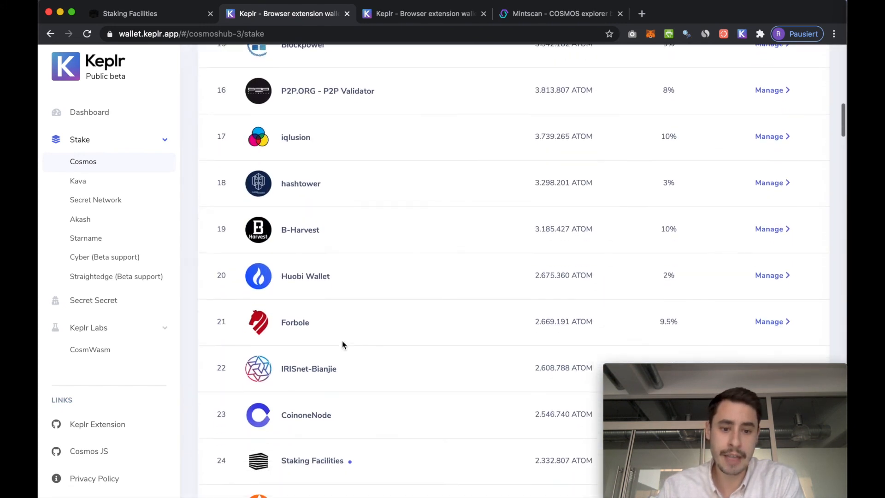
scroll(down, 3)
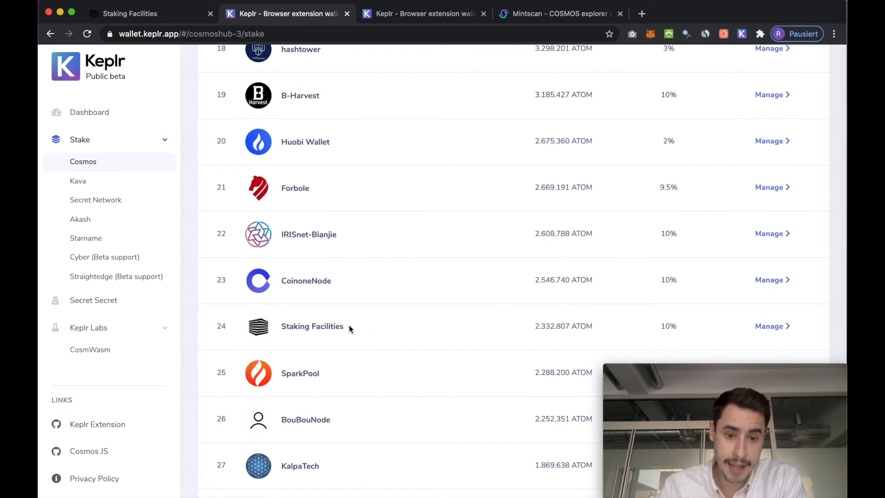
mouse_move(351, 330)
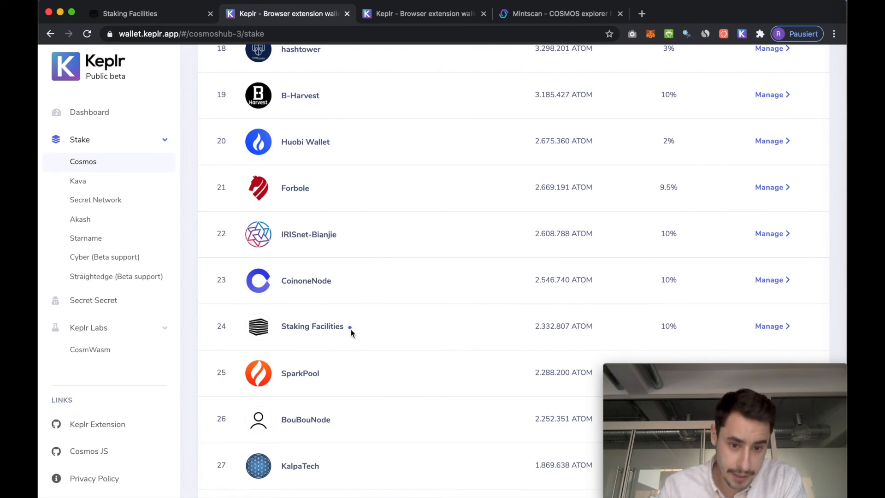
scroll(down, 3)
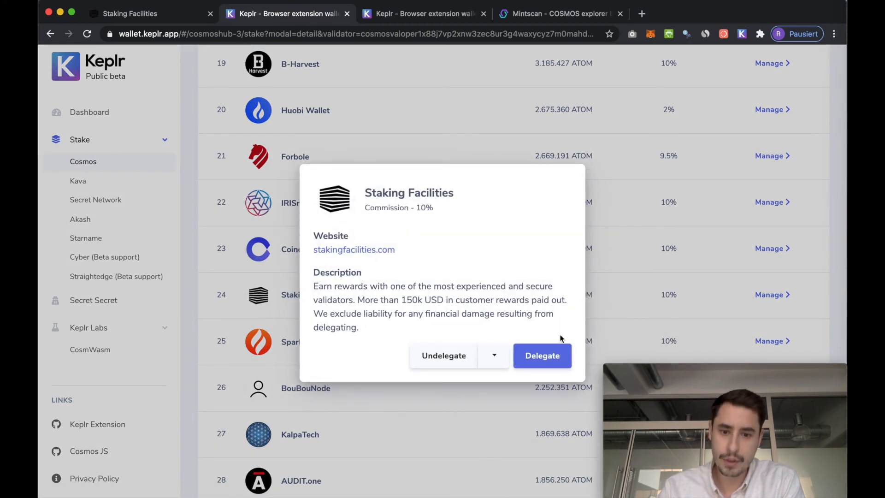
click(541, 354)
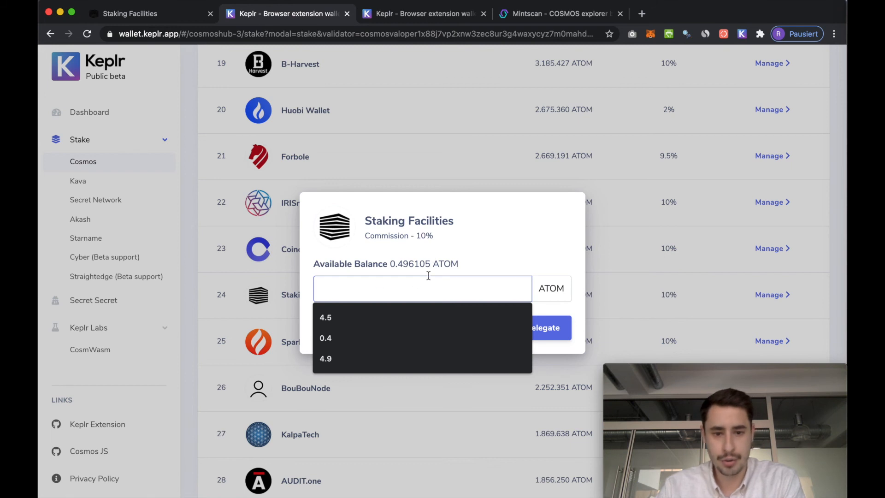
mouse_move(492, 173)
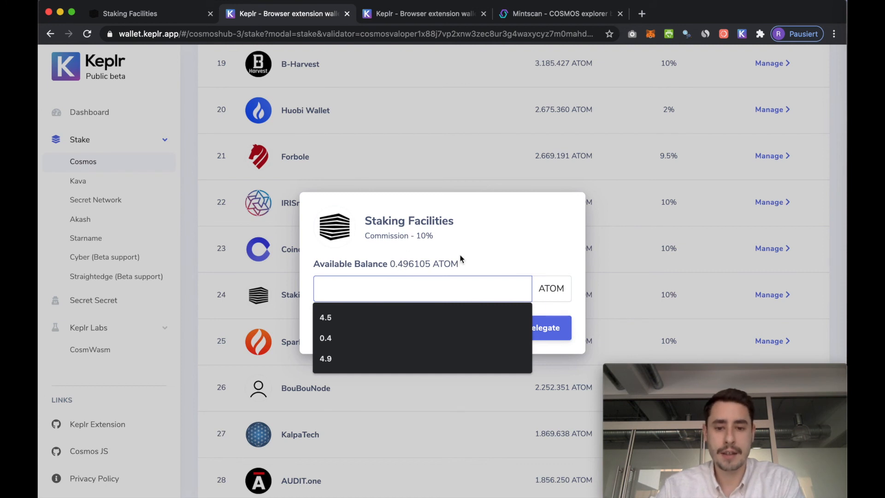
mouse_move(582, 239)
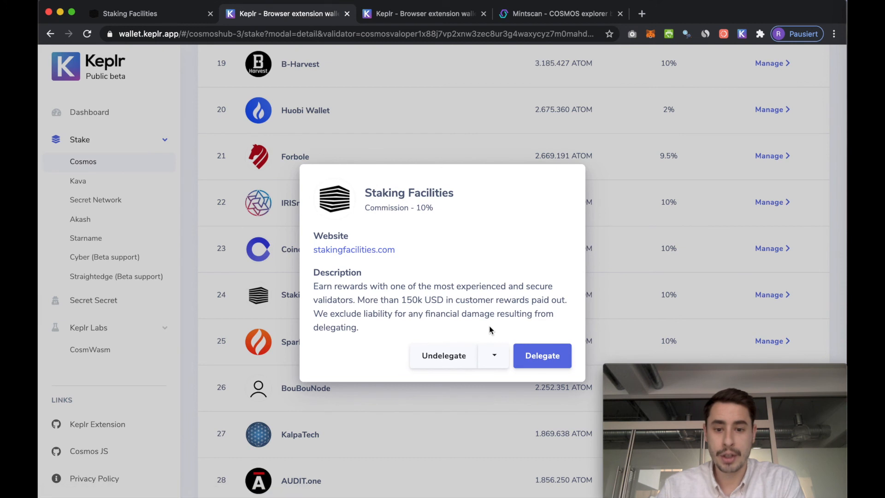
mouse_move(476, 319)
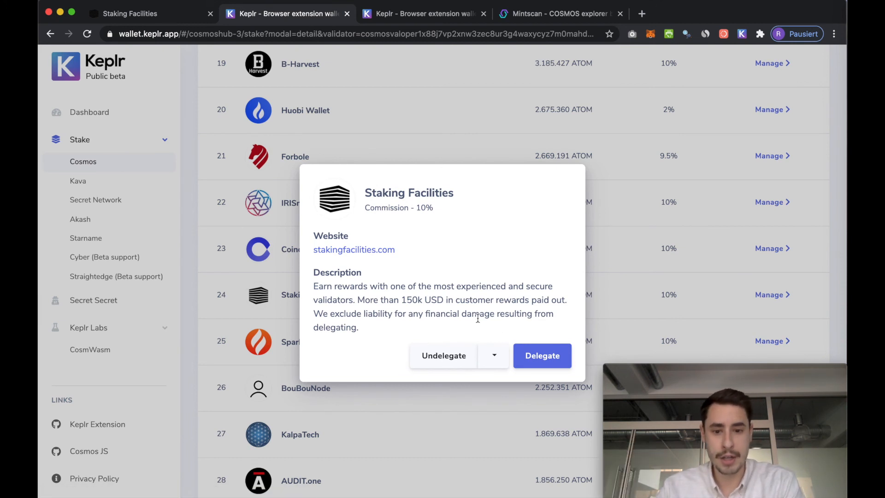
mouse_move(440, 377)
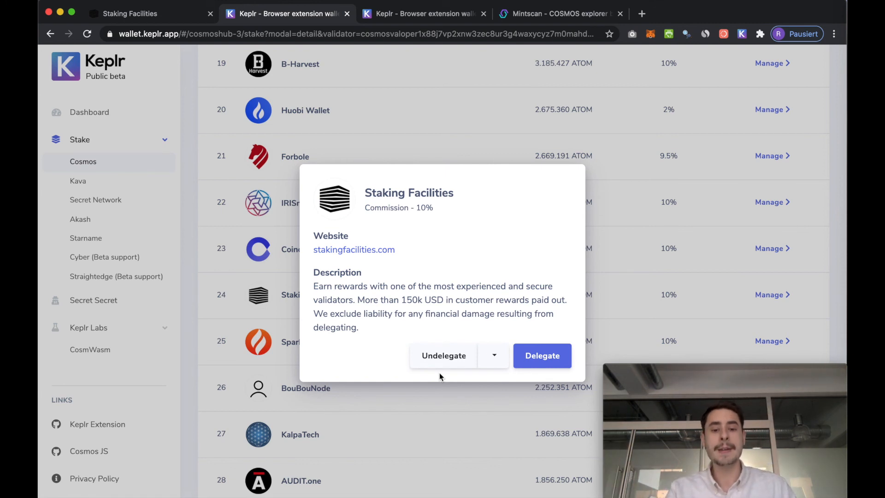
View the Staking Facilities undelegation form with 4.5 ATOM available, then go back to its details
click(443, 355)
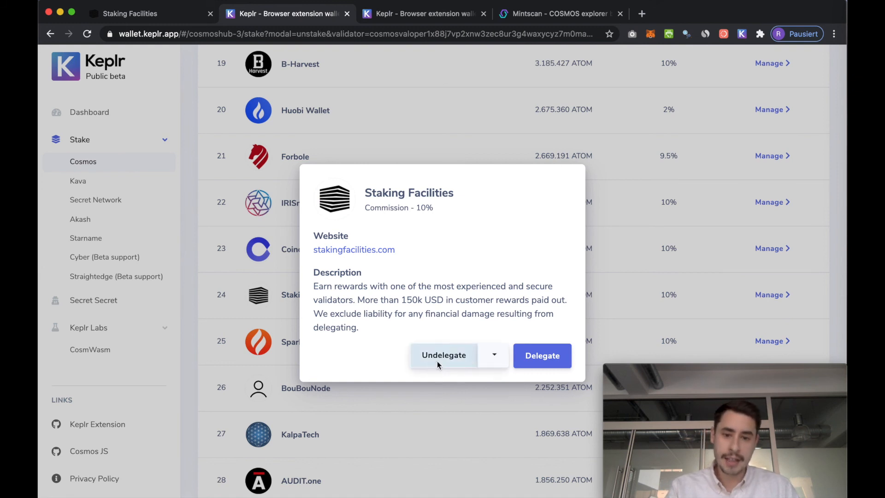
click(443, 354)
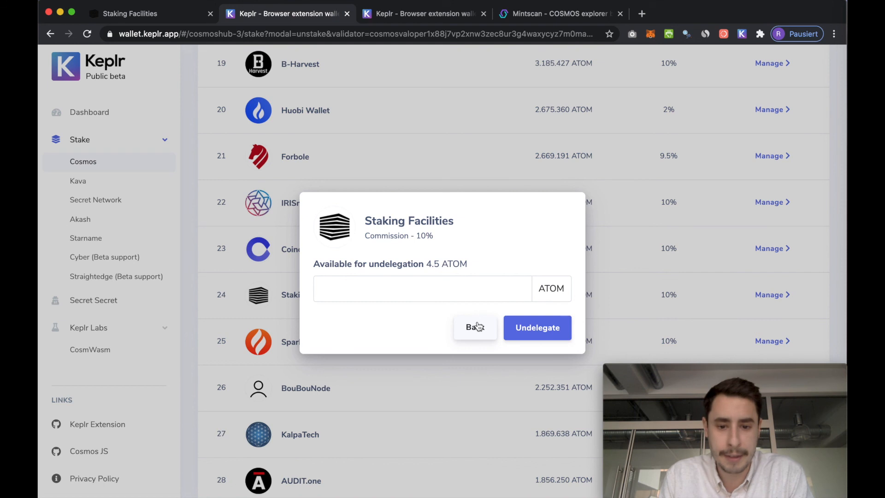
click(475, 327)
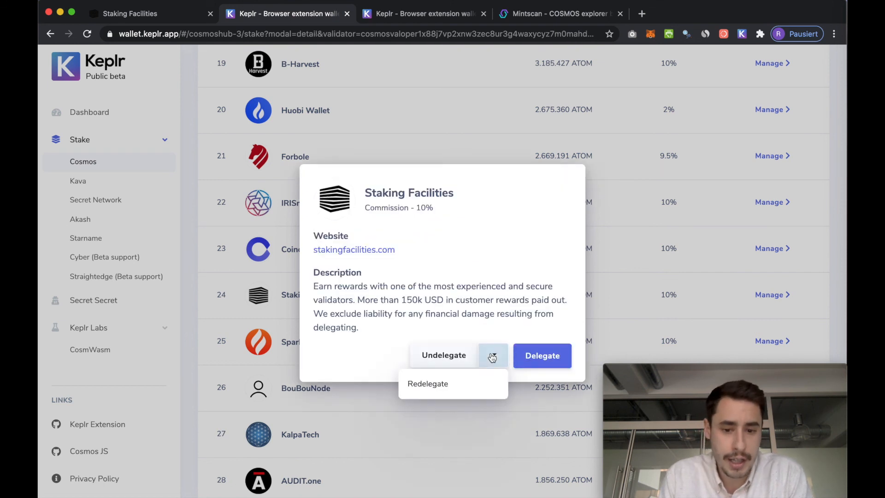
Start a redelegation with BouBouNode as destination for the 4.5 ATOM, then leave without redelegating
click(427, 383)
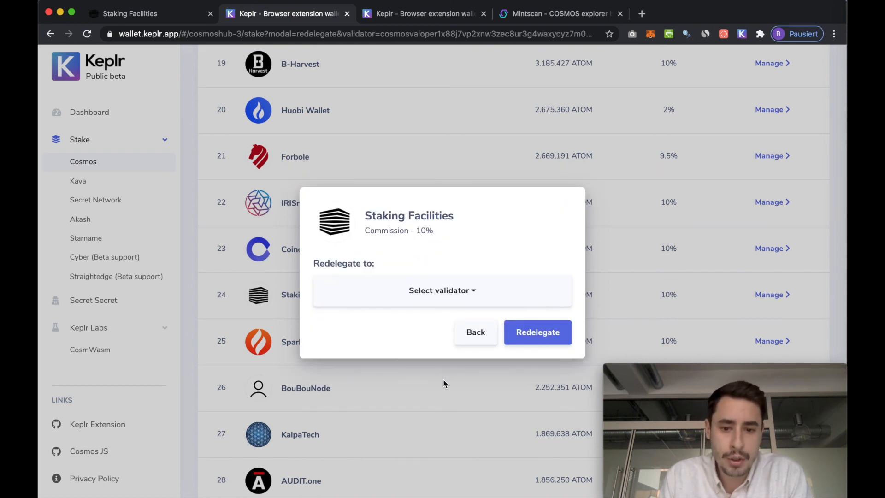
click(442, 290)
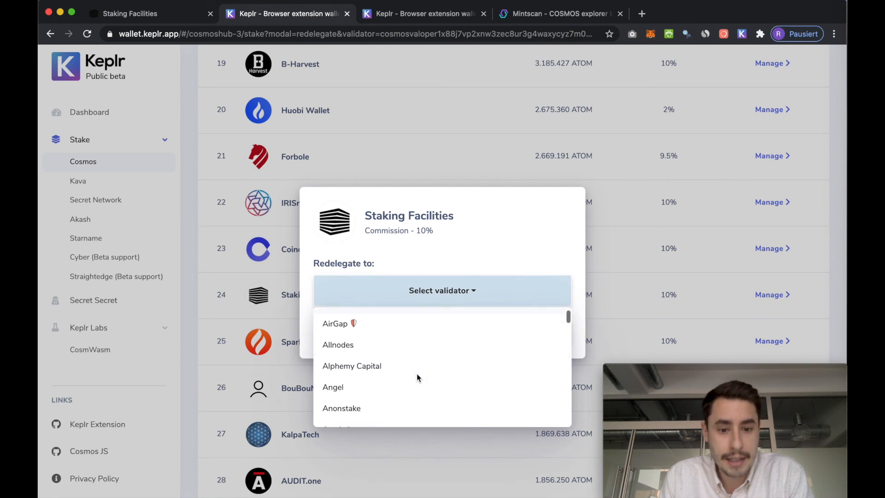
scroll(down, 3)
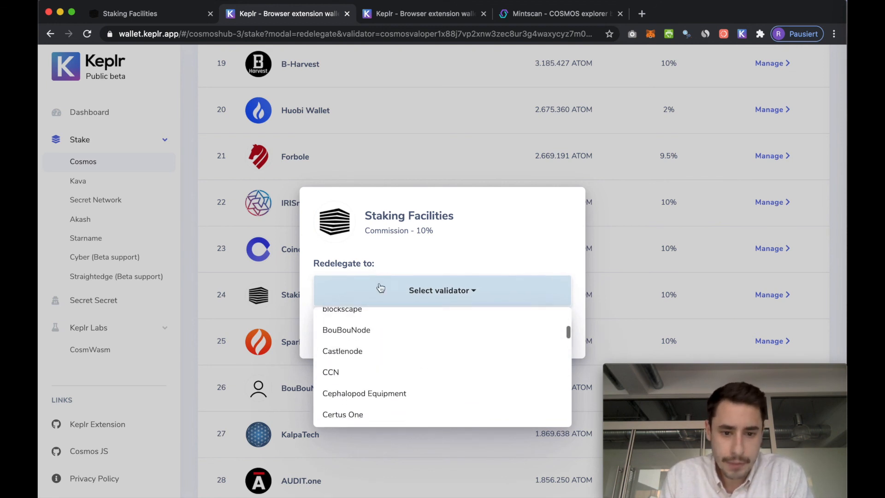
mouse_move(418, 340)
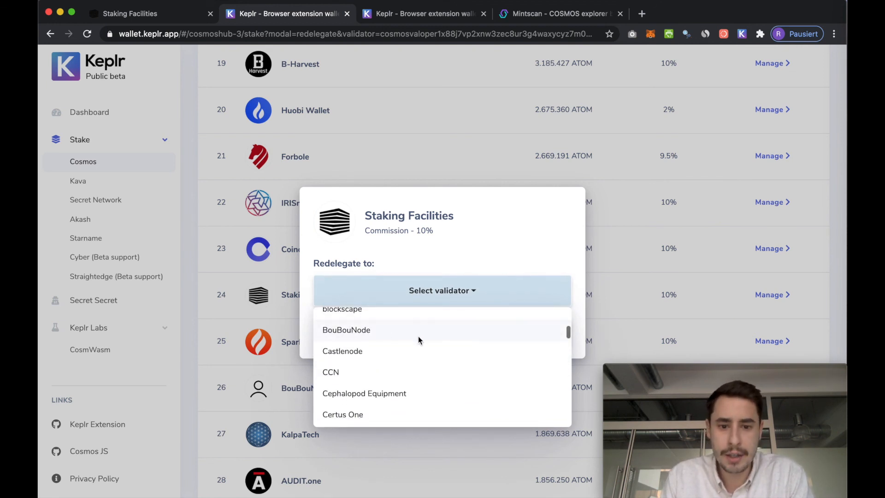
click(346, 330)
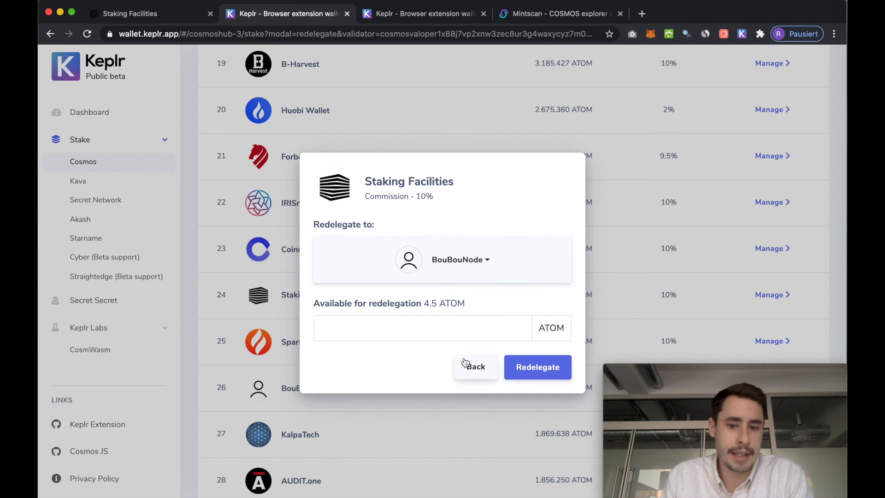
click(475, 366)
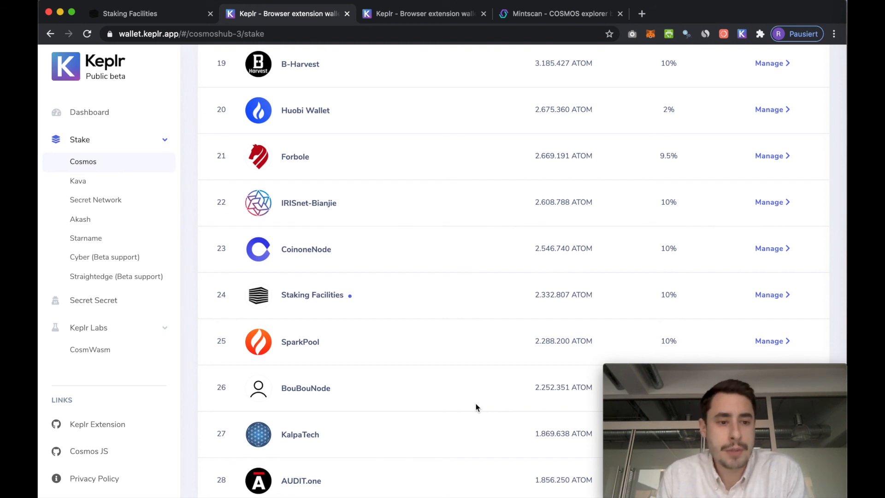
mouse_move(158, 92)
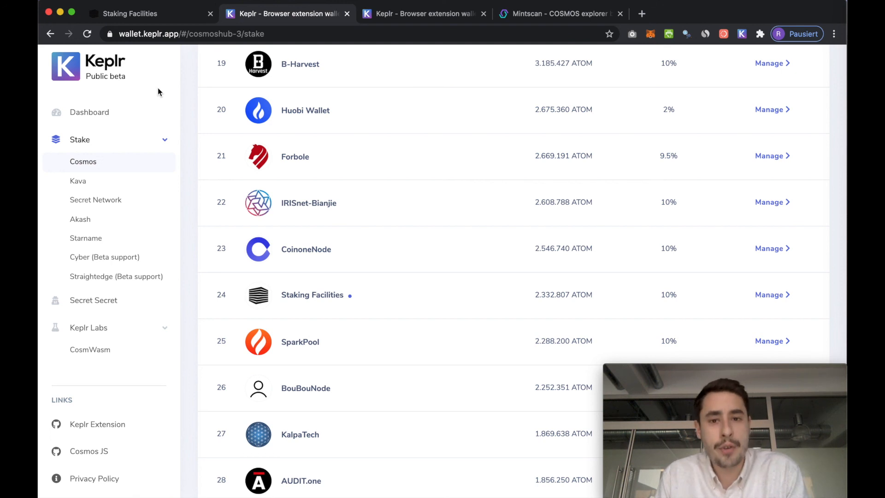
mouse_move(126, 59)
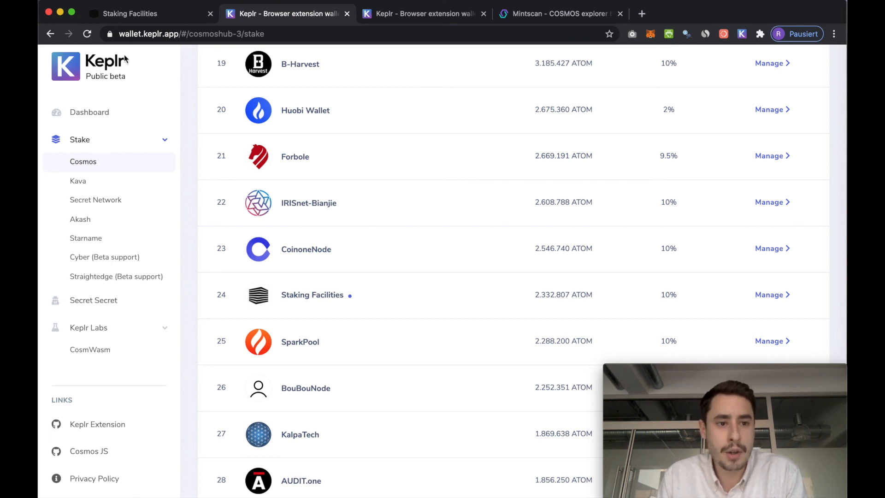
mouse_move(136, 94)
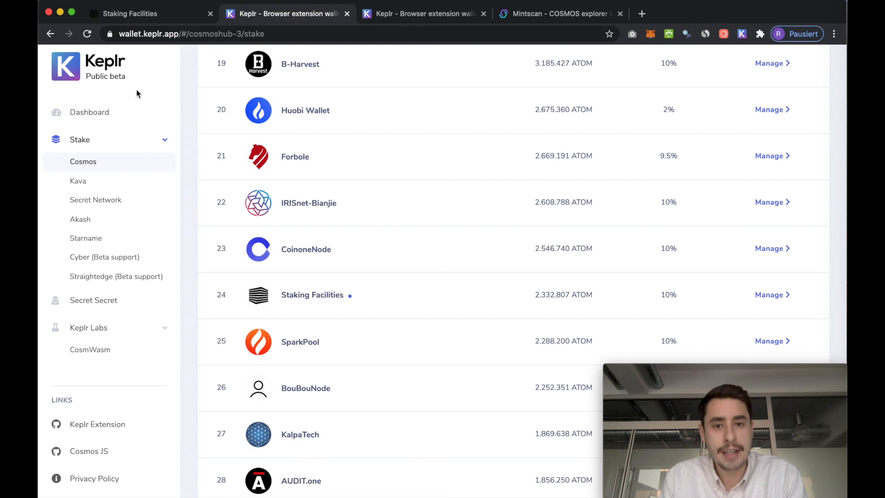
mouse_move(441, 77)
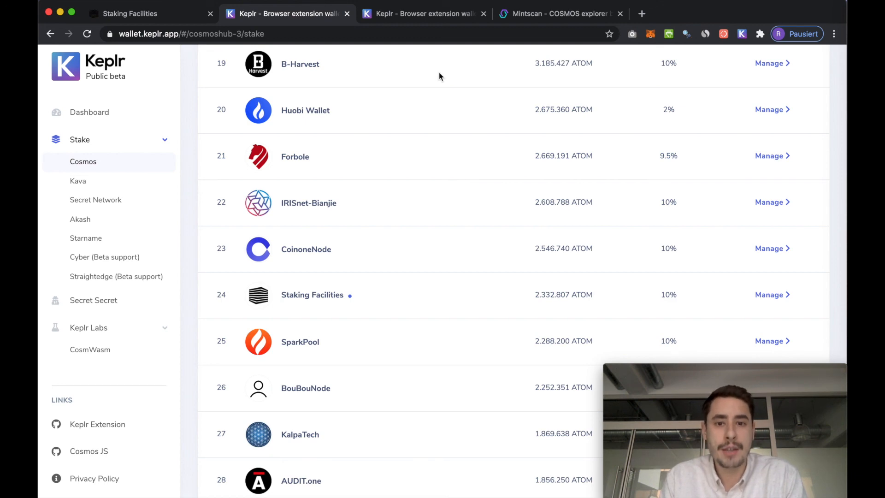